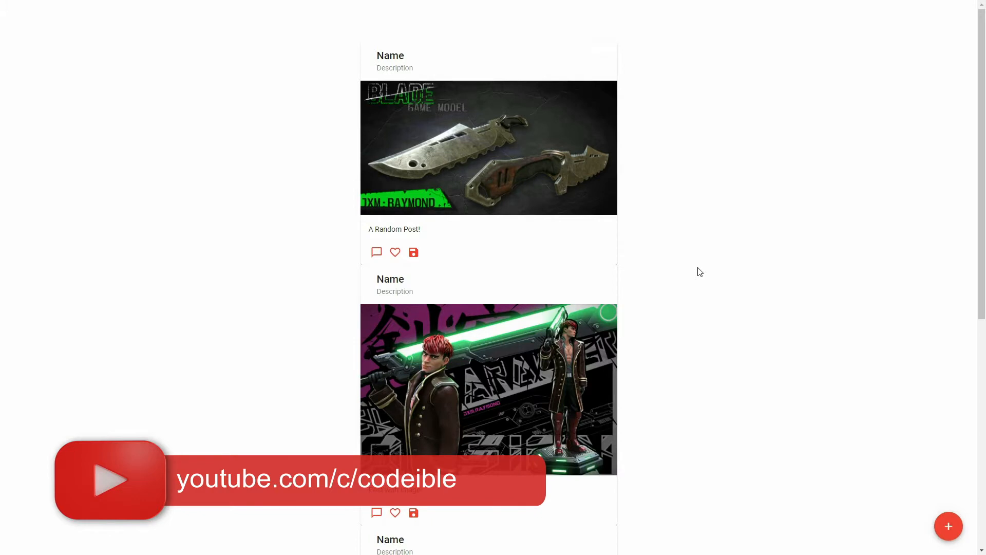
- Create and submit a new post reading "Like Share and Subscribe!" in the running app
{"action": "left_click", "coordinate": [948, 526]}
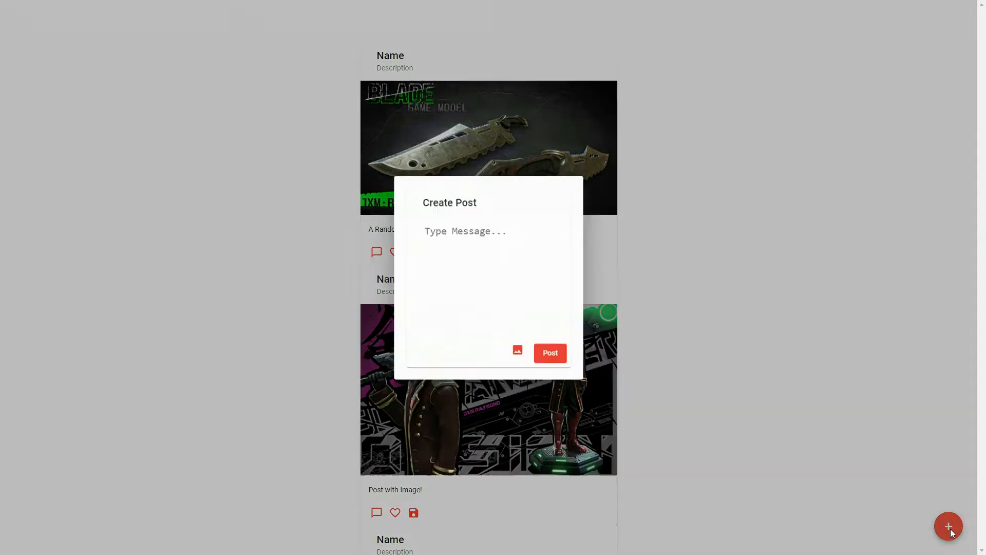
{"action": "type", "text": "Like S"}
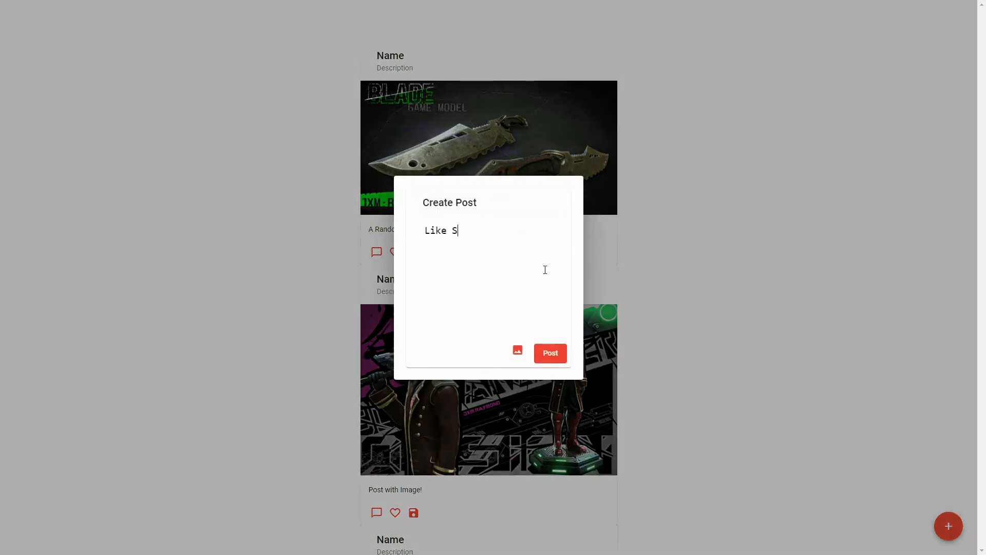
{"action": "type", "text": "hare and Subscribe!"}
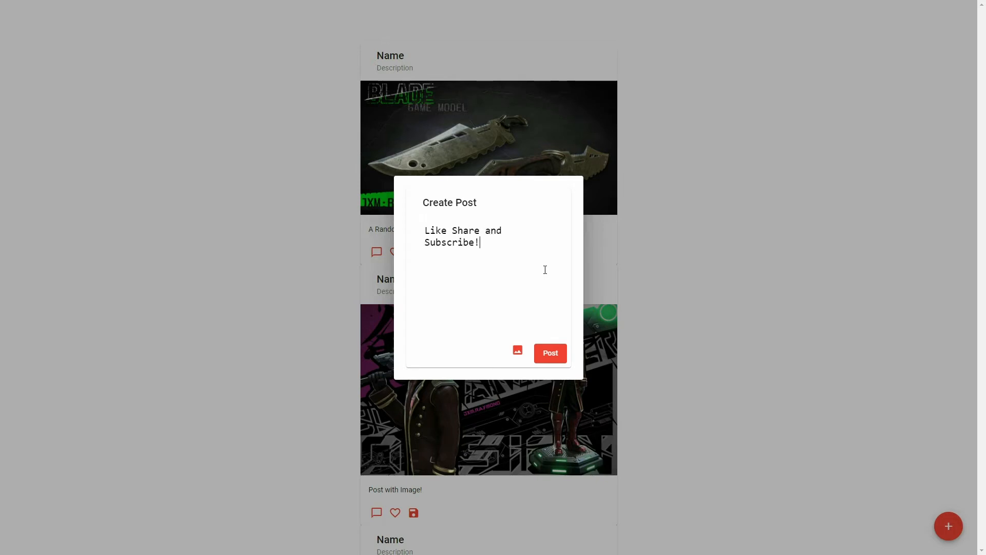
{"action": "left_click", "coordinate": [516, 350]}
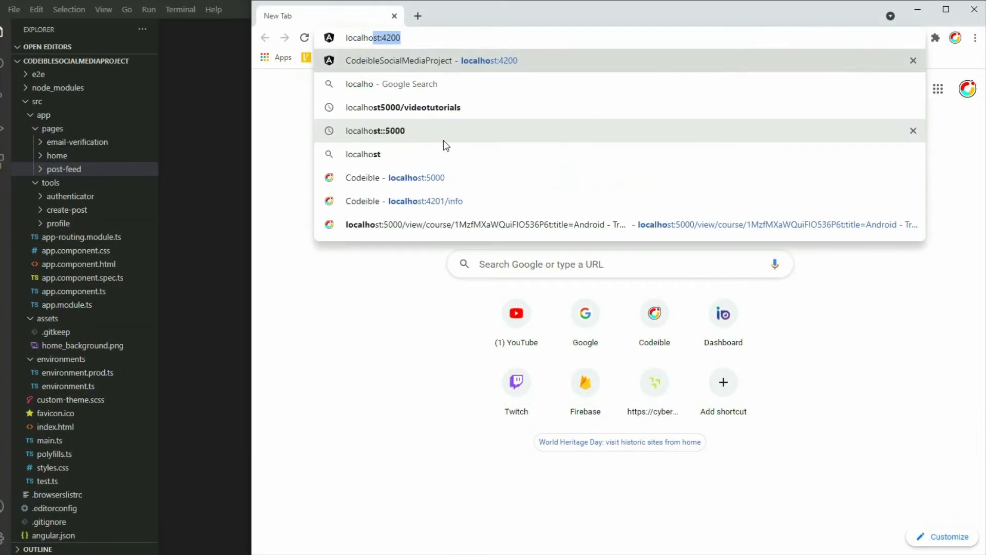
- Enter localhost:4200 in a new Chrome tab's address bar
{"action": "left_click", "coordinate": [428, 60]}
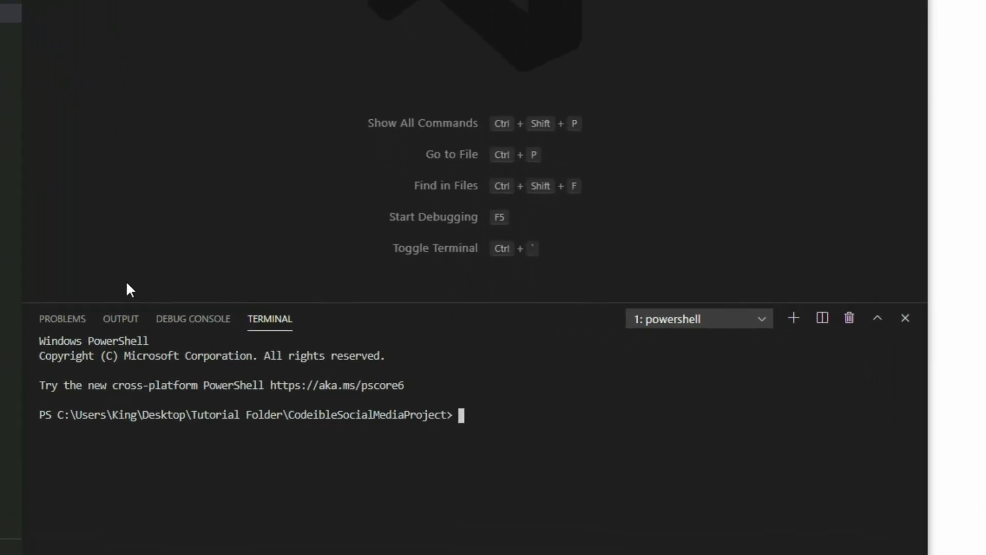
- Run ng generate component tools/Post in the terminal and open the new component's files
{"action": "type", "text": "ng gener"}
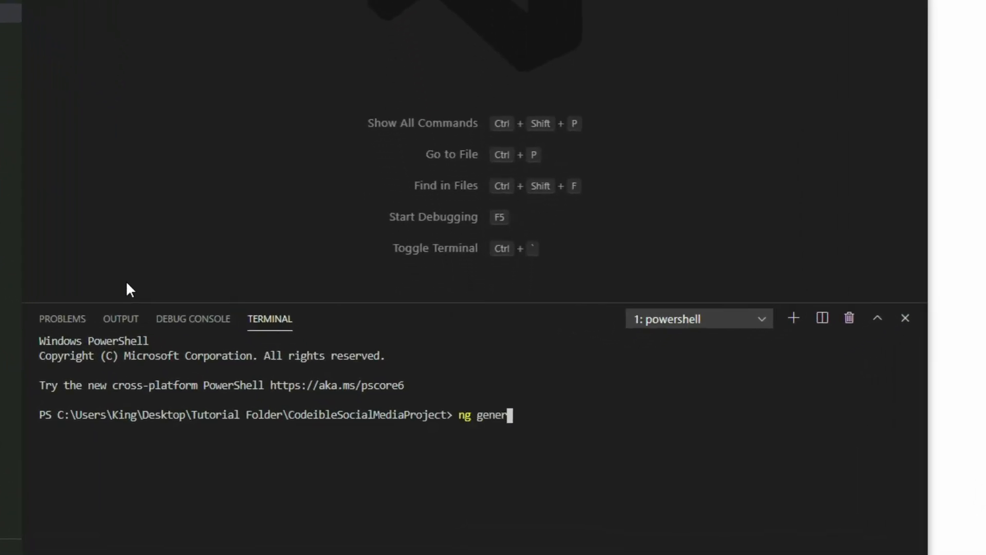
{"action": "type", "text": "ate component tools/Post"}
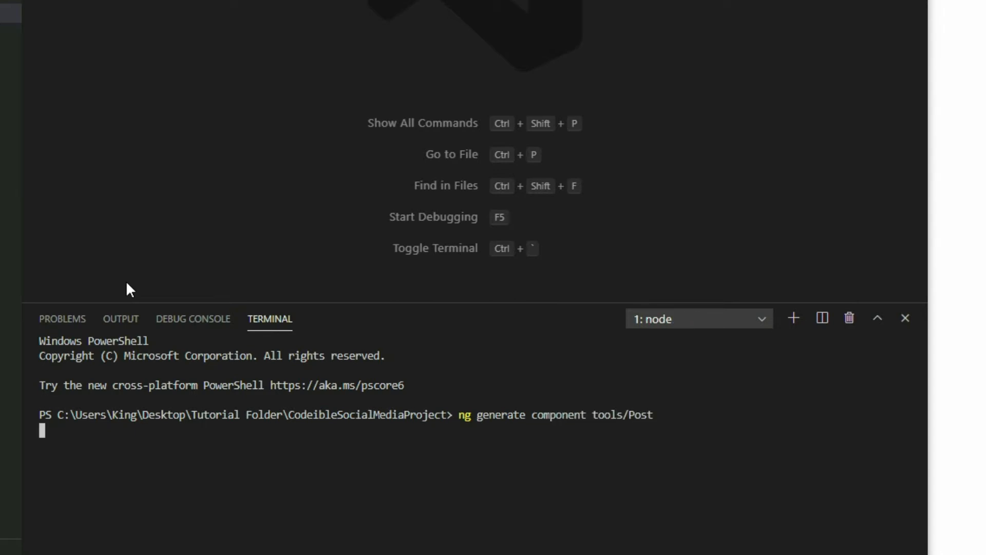
{"action": "key", "text": "Enter"}
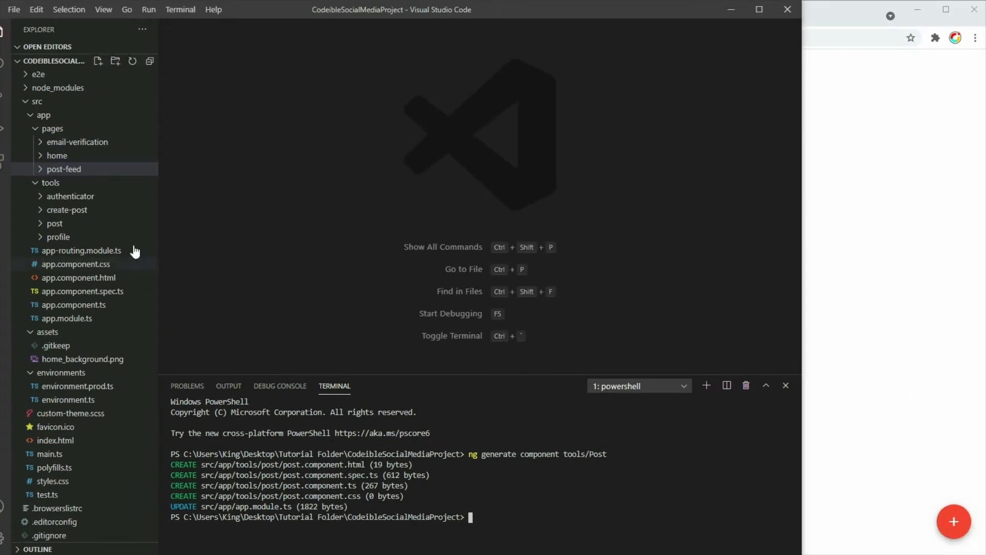
{"action": "left_click", "coordinate": [54, 224]}
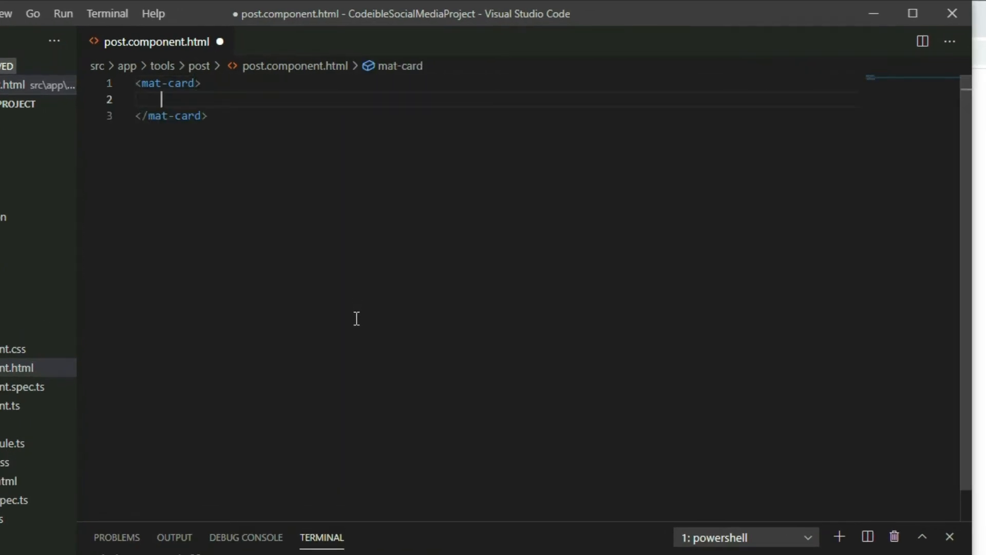
- Add a mat-card-header with mat-card-title Name and mat-card-subtitle Description in post.component.html
{"action": "type", "text": "<mat"}
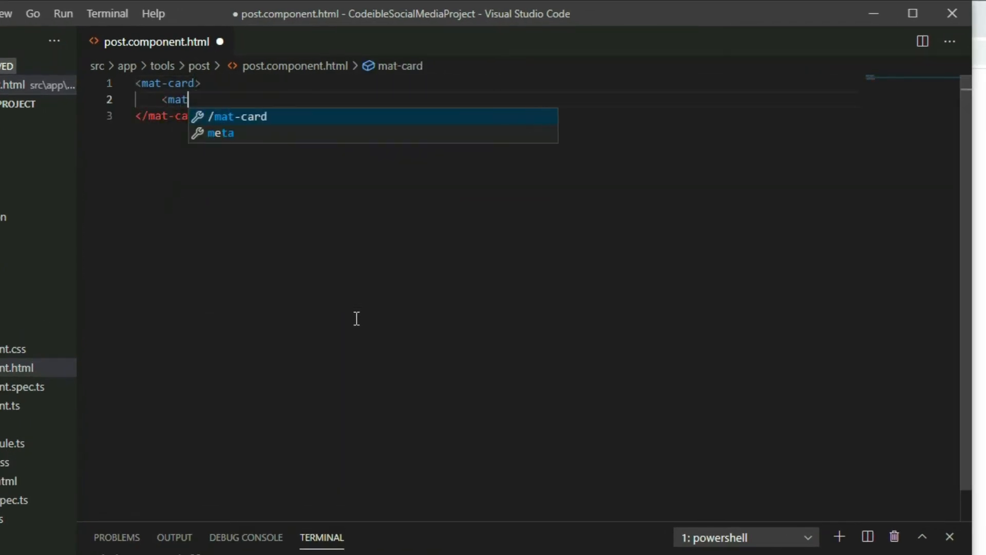
{"action": "type", "text": "-card-header"}
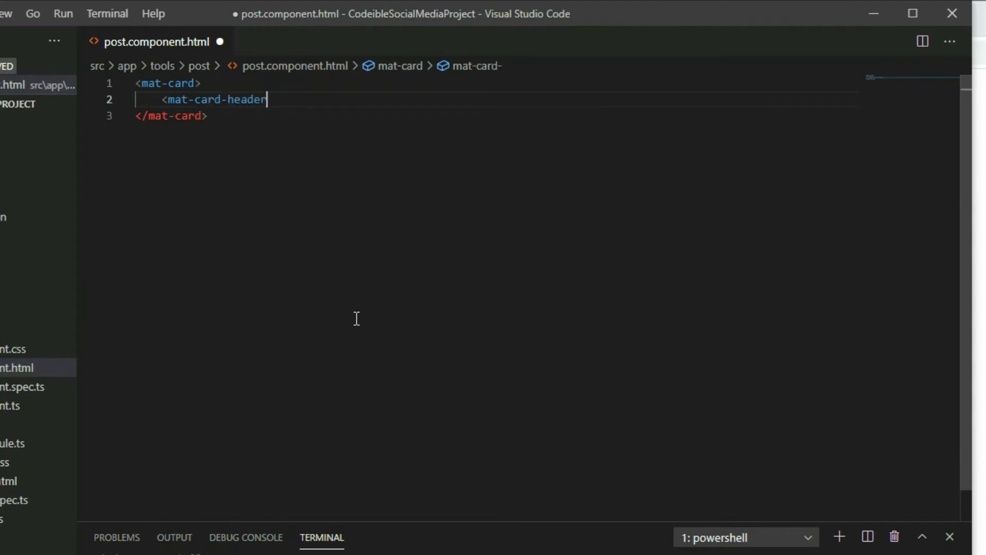
{"action": "type", "text": ">"}
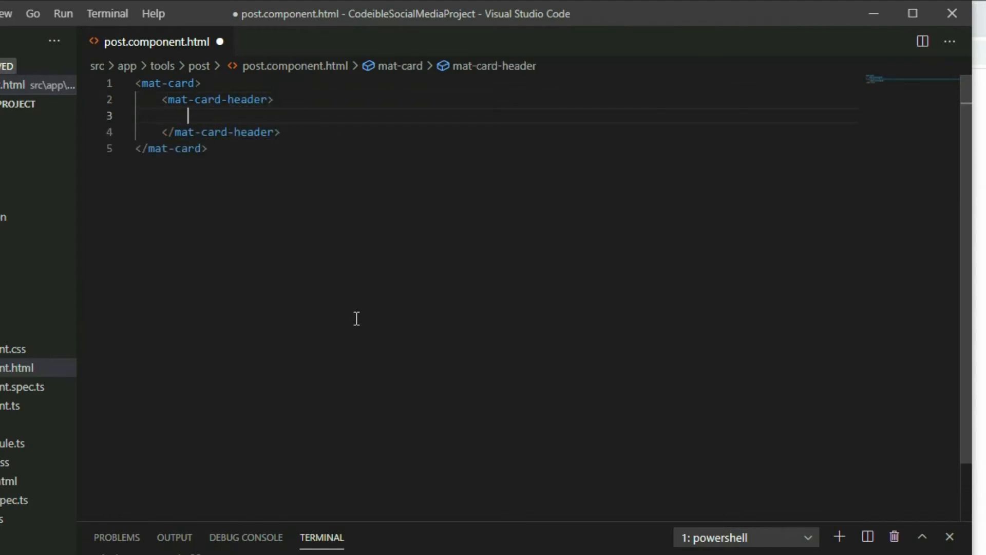
{"action": "type", "text": "<mat-ca"}
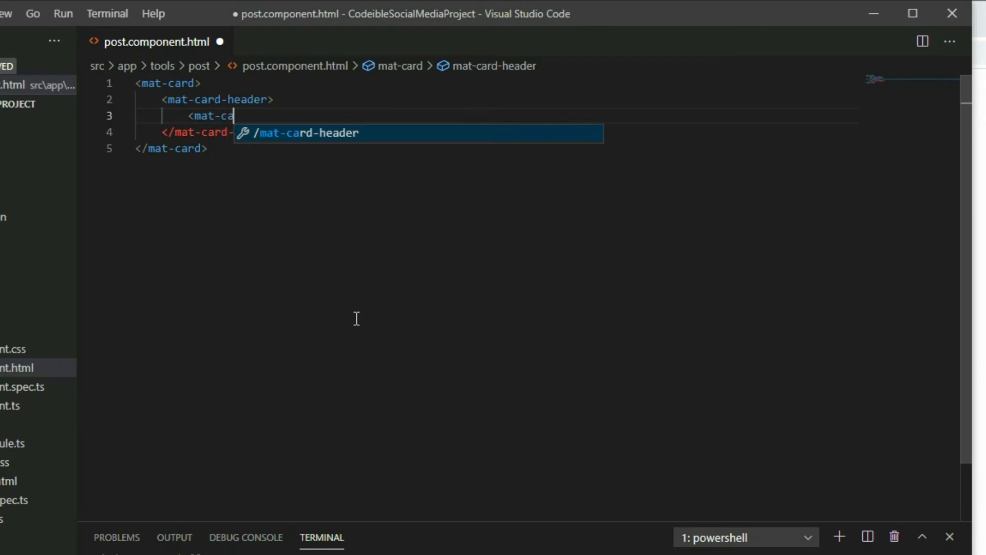
{"action": "type", "text": "rd-title>Name</mat-card-title>"}
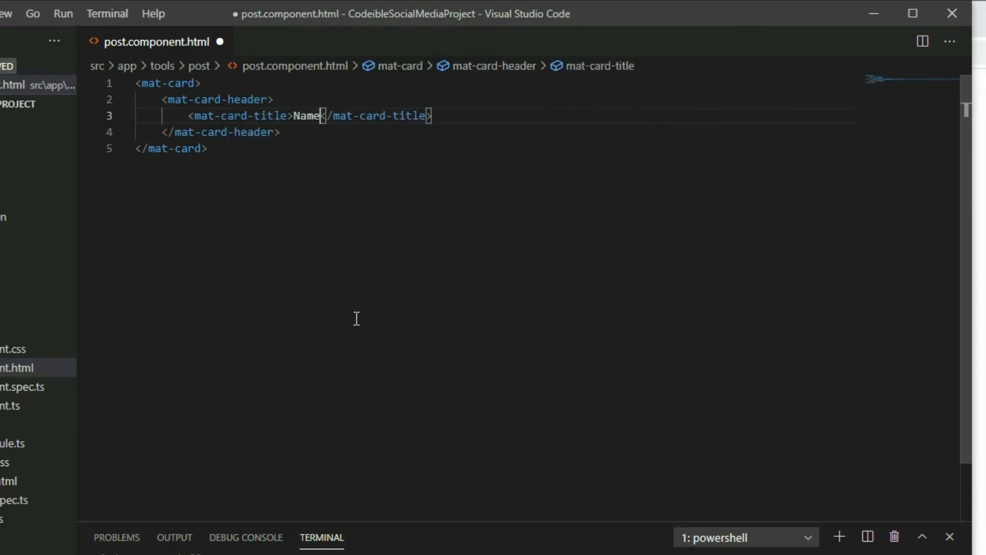
{"action": "key", "text": "Enter"}
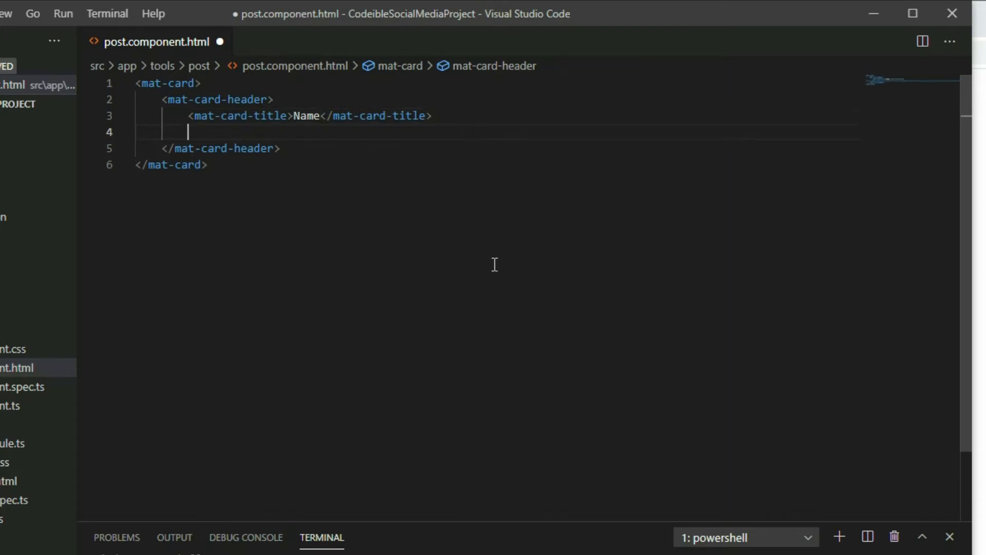
{"action": "type", "text": "<mat-"}
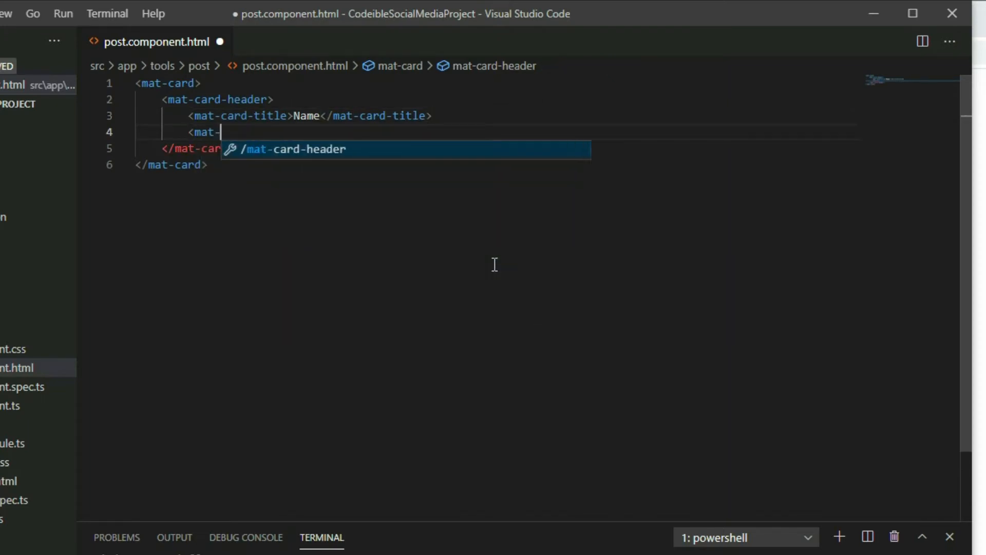
{"action": "type", "text": "card-subtitle>D</mat-card-subtitle>"}
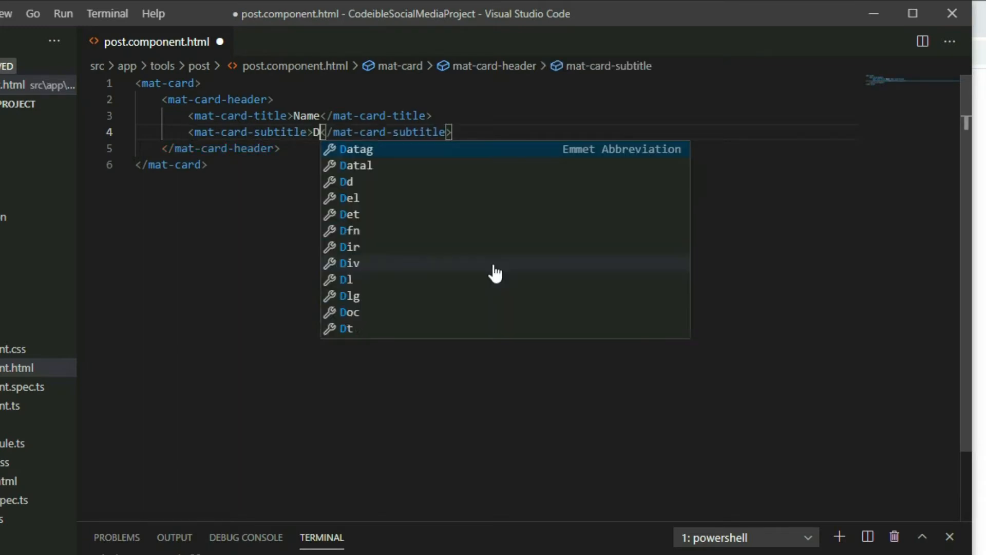
{"action": "type", "text": "escription"}
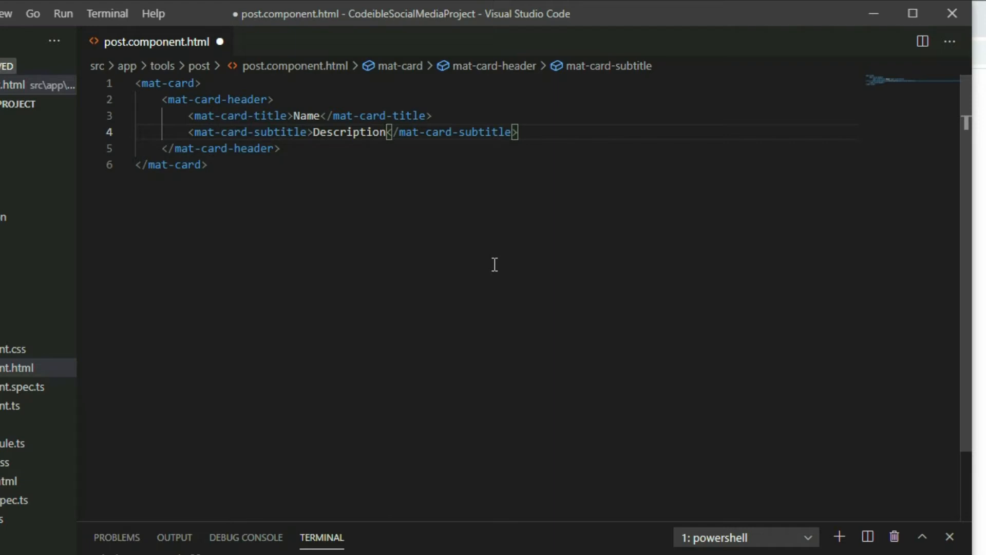
{"action": "left_click", "coordinate": [280, 148]}
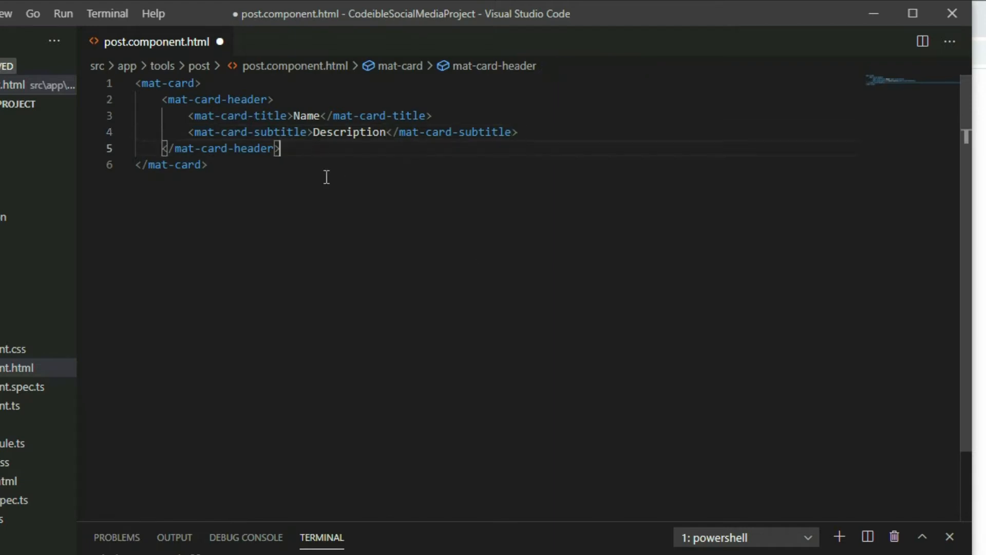
- Add an img mat-card-image with src assets/home_background.png below the header
{"action": "type", "text": "<"}
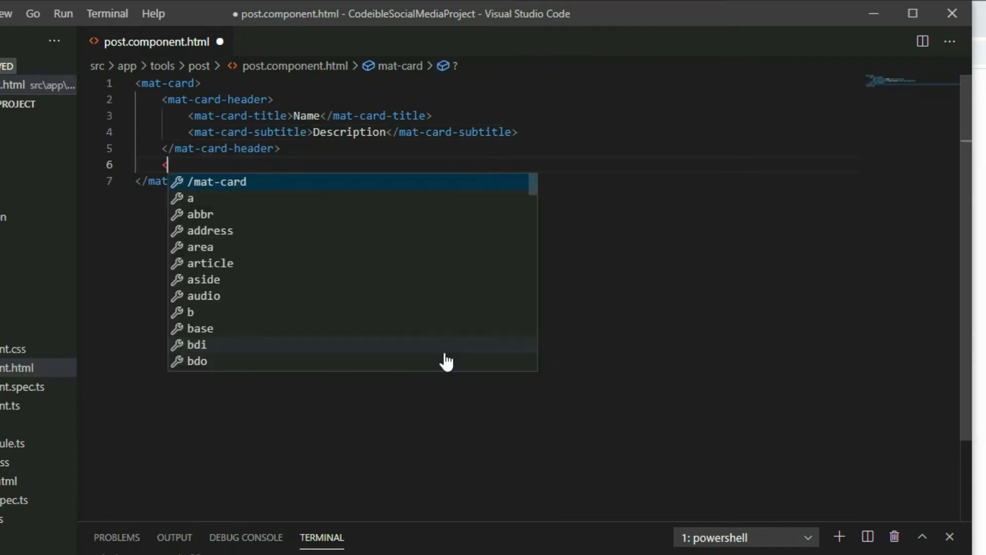
{"action": "type", "text": "img >"}
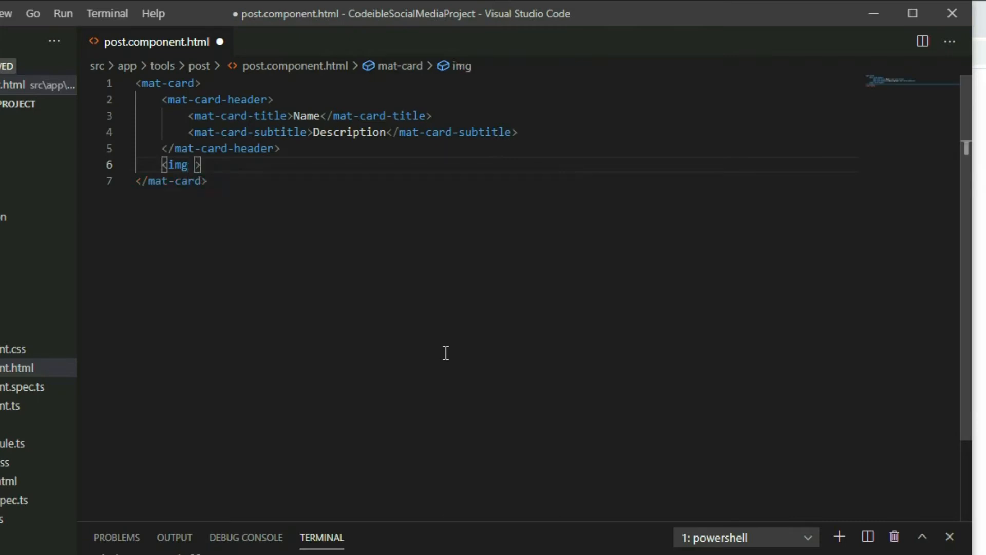
{"action": "type", "text": "m"}
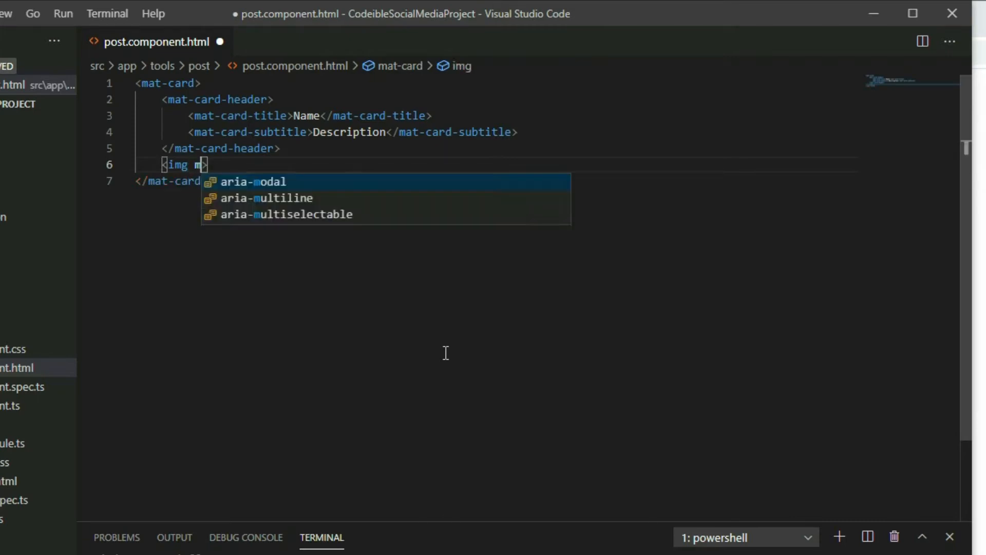
{"action": "type", "text": "at-card-image"}
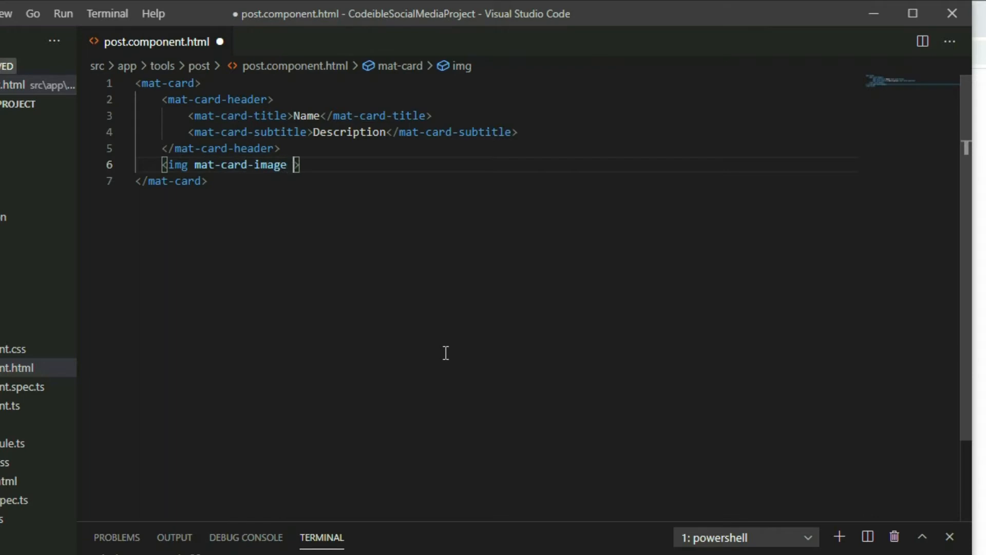
{"action": "type", "text": "src=\"\""}
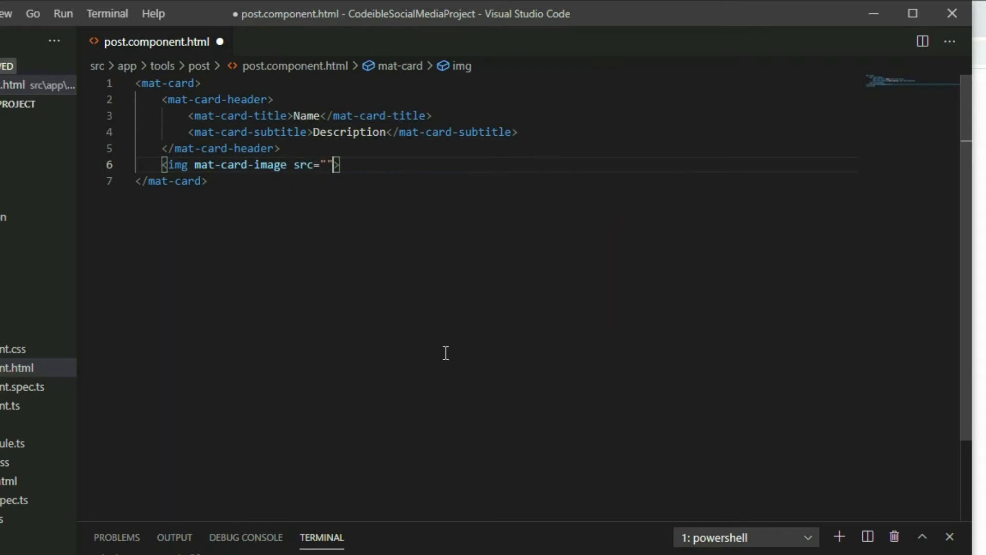
{"action": "type", "text": "assets"}
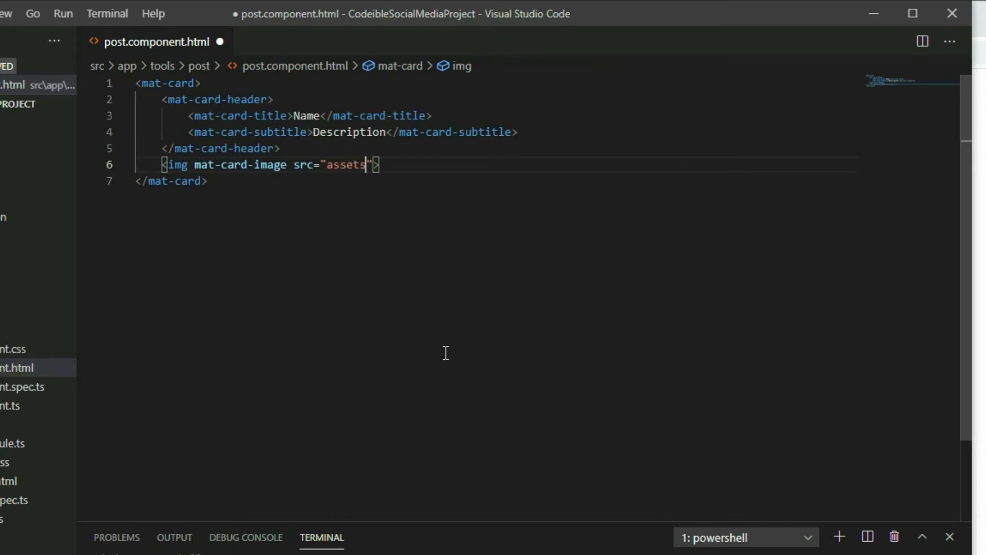
{"action": "type", "text": "/ho"}
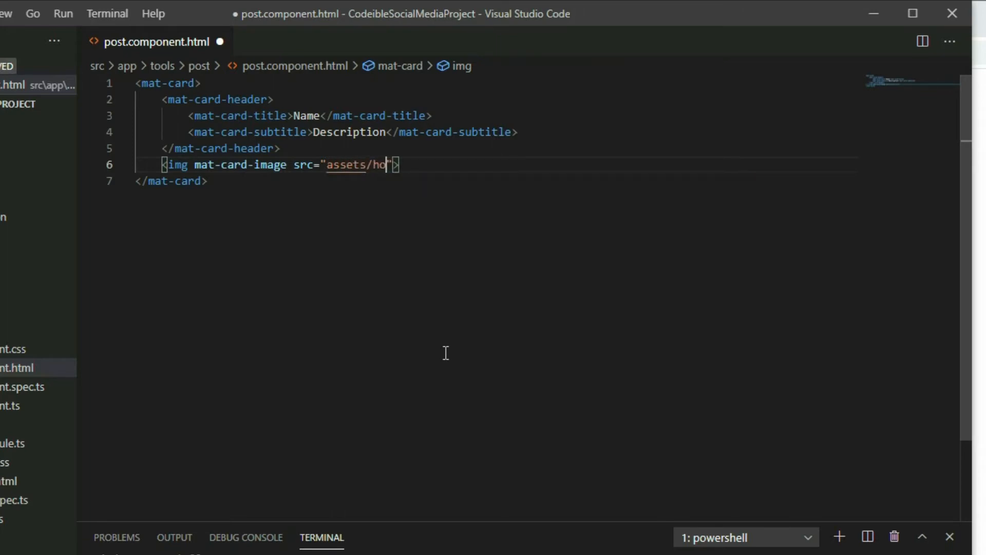
{"action": "type", "text": "me_backg"}
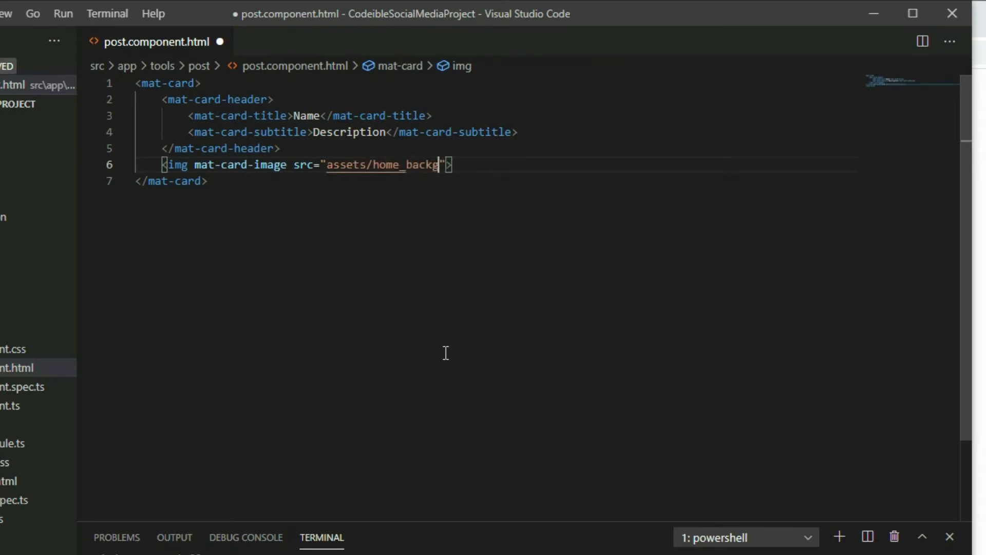
{"action": "type", "text": "round.pn"}
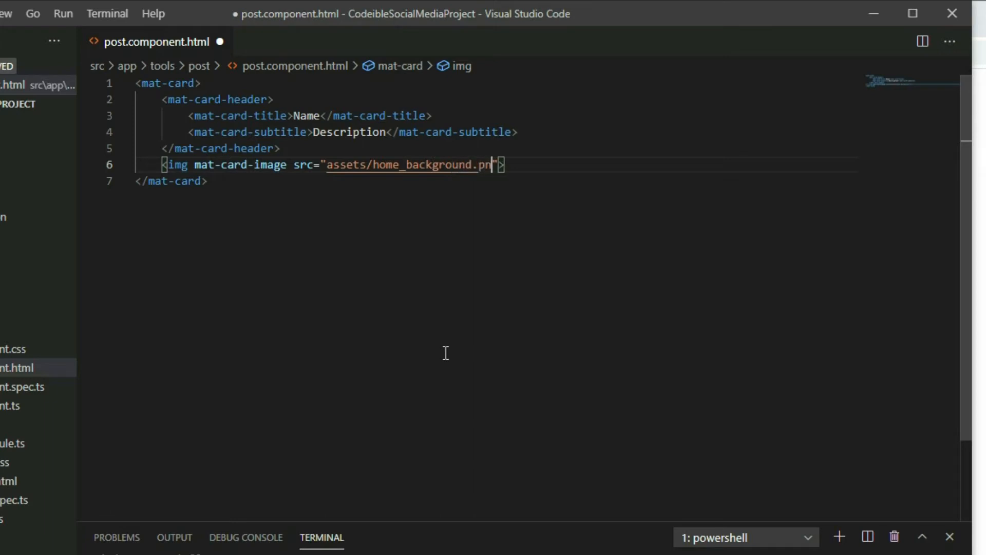
{"action": "type", "text": "g"}
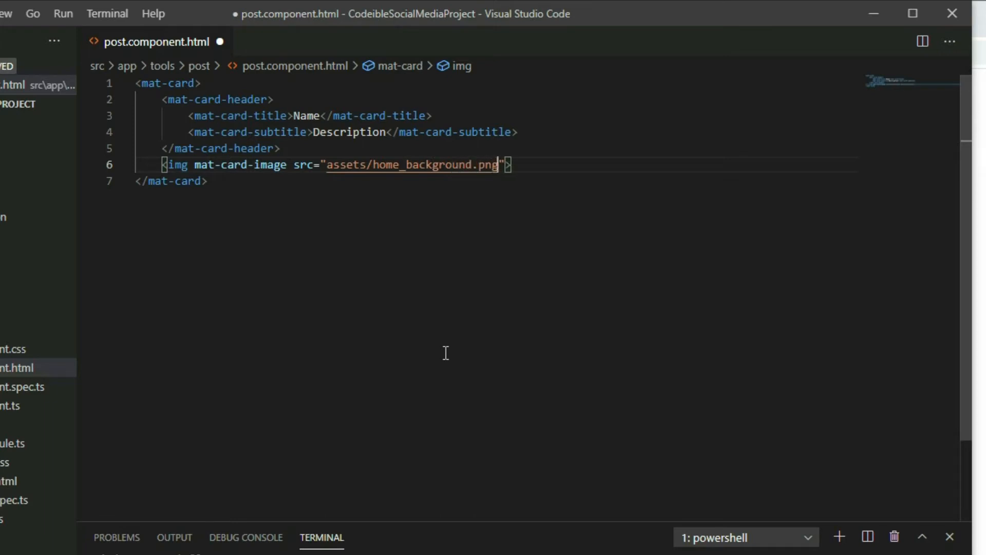
{"action": "key", "text": "Enter"}
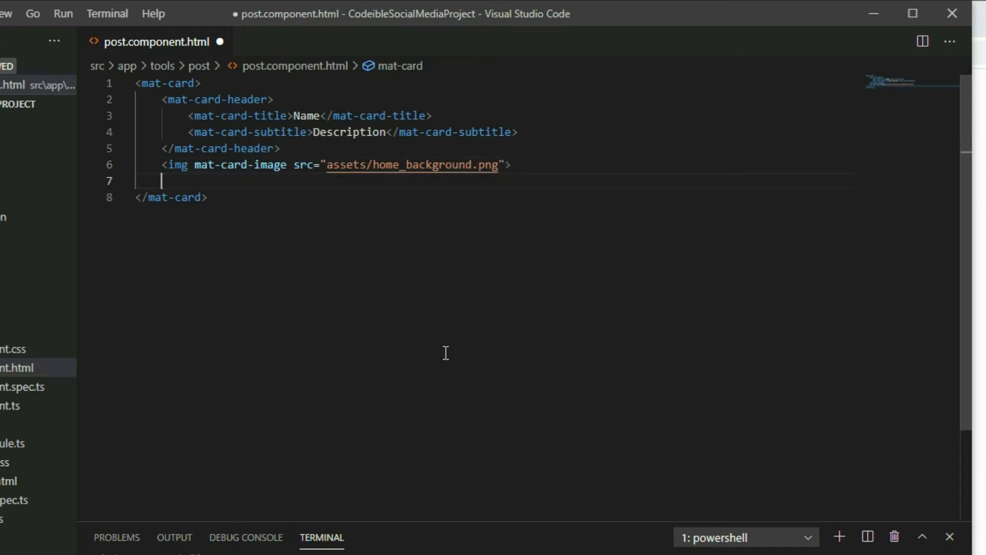
- Add a mat-card-content block reading "Like, Share, and Subscribe!" under the image
{"action": "type", "text": "<mat-card-content>"}
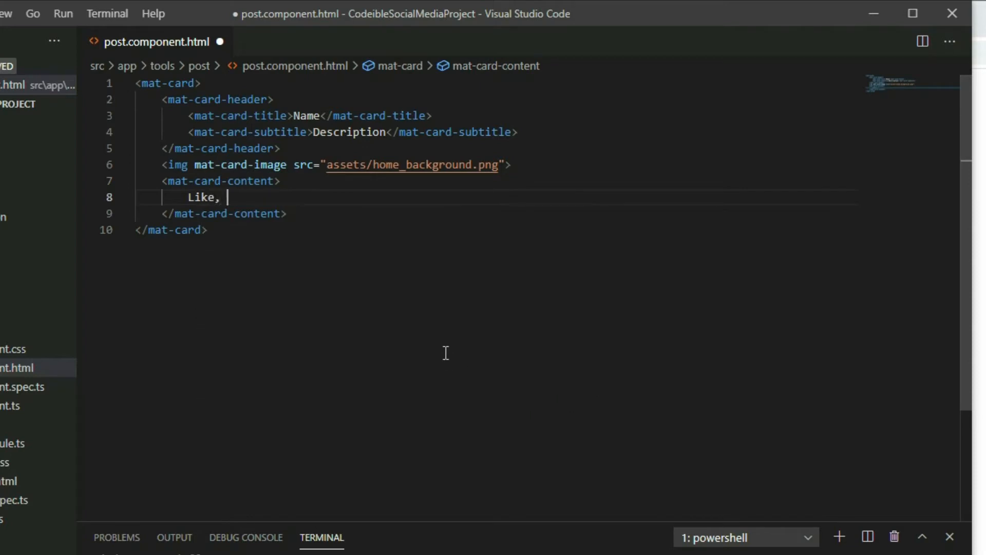
{"action": "type", "text": "Share, and S"}
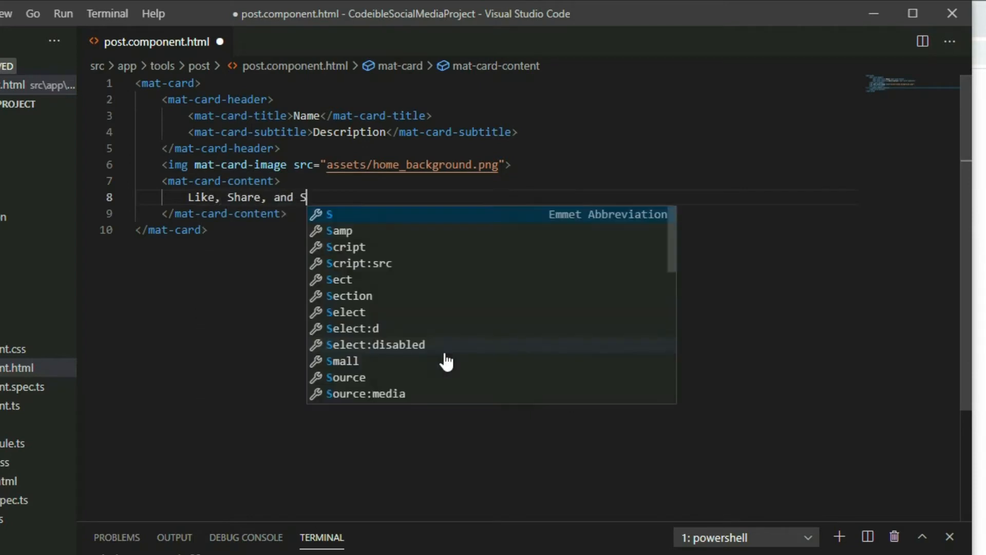
{"action": "type", "text": "ubscribe!"}
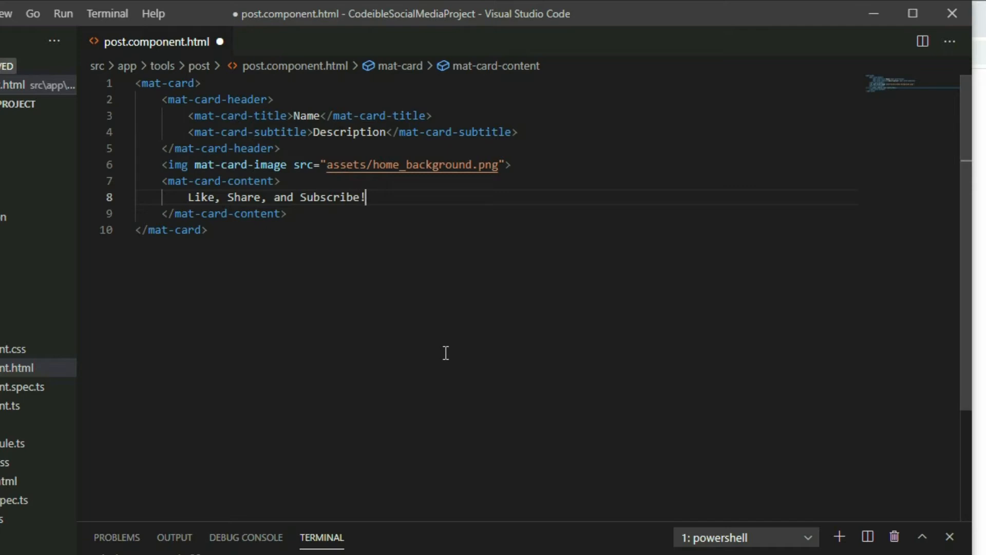
{"action": "key", "text": "Enter"}
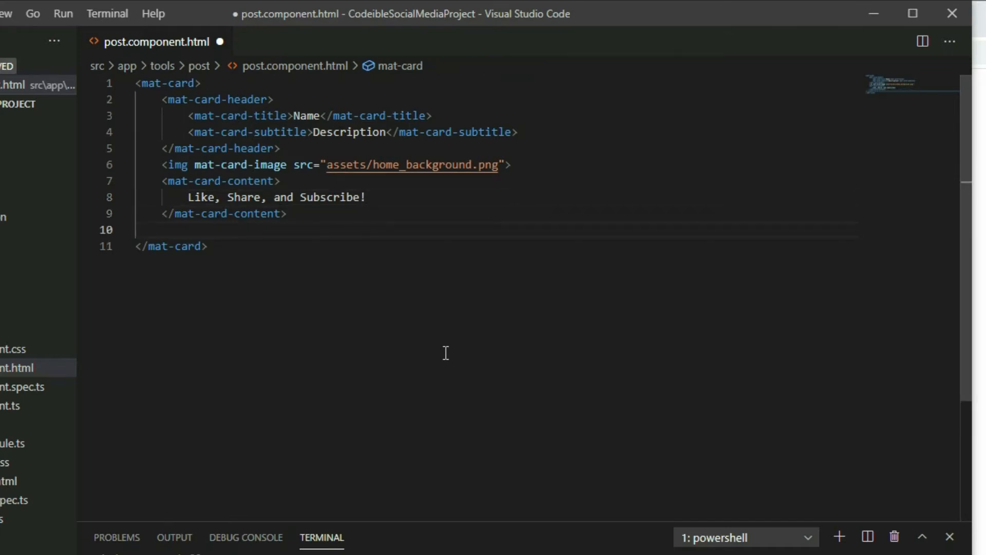
- Add a mat-card-actions row with mat-icons chat_bubble_outline, favorite_border and save
{"action": "type", "text": "<mat-card"}
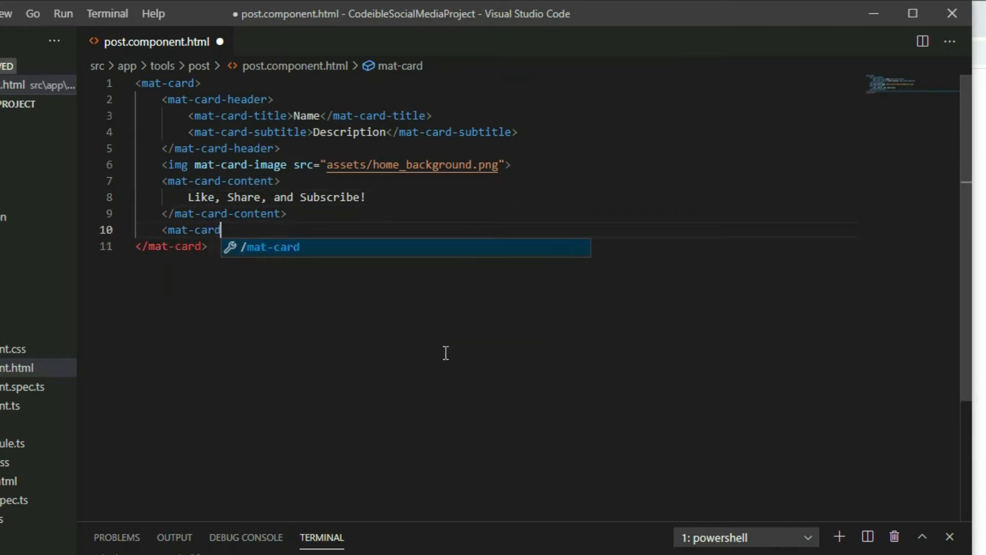
{"action": "type", "text": "-actions></mat-card-actions>"}
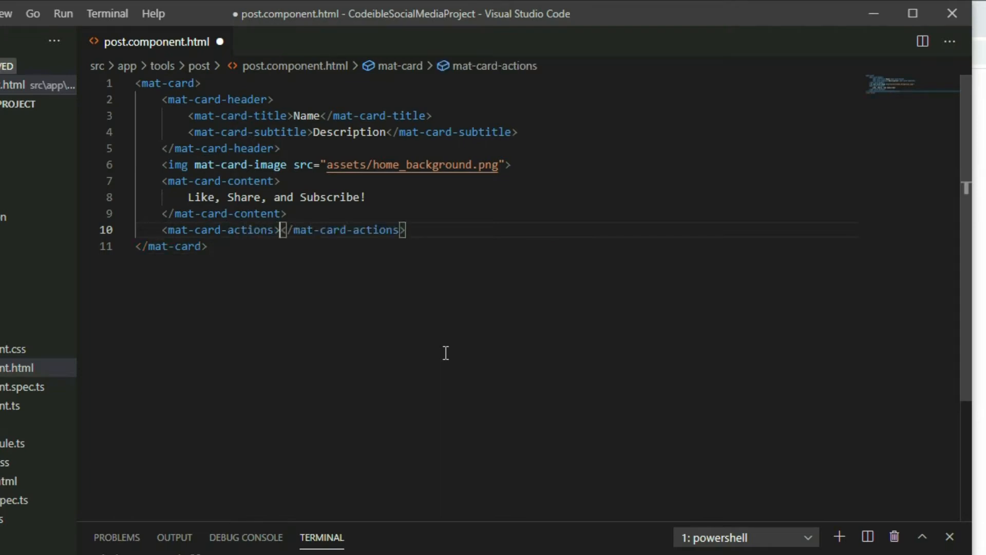
{"action": "key", "text": "Enter"}
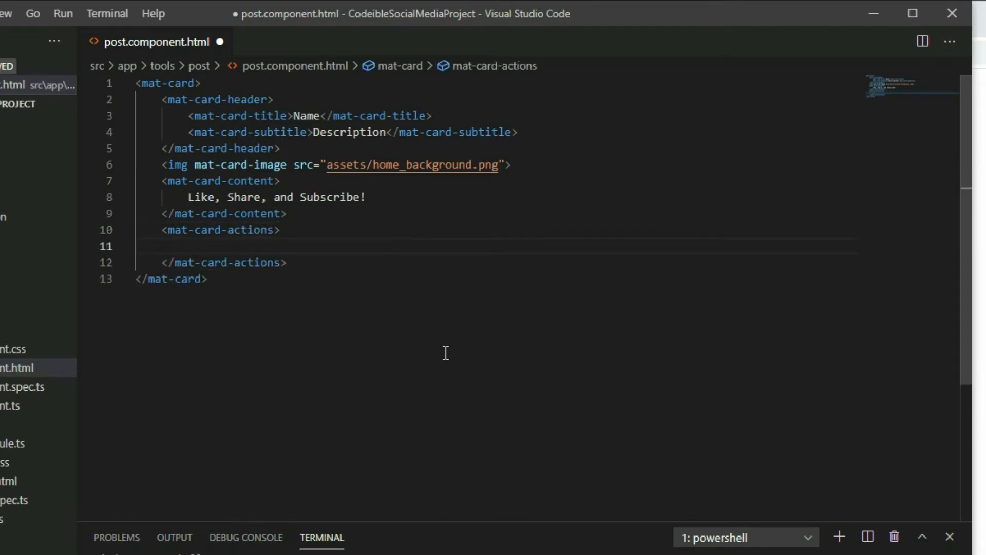
{"action": "type", "text": "<mat-icon"}
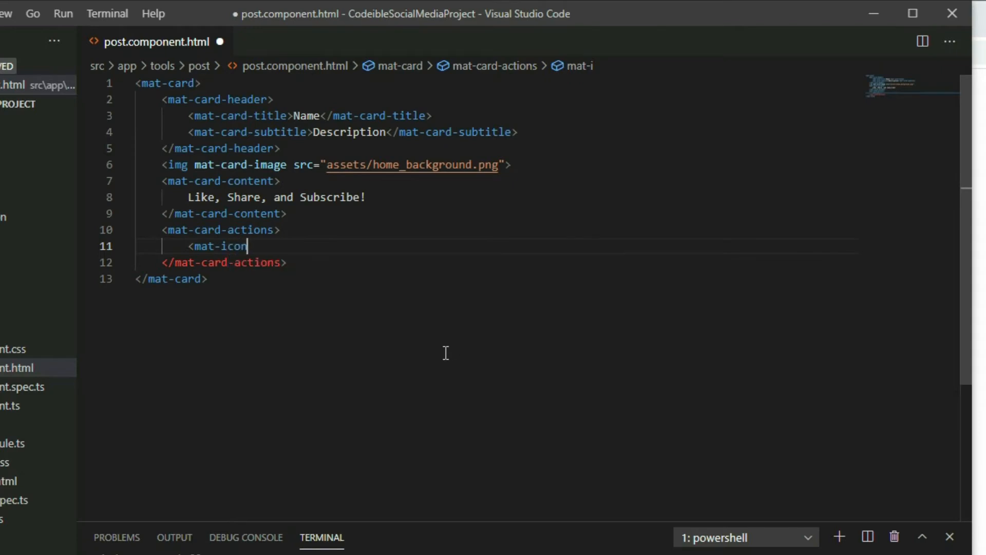
{"action": "type", "text": "></mat-icon>"}
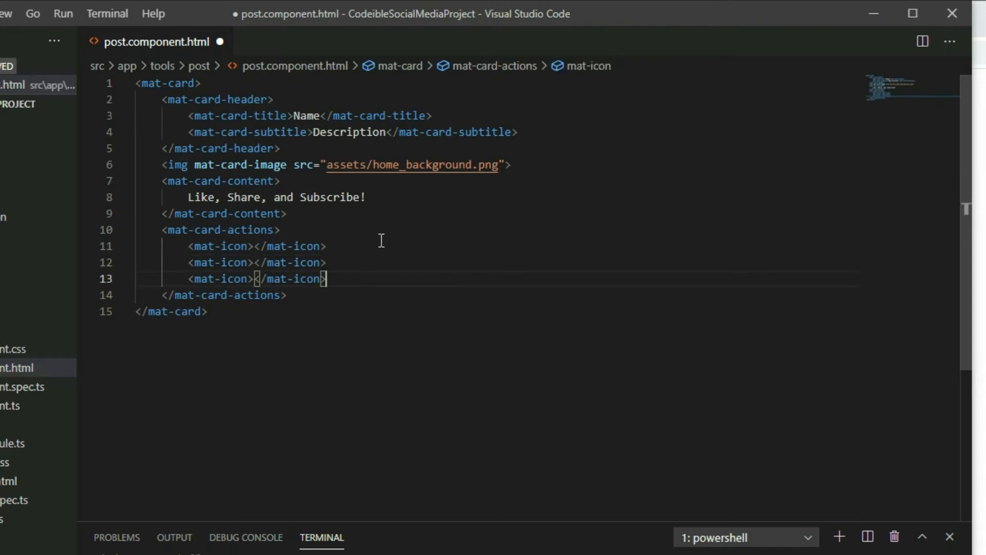
{"action": "mouse_move", "coordinate": [363, 243]}
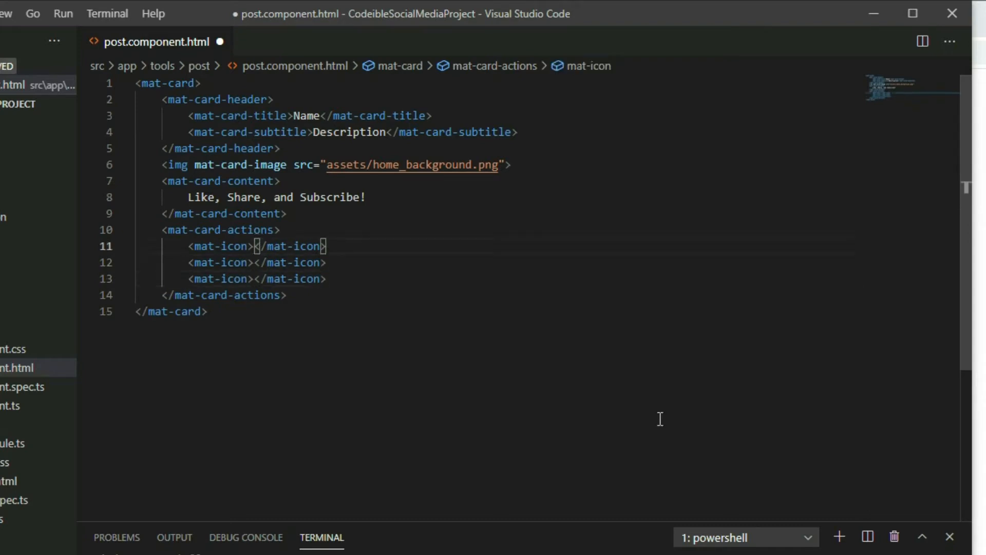
{"action": "type", "text": "chat_bubble"}
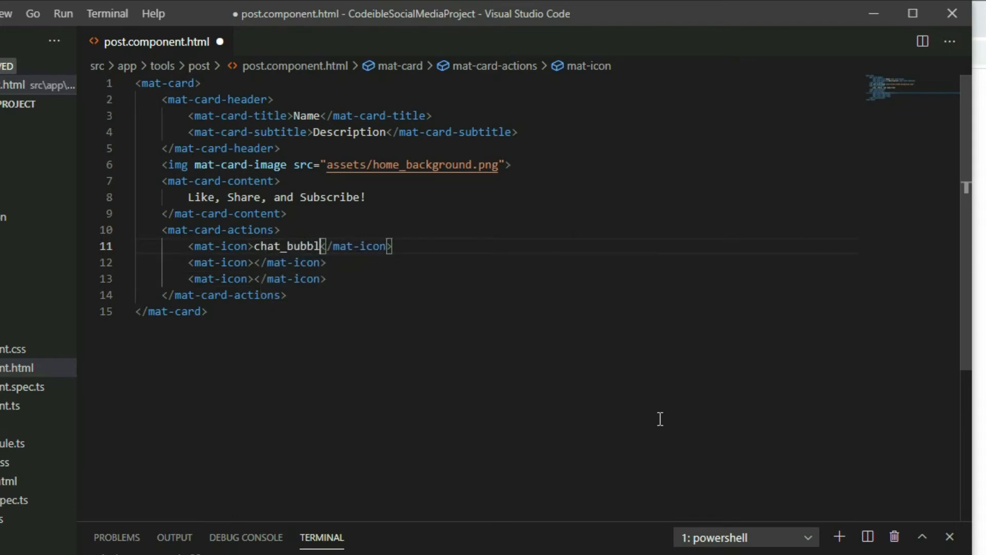
{"action": "type", "text": "_outl"}
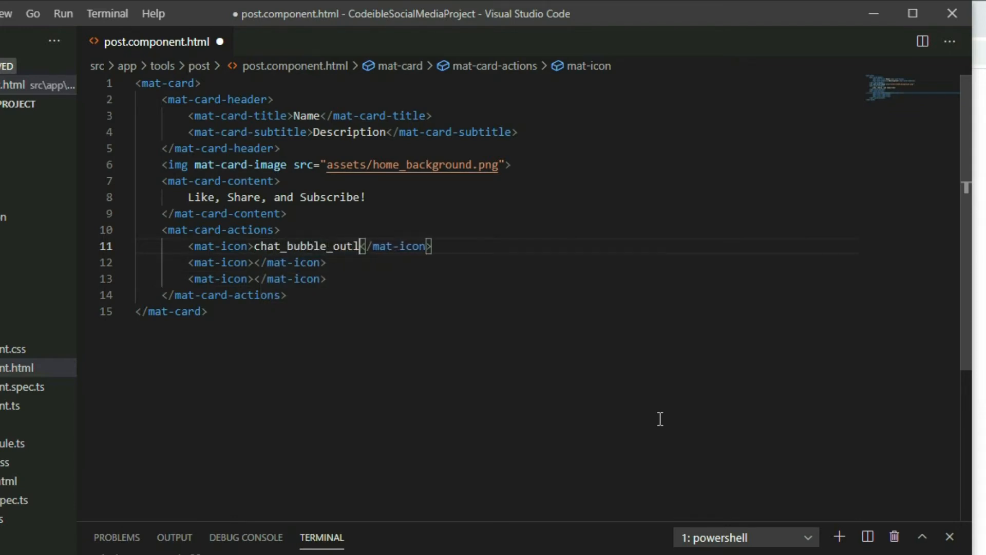
{"action": "type", "text": "ine"}
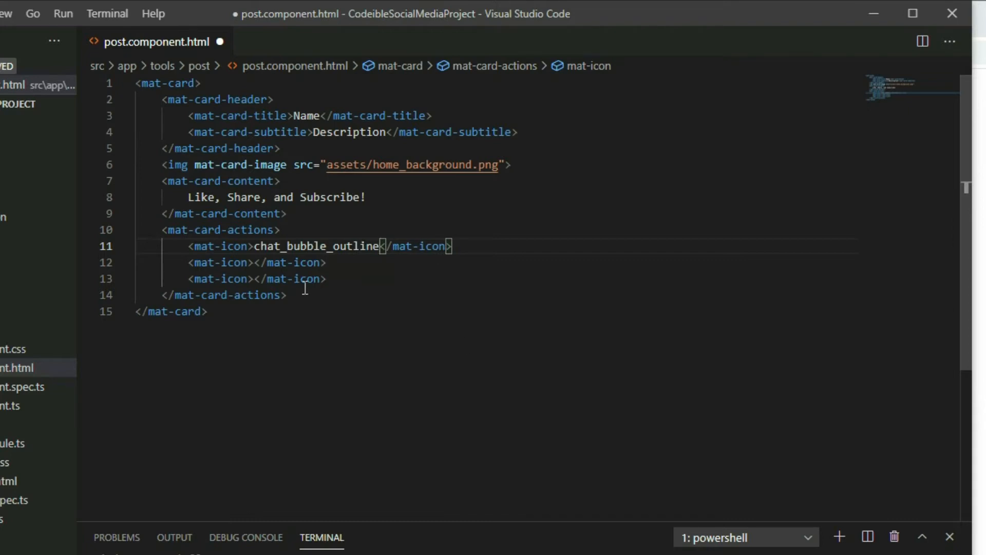
{"action": "type", "text": "fav"}
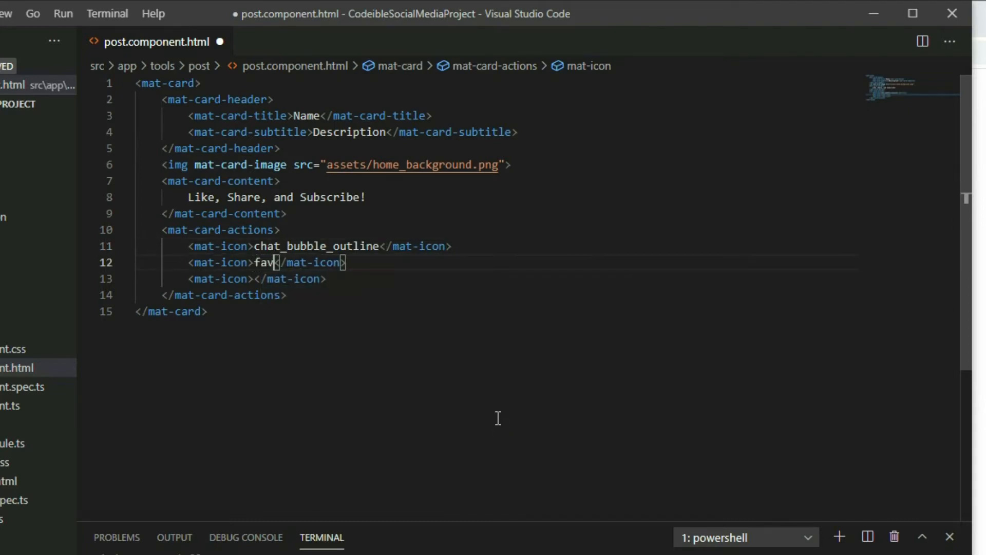
{"action": "type", "text": "orite_"}
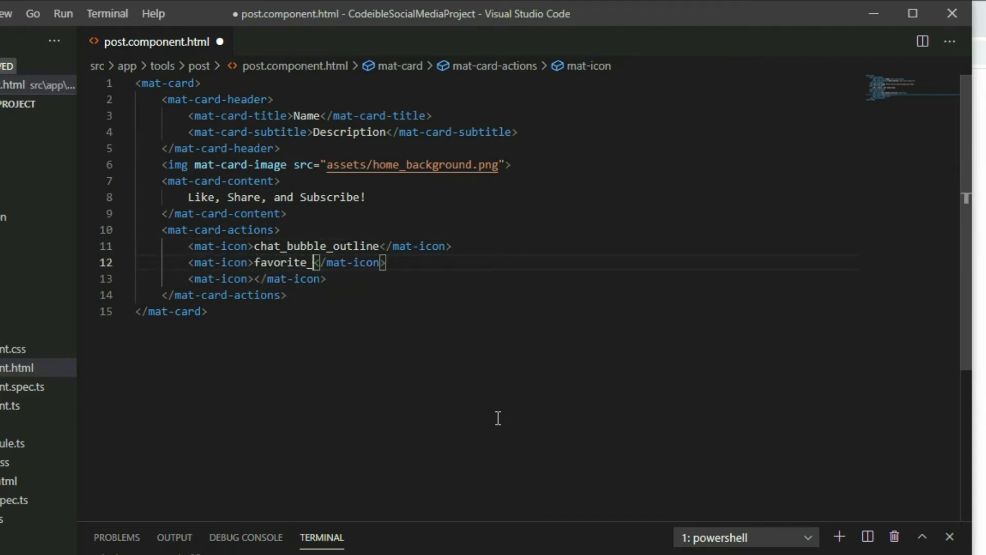
{"action": "type", "text": "border"}
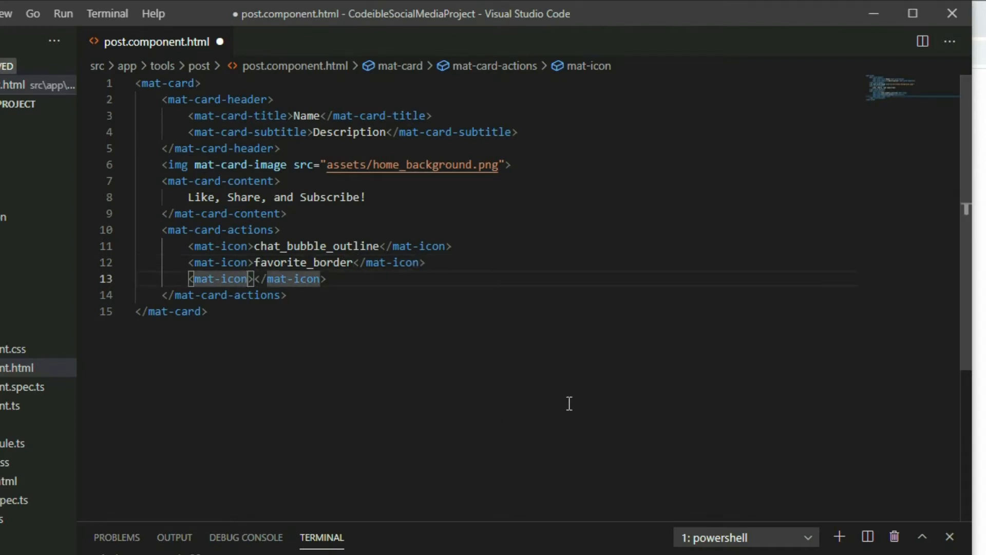
{"action": "type", "text": "save"}
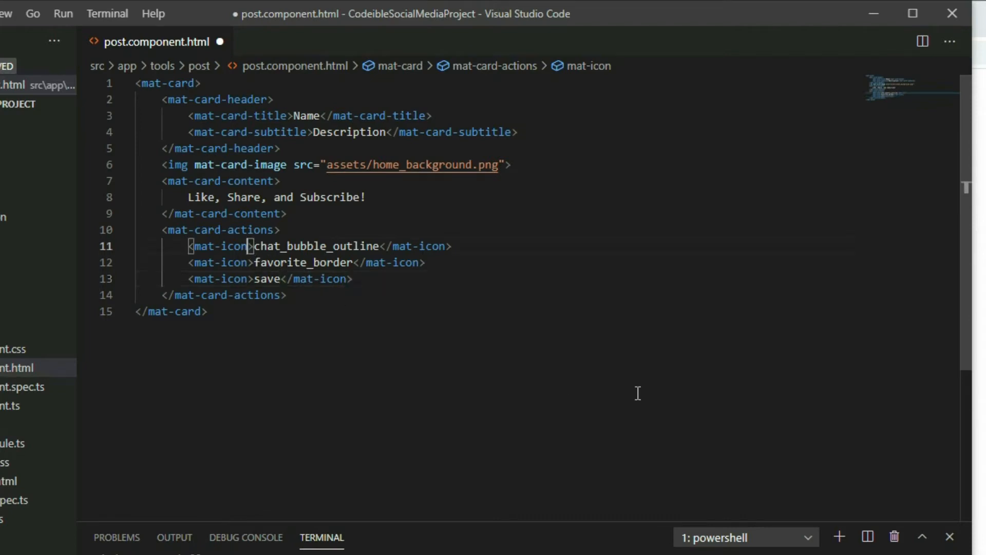
- Give each of the three icons color="warn" and class="action-item"
{"action": "type", "text": "color=\"warn"}
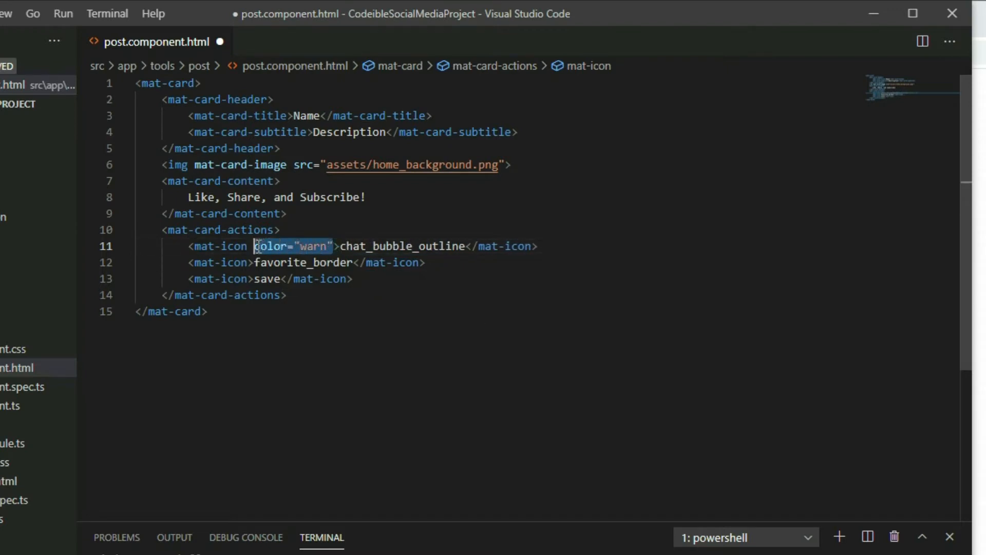
{"action": "type", "text": "color=\"warn\""}
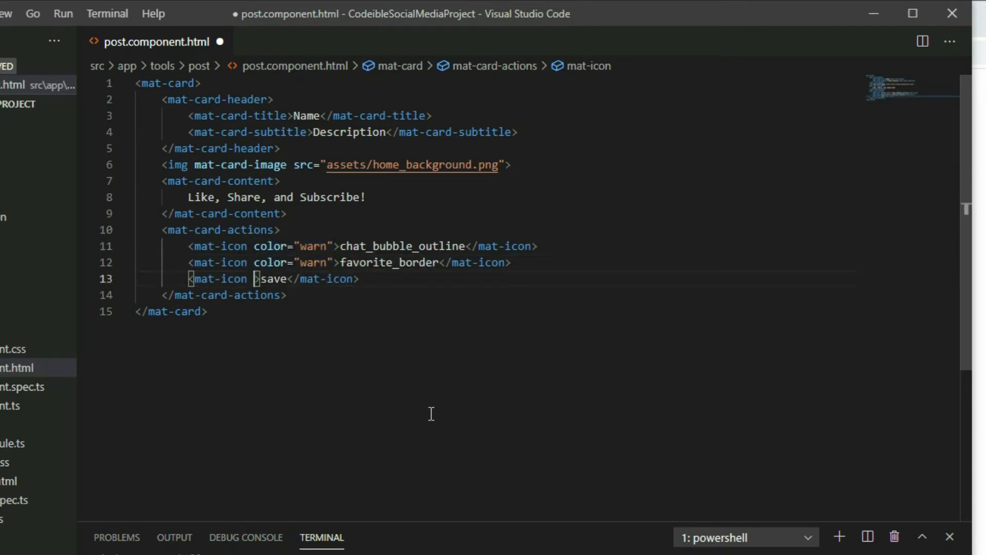
{"action": "type", "text": "color=\"warn\""}
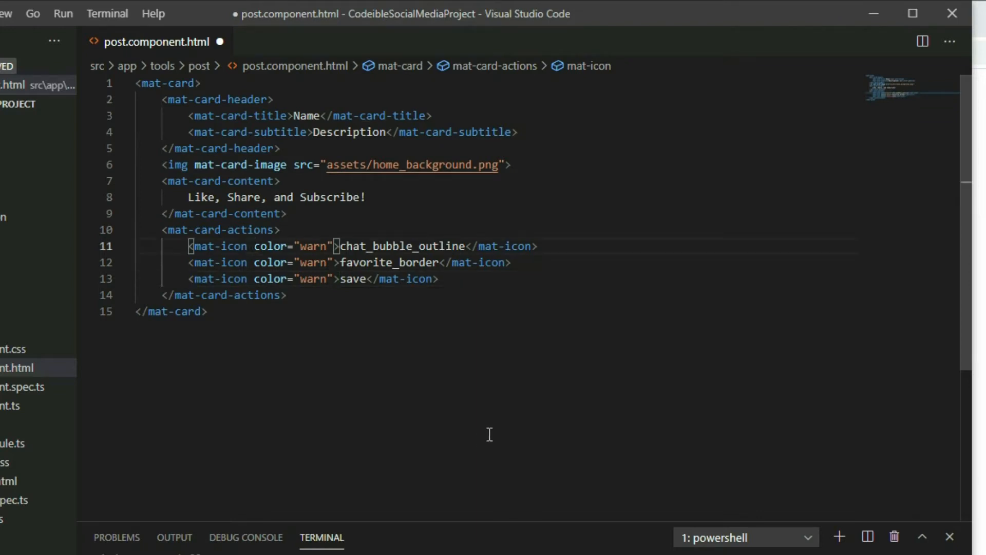
{"action": "type", "text": "class=\"\""}
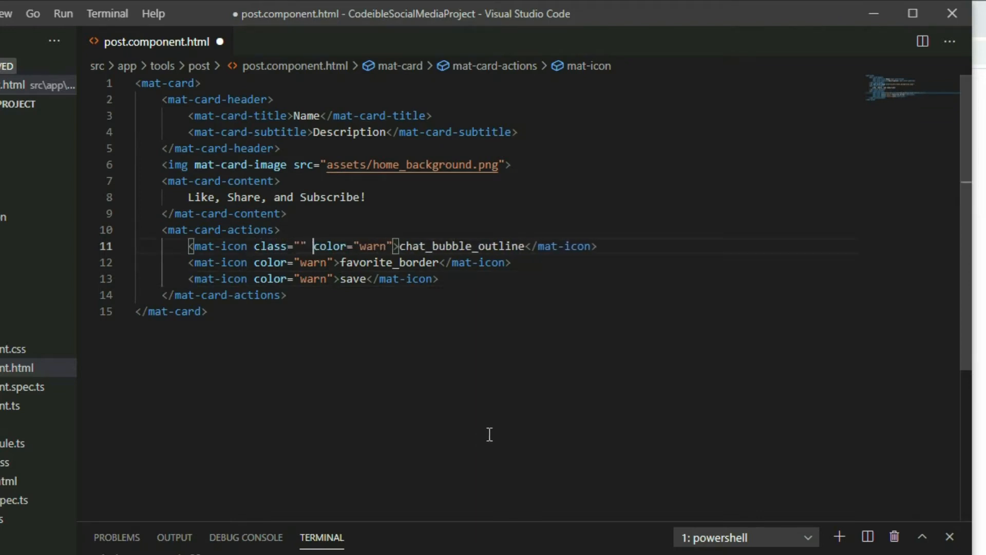
{"action": "type", "text": "action-item"}
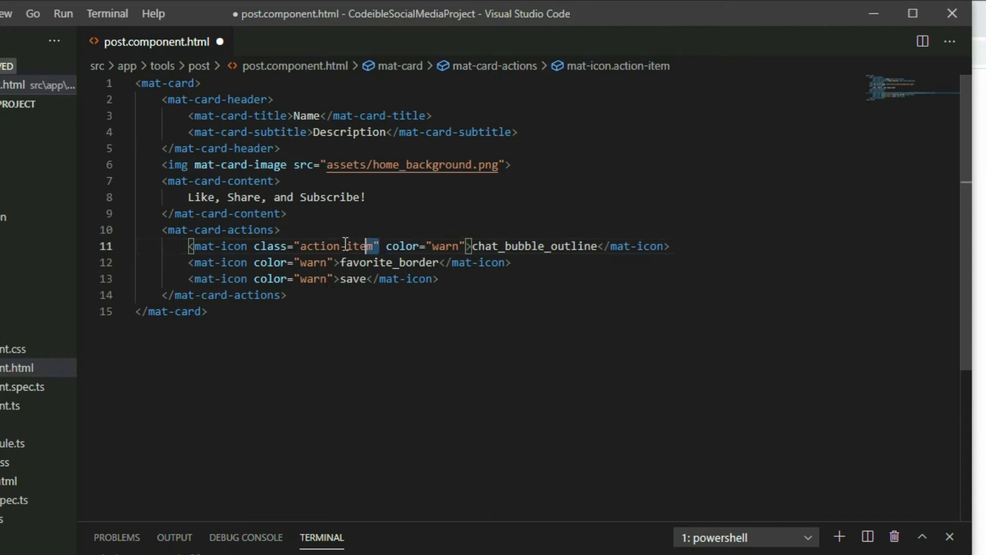
{"action": "type", "text": "class=\"action-item\""}
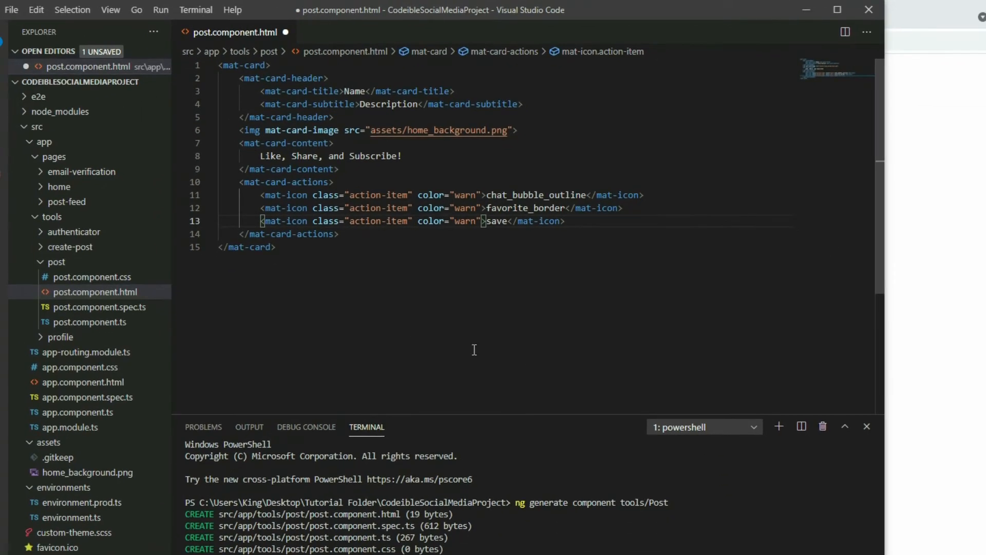
- In post.component.css, give .action-item margin-left .5em and begin a cursor property
{"action": "left_click", "coordinate": [91, 277]}
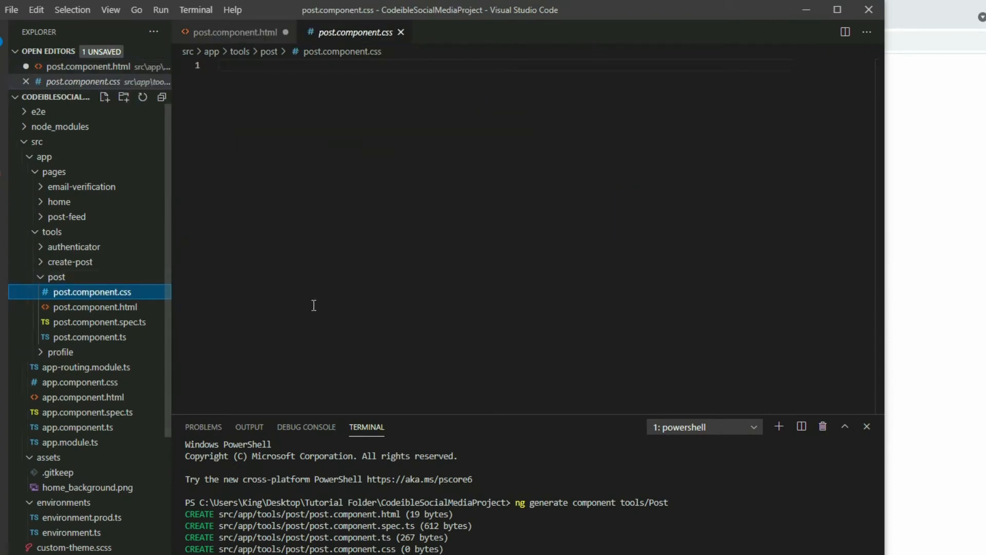
{"action": "left_click", "coordinate": [222, 66]}
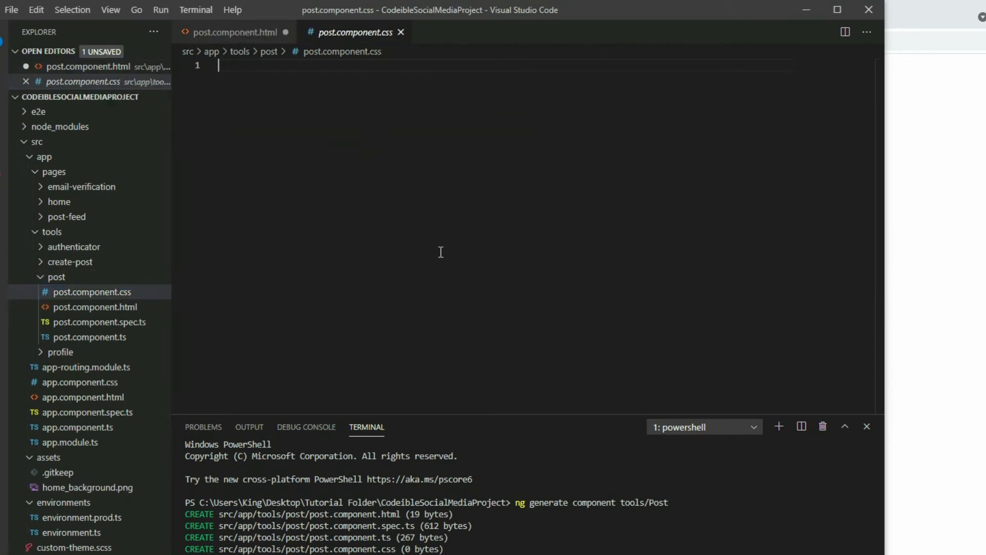
{"action": "type", "text": "acti"}
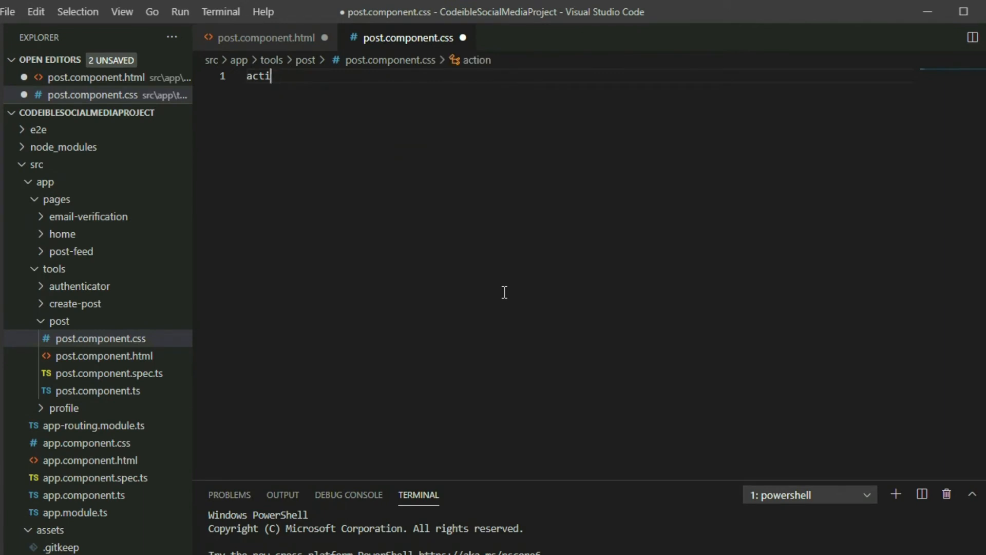
{"action": "type", "text": ".action-"}
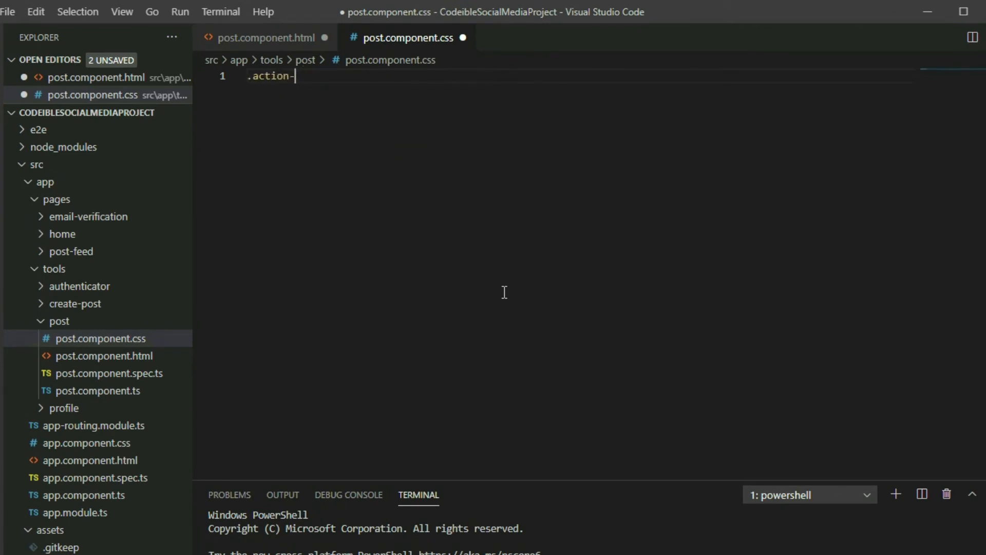
{"action": "type", "text": "item {"}
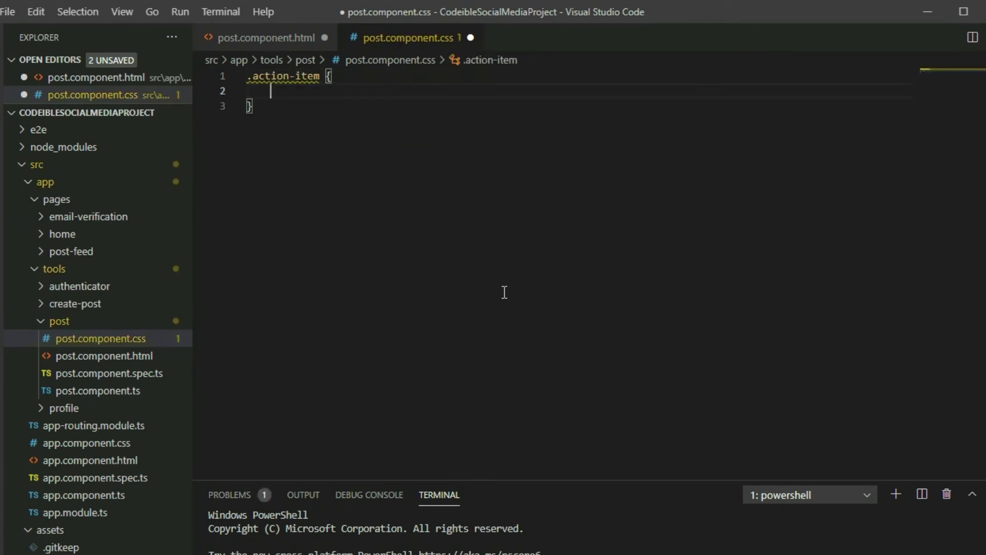
{"action": "type", "text": "ma"}
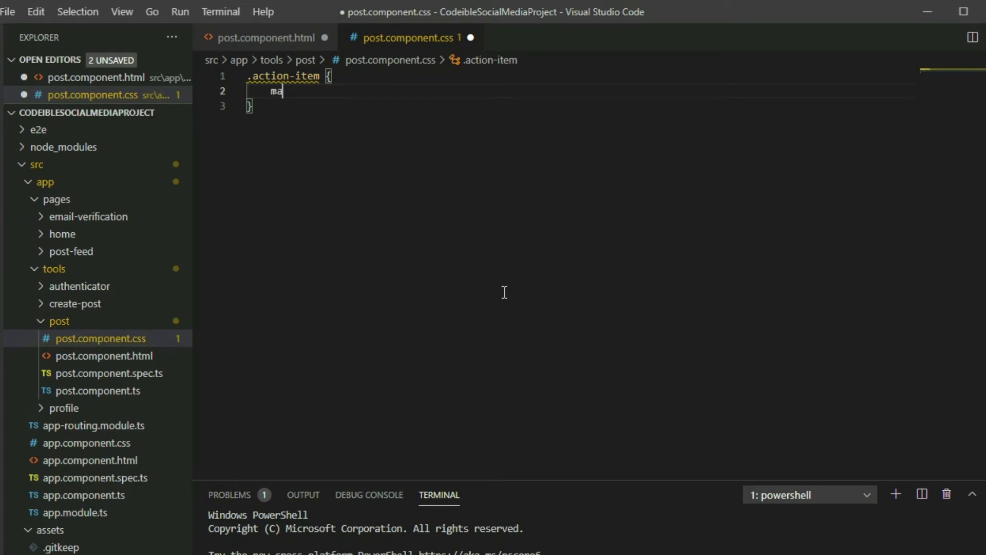
{"action": "type", "text": "rgin-left: ;"}
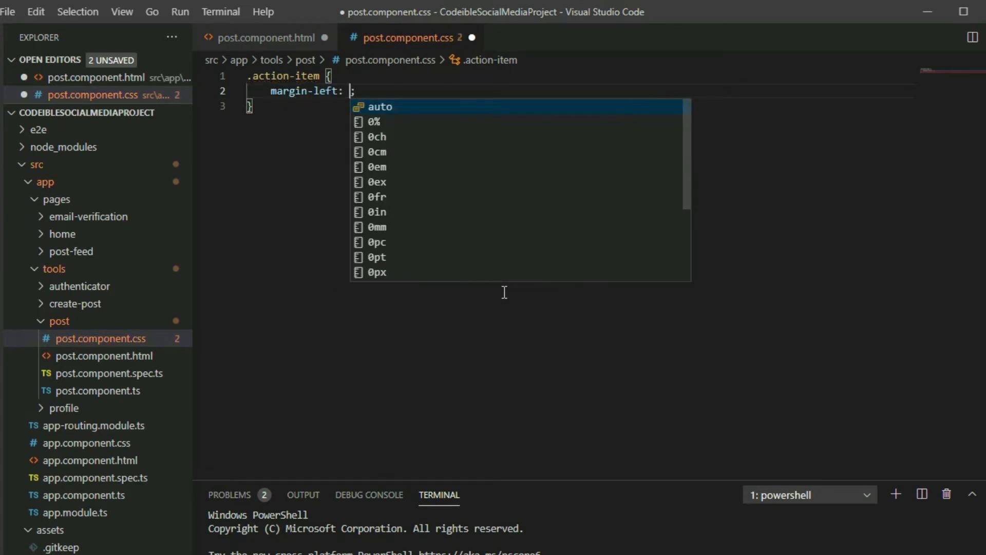
{"action": "type", "text": ".5em"}
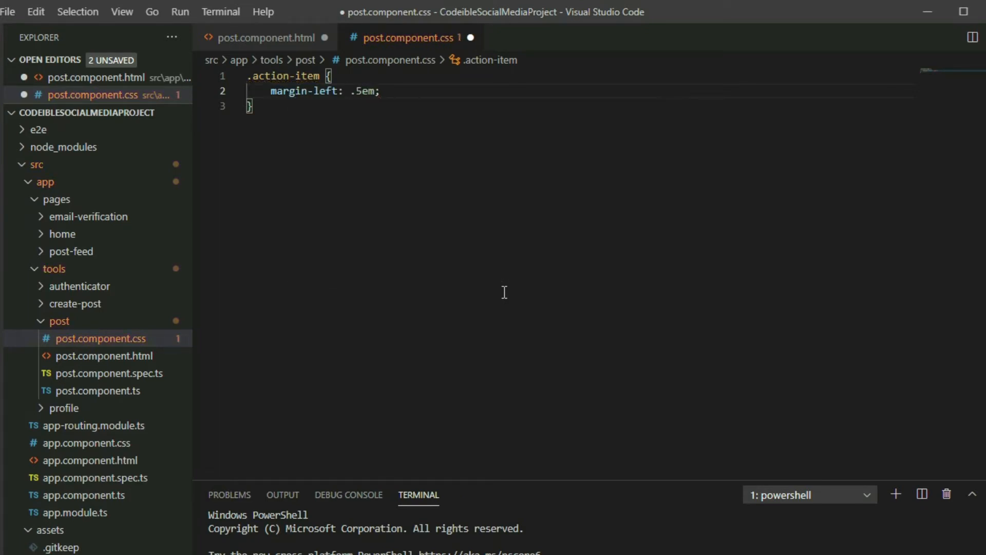
{"action": "key", "text": "Enter"}
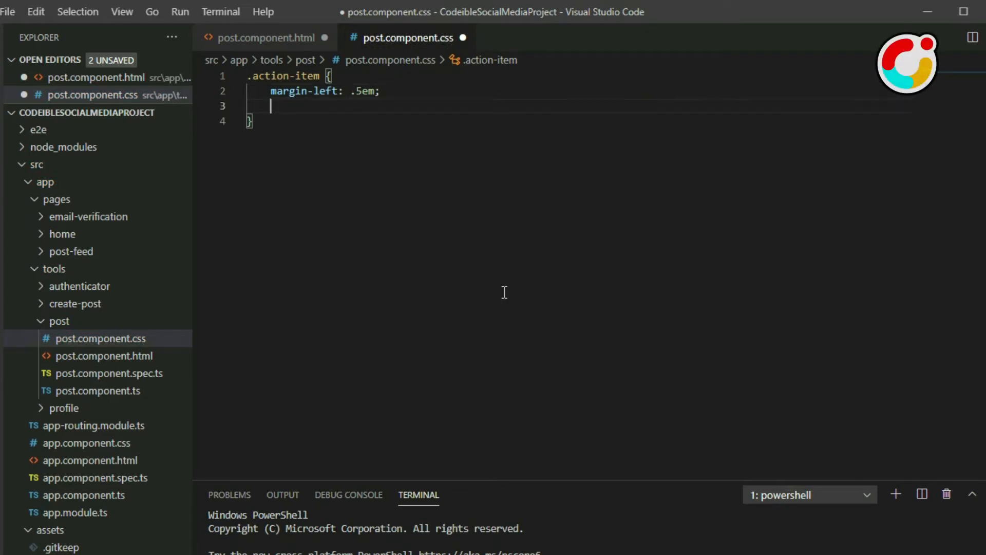
{"action": "type", "text": "curos"}
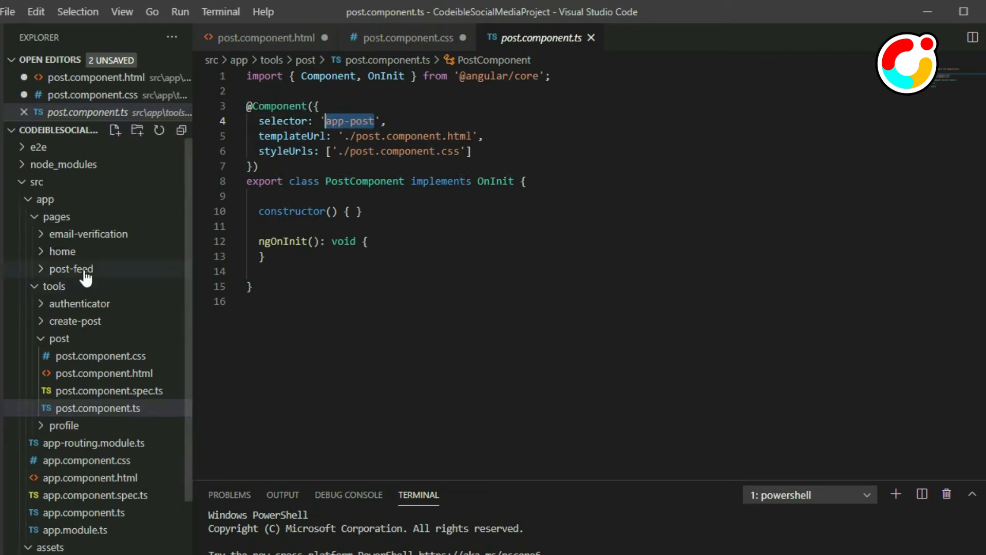
- Embed <app-post></app-post> in post-feed.component.html, then move to post-feed.component.ts
{"action": "left_click", "coordinate": [72, 270]}
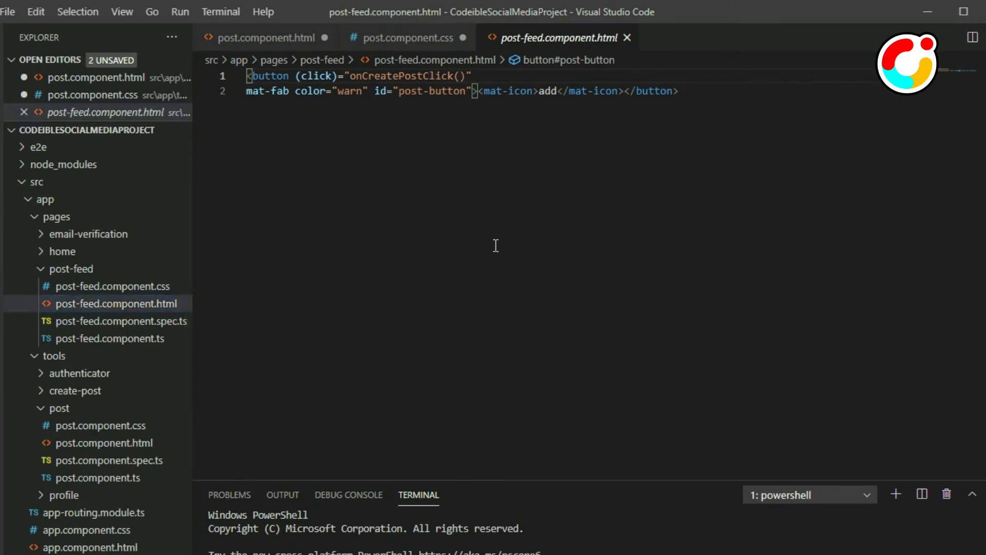
{"action": "type", "text": "<app-post></app-post>"}
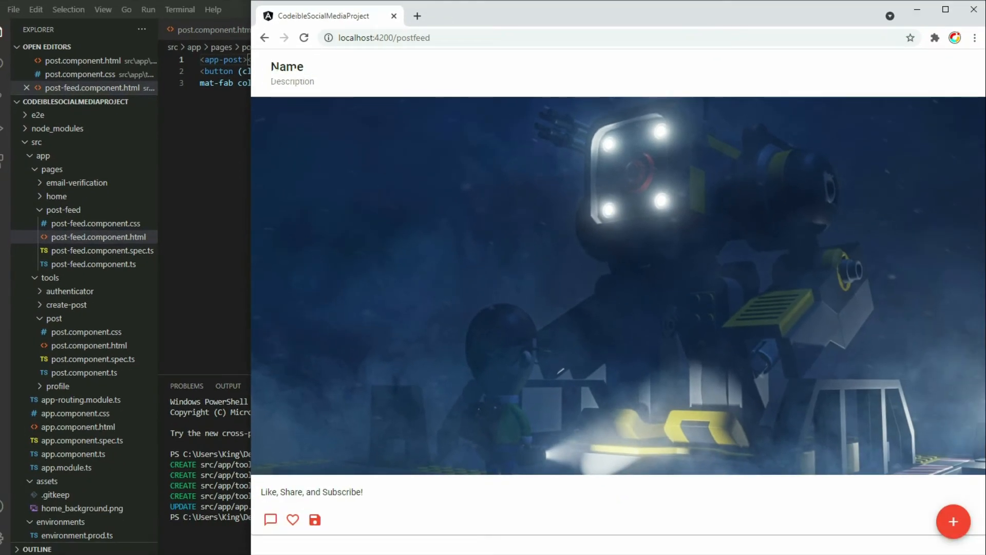
{"action": "mouse_move", "coordinate": [289, 303]}
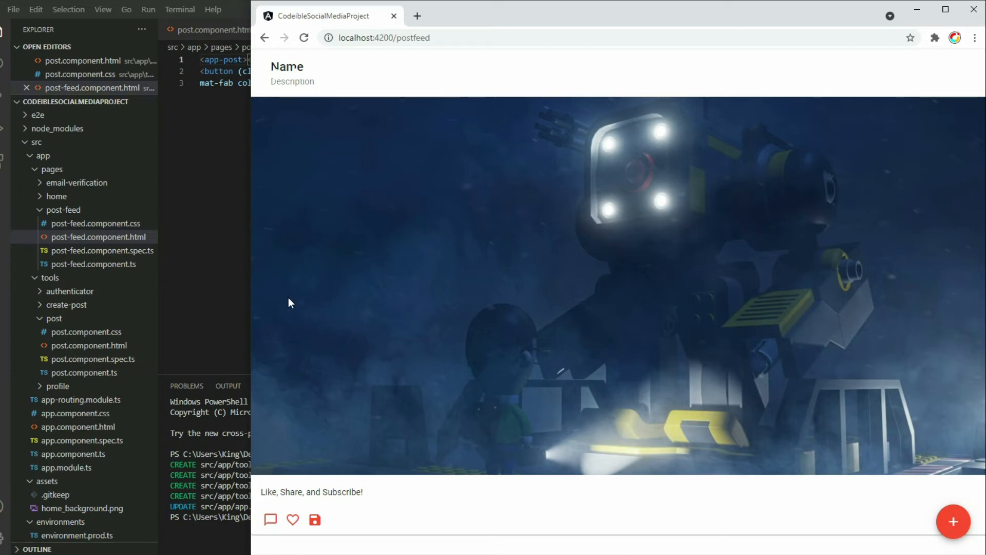
{"action": "left_click", "coordinate": [93, 277]}
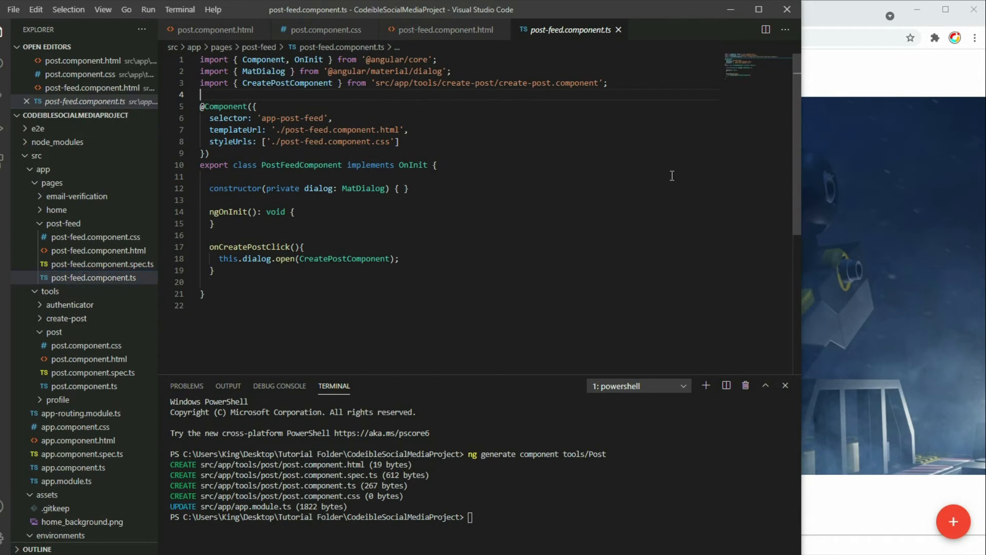
- Import FirebaseTSFirestore and declare firestore = new FirebaseTSFirestore(); in PostFeedComponent
{"action": "type", "text": "import { Fi"}
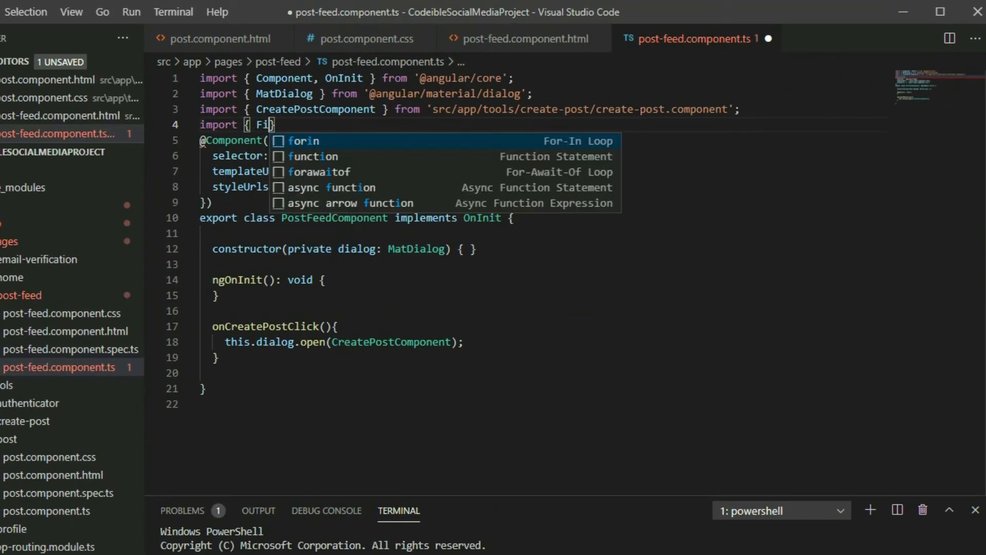
{"action": "type", "text": "rebaseTSFirestore"}
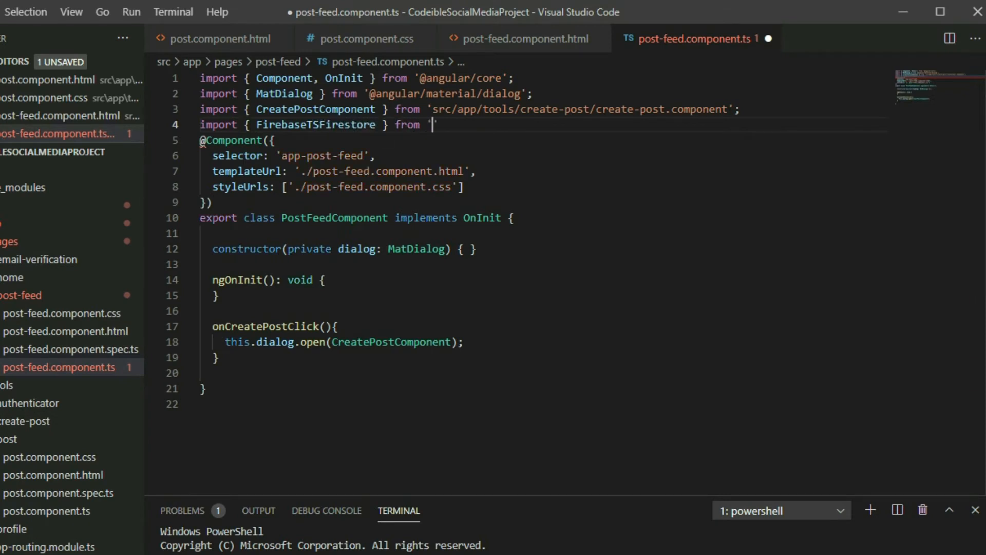
{"action": "type", "text": "firebasets/firebasetsFirestore/firebaseTSFirestore"}
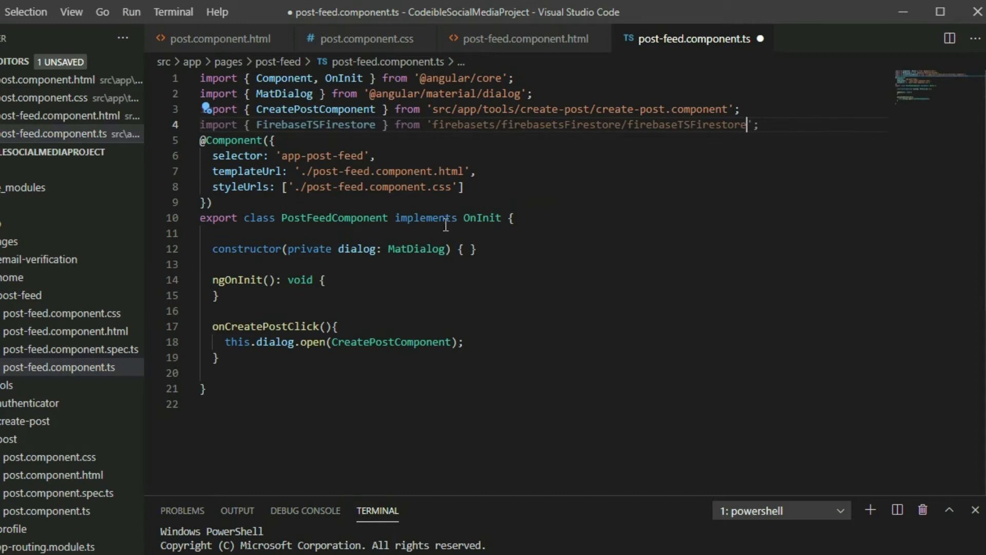
{"action": "type", "text": "firestore = new Firebase"}
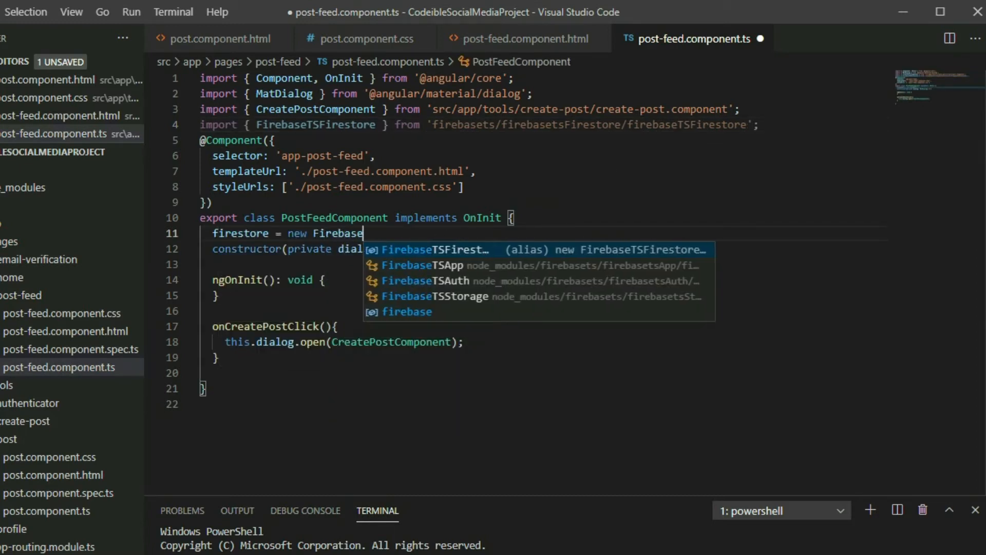
{"action": "key", "text": "Tab"}
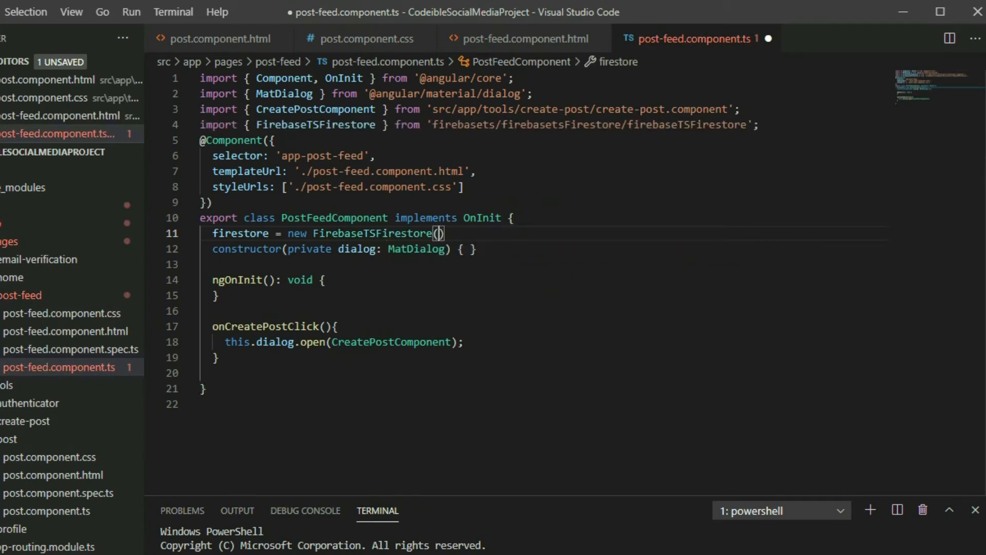
{"action": "type", "text": ";"}
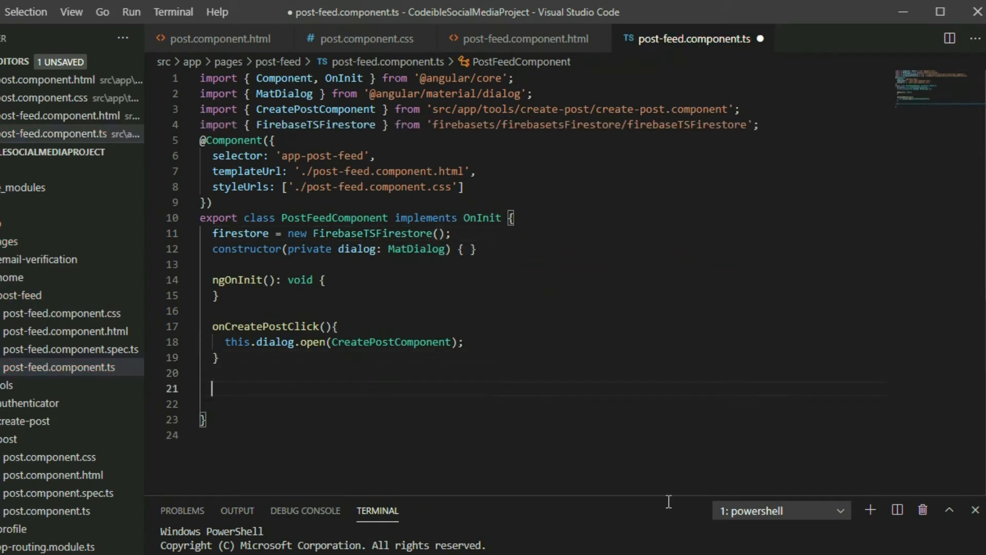
- Add a getPosts method calling this.firestore.getCollection with path ["Posts"]
{"action": "type", "text": "g"}
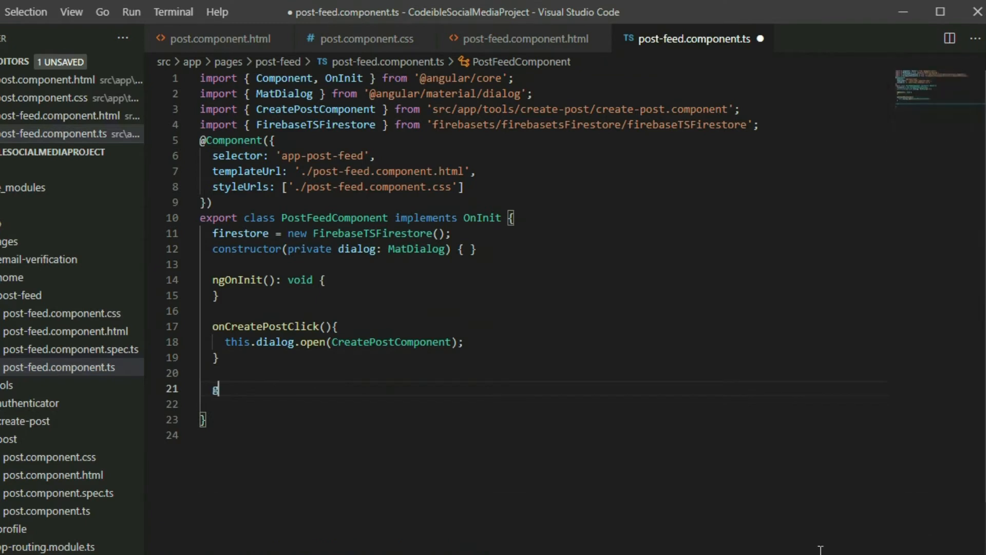
{"action": "type", "text": "etPosts(){"}
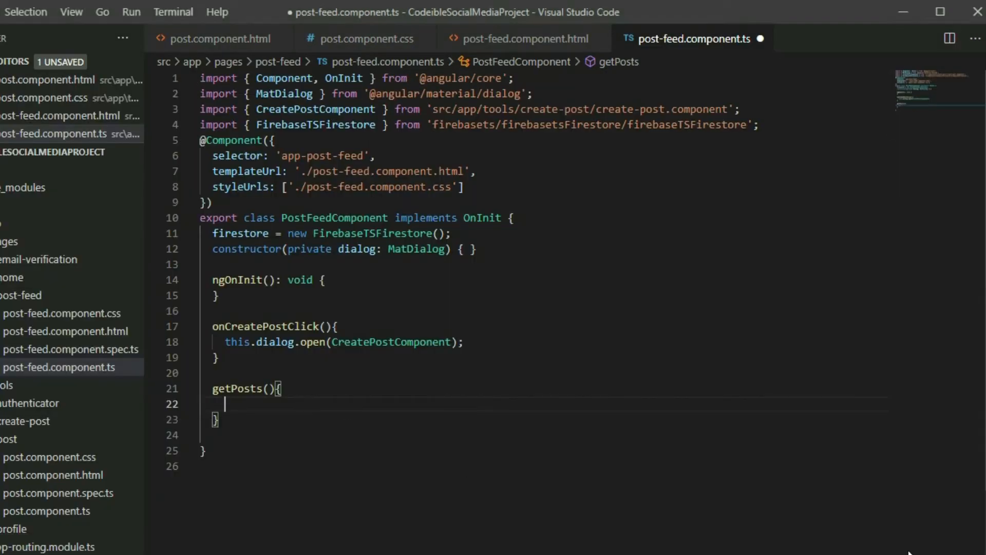
{"action": "type", "text": "this.firestore"}
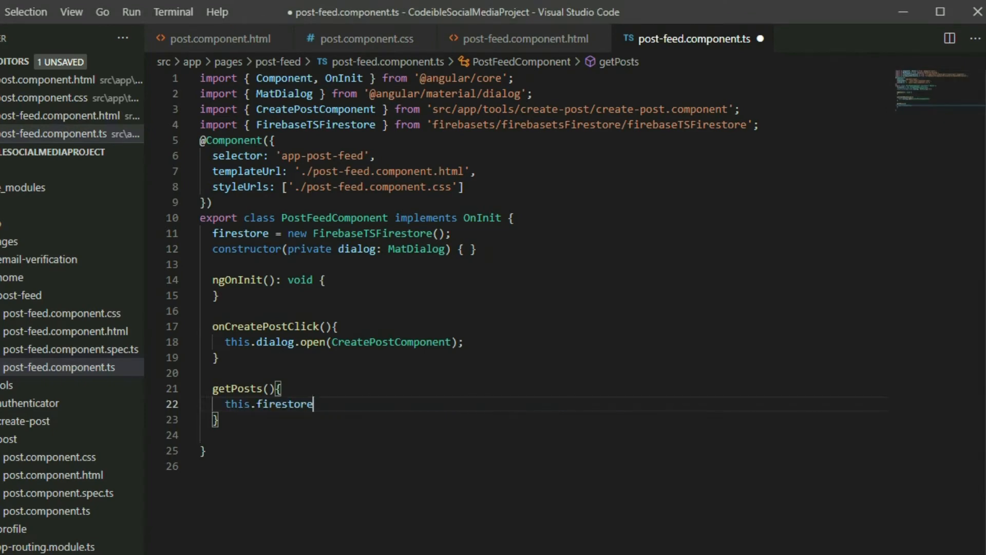
{"action": "type", "text": ".getColl"}
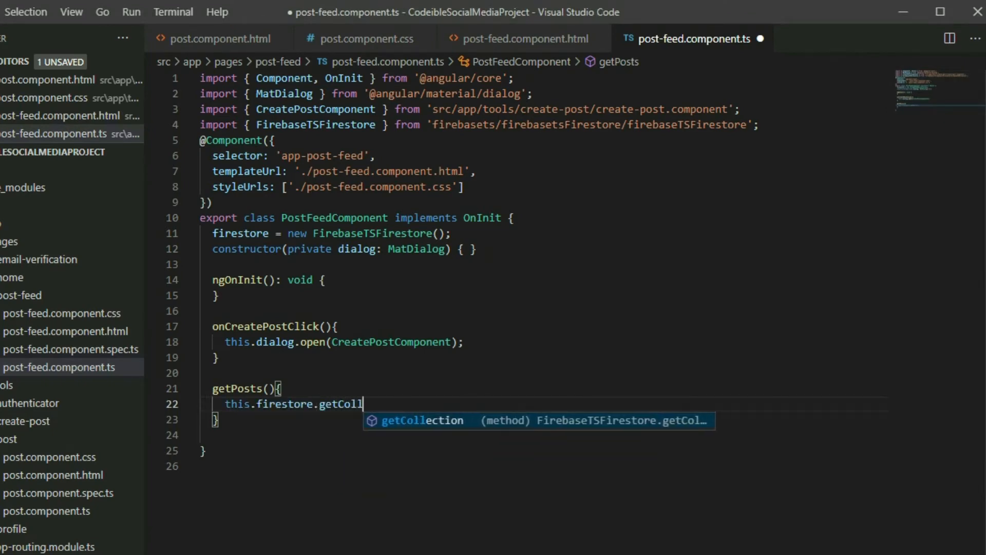
{"action": "key", "text": "Tab"}
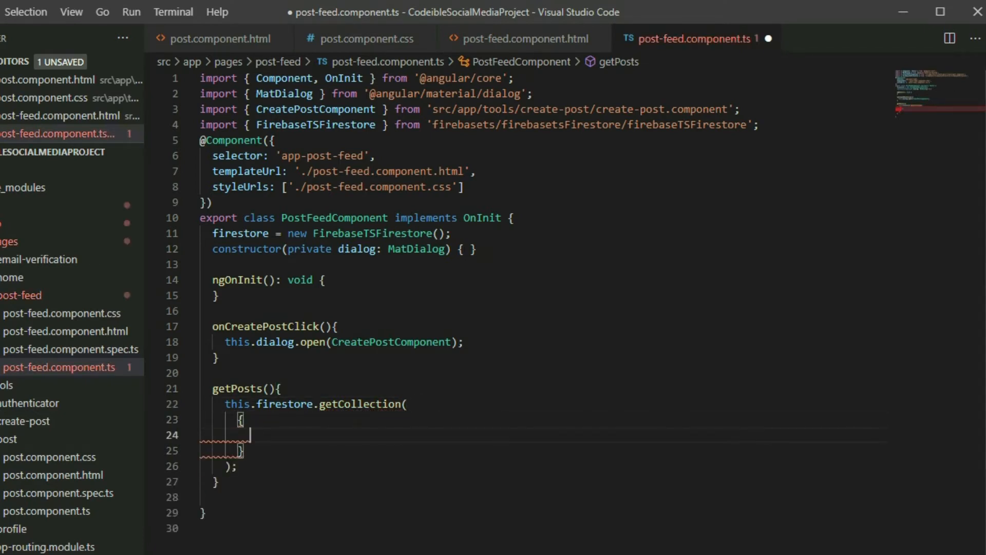
{"action": "type", "text": "path:"}
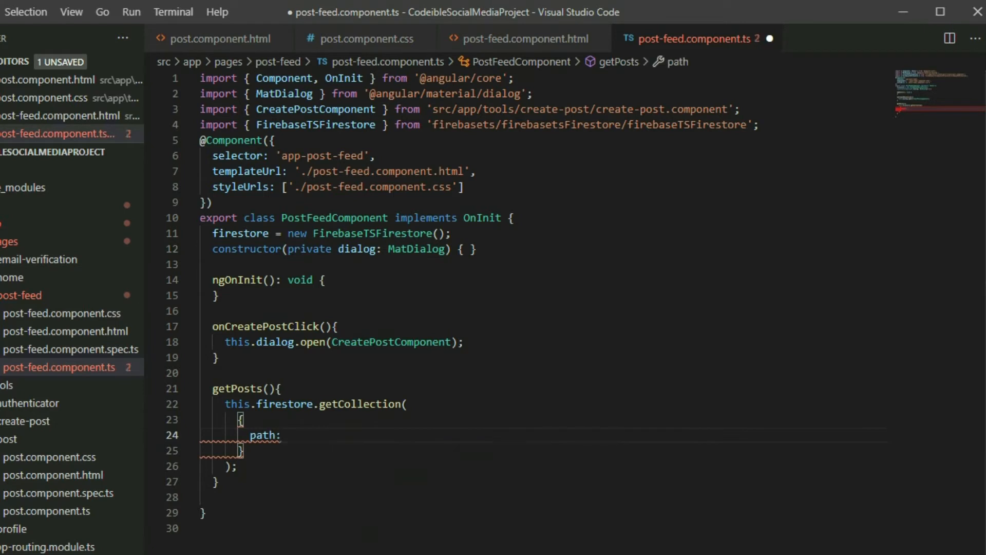
{"action": "type", "text": "[]"}
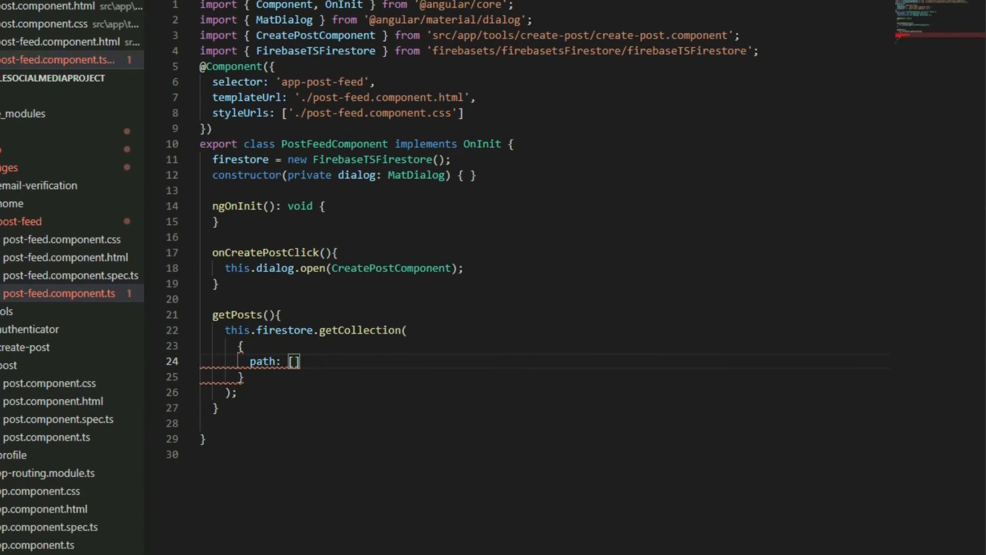
{"action": "scroll", "scroll_direction": "down", "scroll_amount": 3}
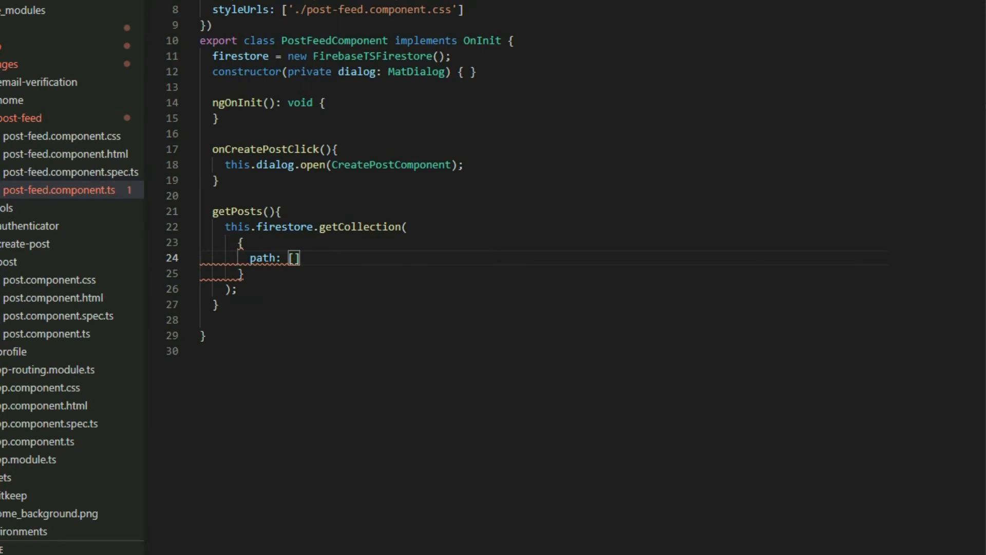
{"action": "type", "text": "\"\""}
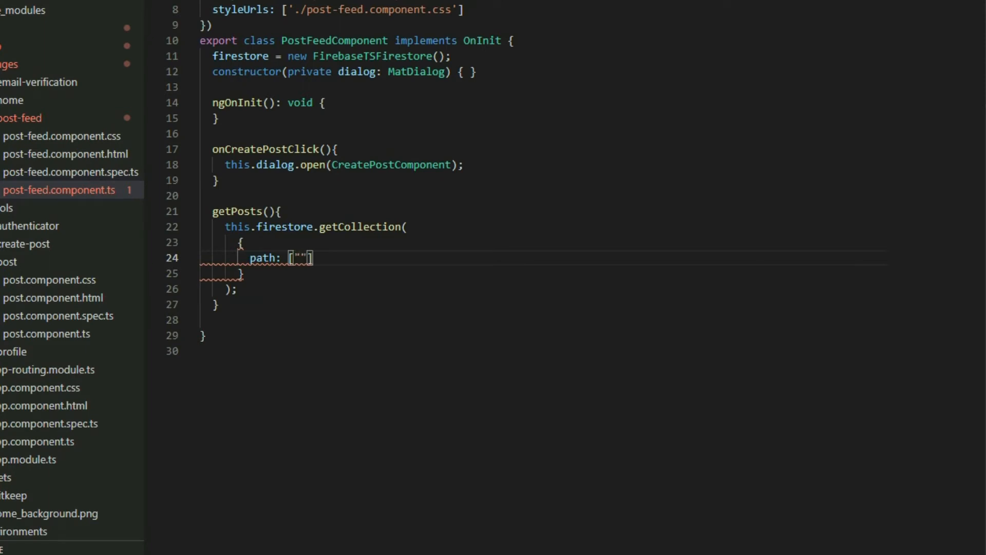
{"action": "type", "text": "Posts"}
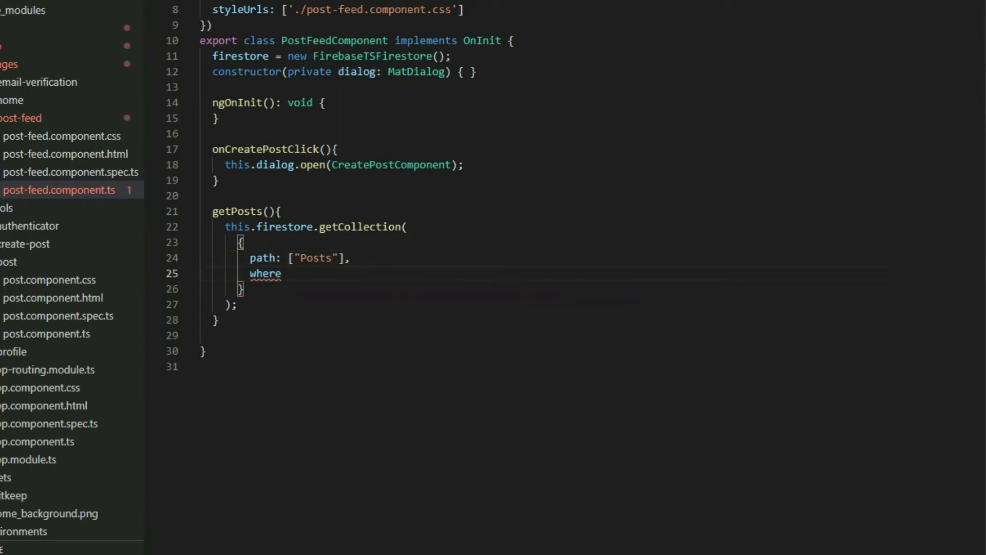
- Add a where list holding new Where(), new OrderBy() and new Limit() clauses
{"action": "type", "text": ":"}
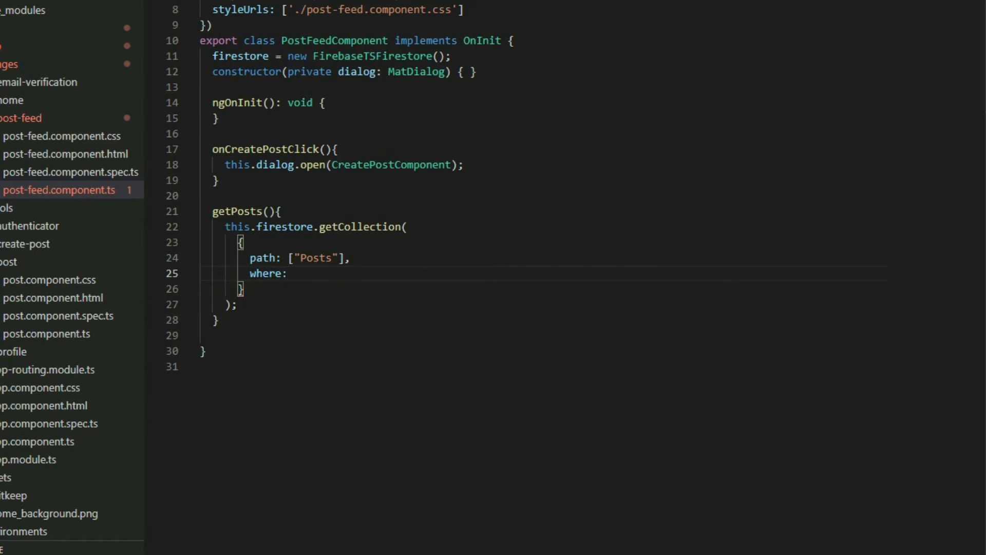
{"action": "type", "text": "[]"}
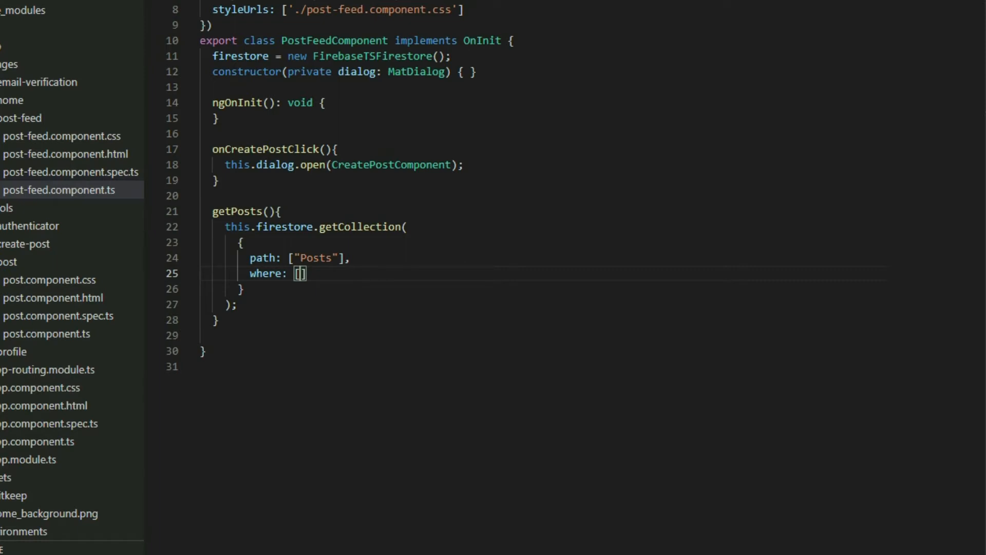
{"action": "key", "text": "Enter"}
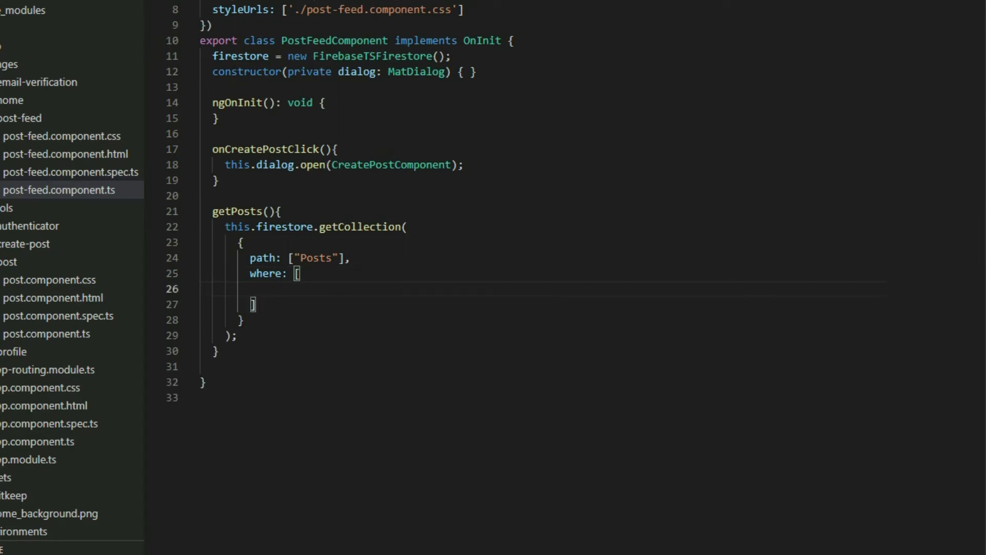
{"action": "type", "text": "new Where(),"}
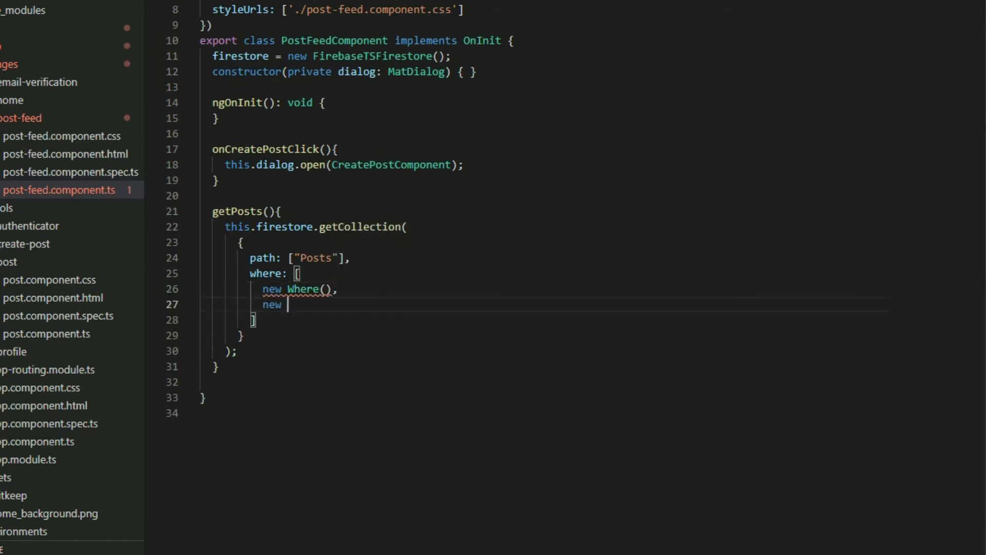
{"action": "type", "text": "OrderBy(),"}
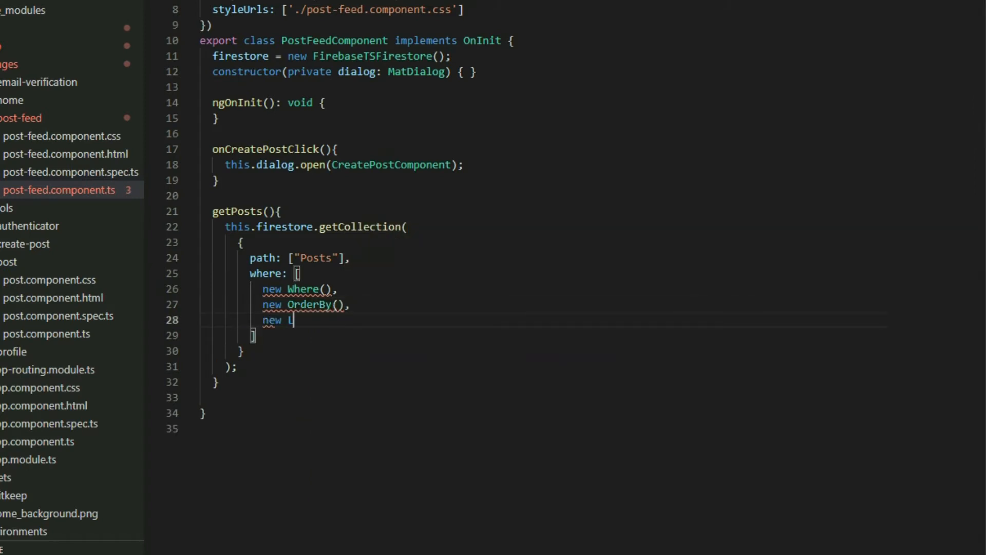
{"action": "type", "text": "imit()"}
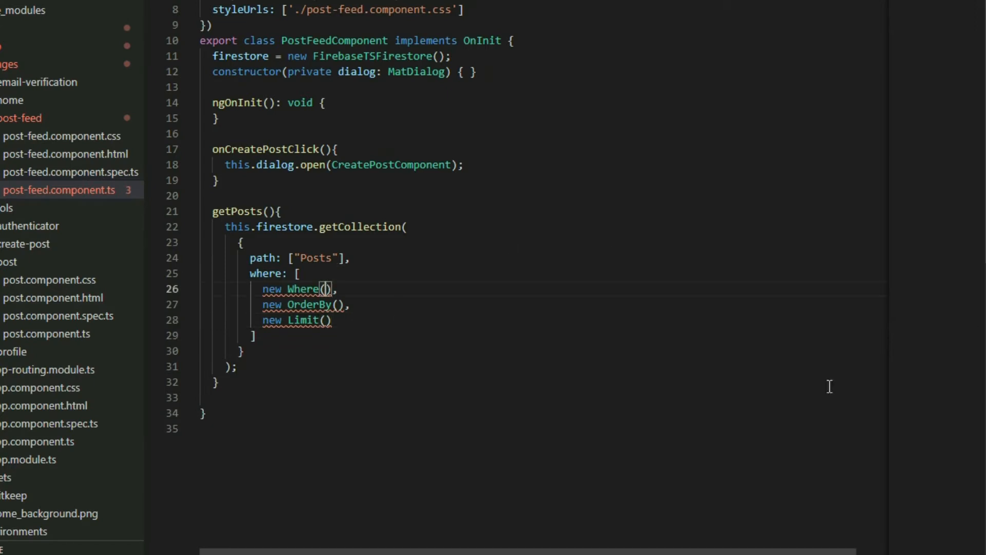
- Fill the Where clause with "creatorId", "==" and an empty value string
{"action": "type", "text": "\"\""}
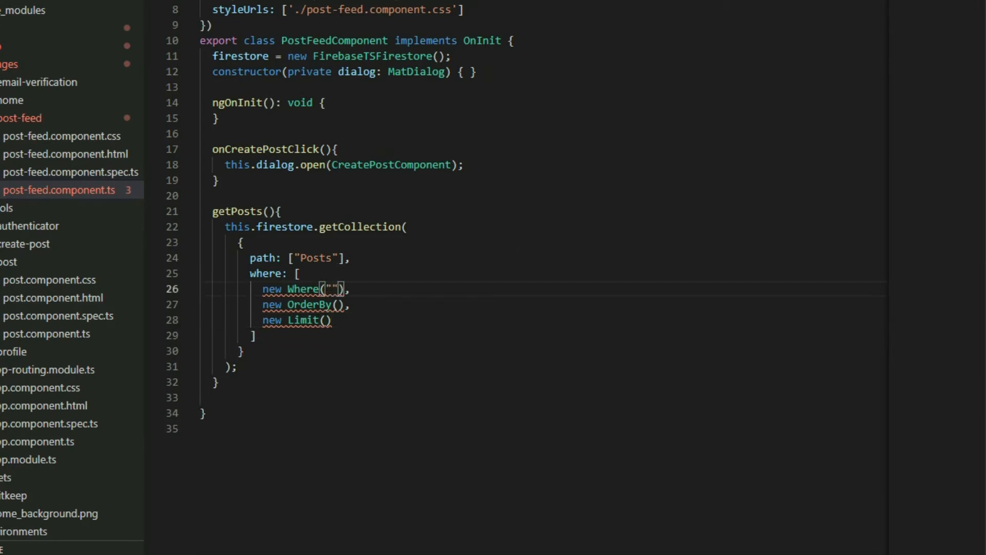
{"action": "type", "text": "creatorId"}
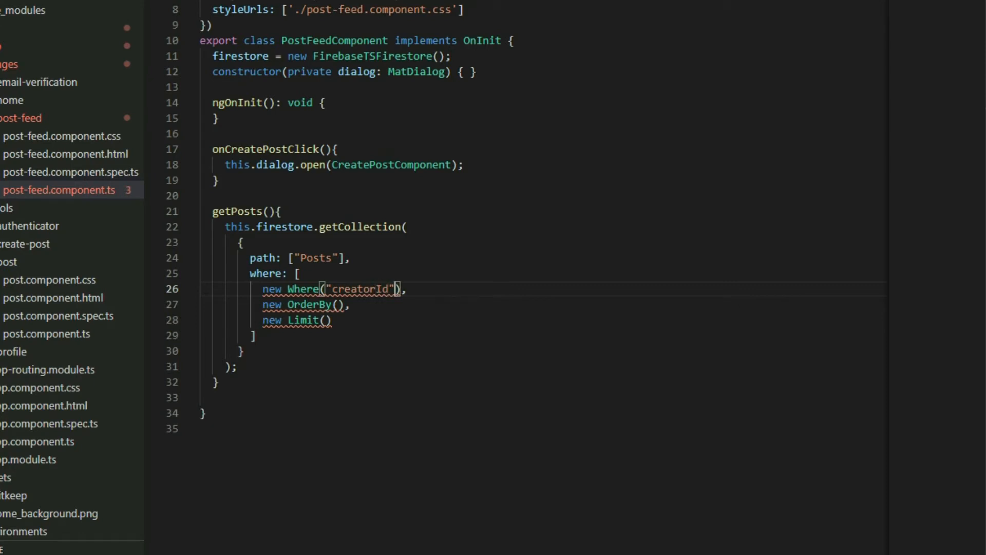
{"action": "type", "text": ", \"\""}
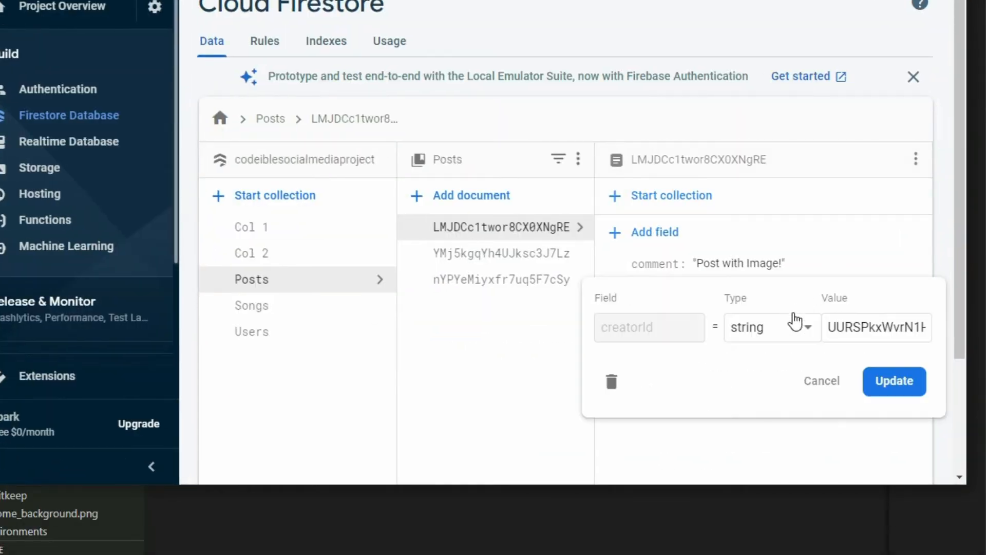
{"action": "left_click", "coordinate": [893, 381]}
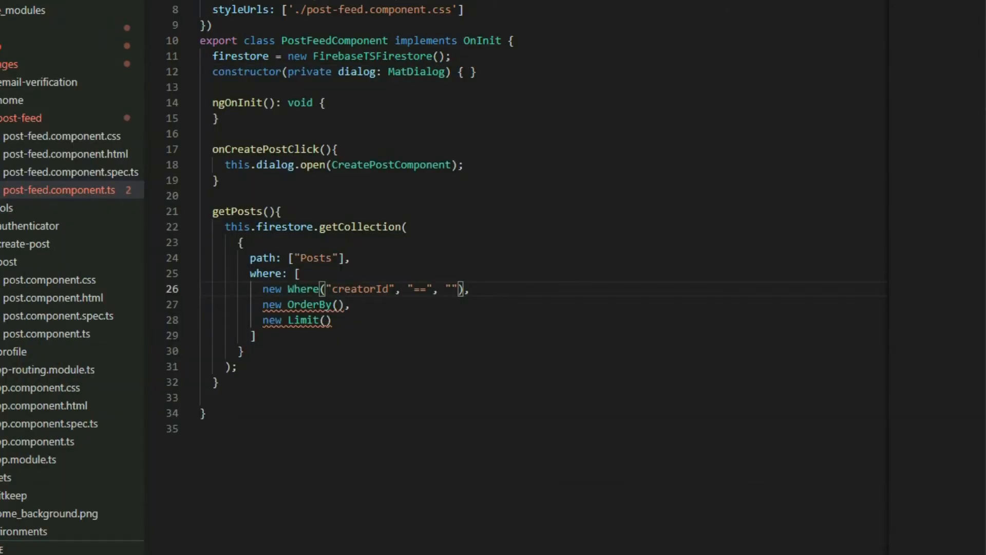
- Set creatorId to UURSPkxWvrN1HSNfiCbHnEr4kvk1, OrderBy timestamp desc, and Limit 10
{"action": "type", "text": "UURSPkxWvrN1HSNfiCbHnEr4kvk1"}
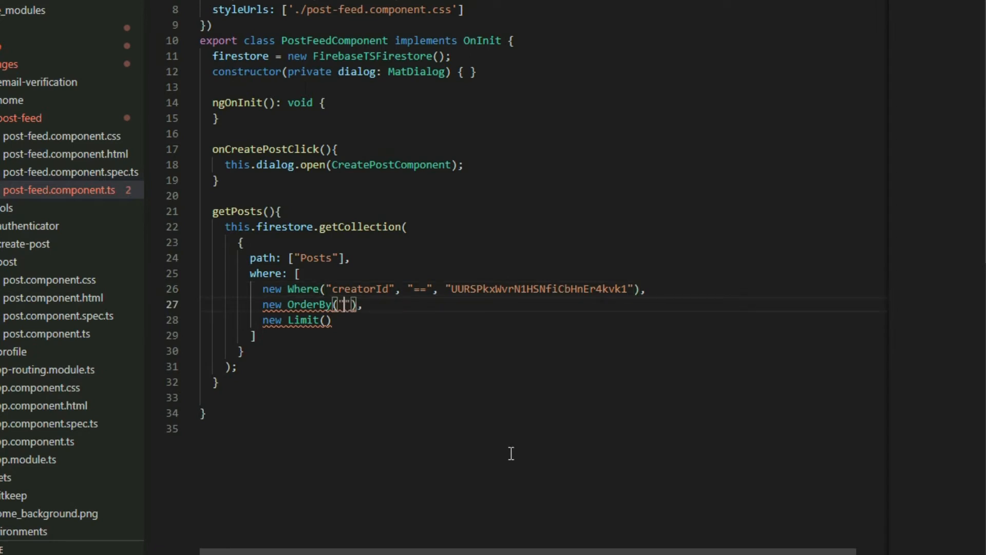
{"action": "type", "text": "tim"}
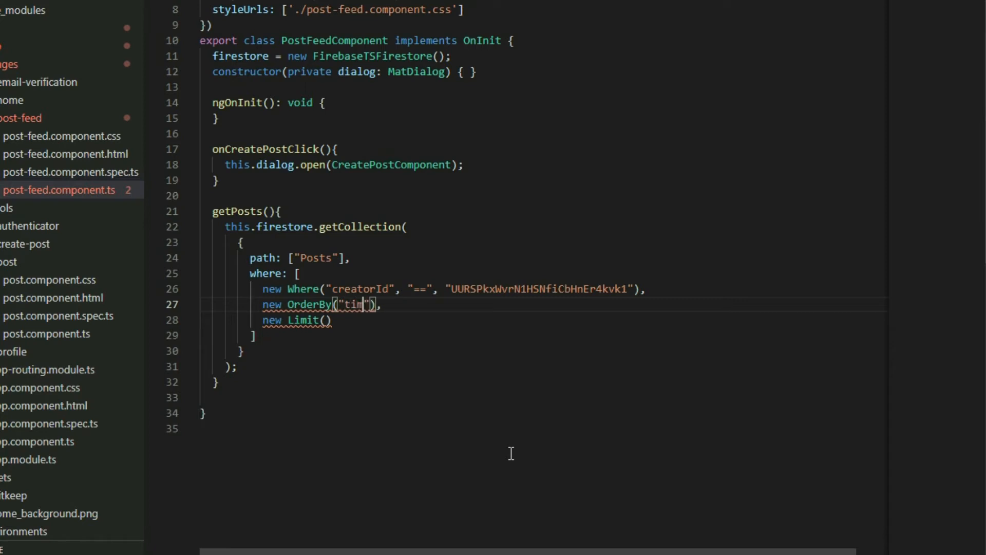
{"action": "type", "text": "estamp"}
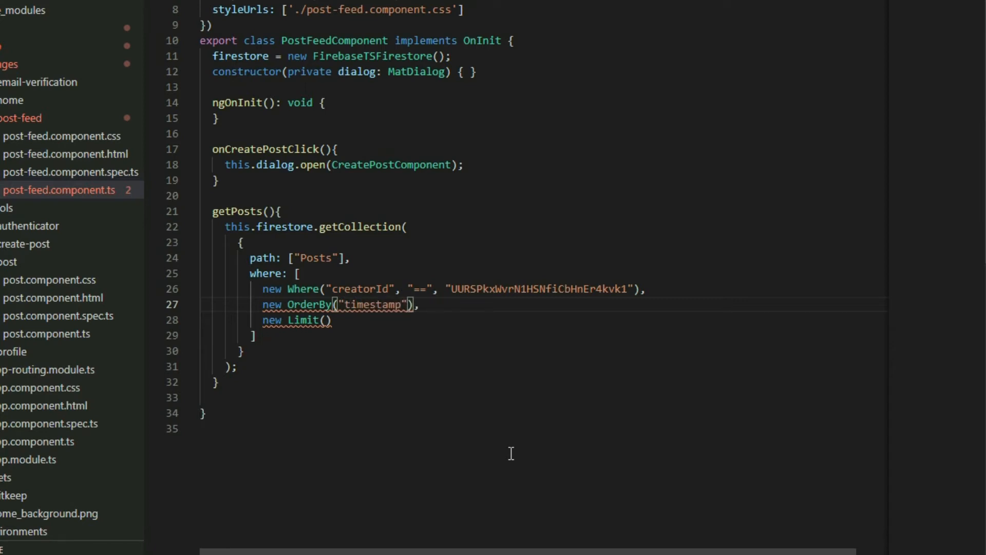
{"action": "type", "text": ", \"\""}
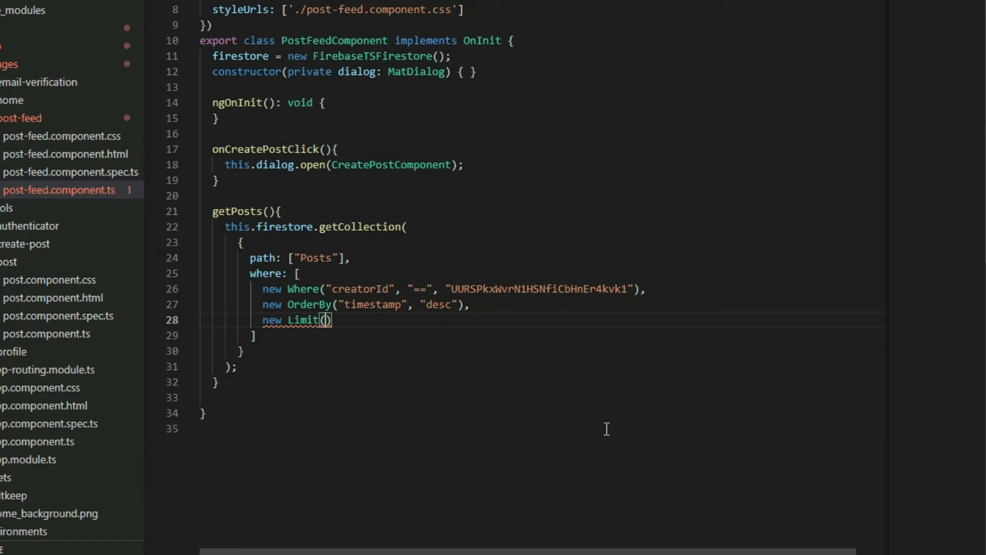
{"action": "type", "text": "10"}
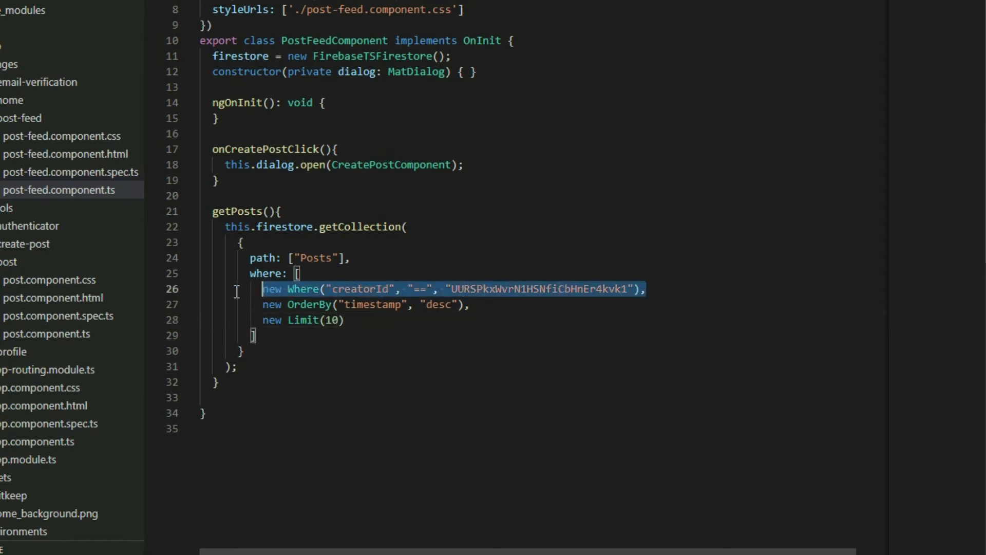
- Delete the Where line and add empty onComplete: (result) => {} and onFail: err => {} handlers
{"action": "key", "text": "Delete"}
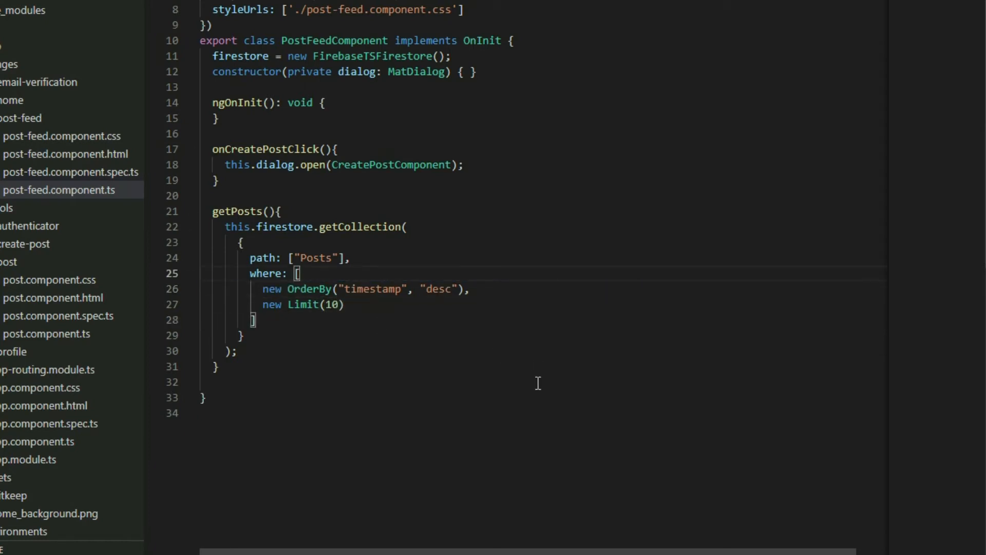
{"action": "mouse_move", "coordinate": [311, 331]}
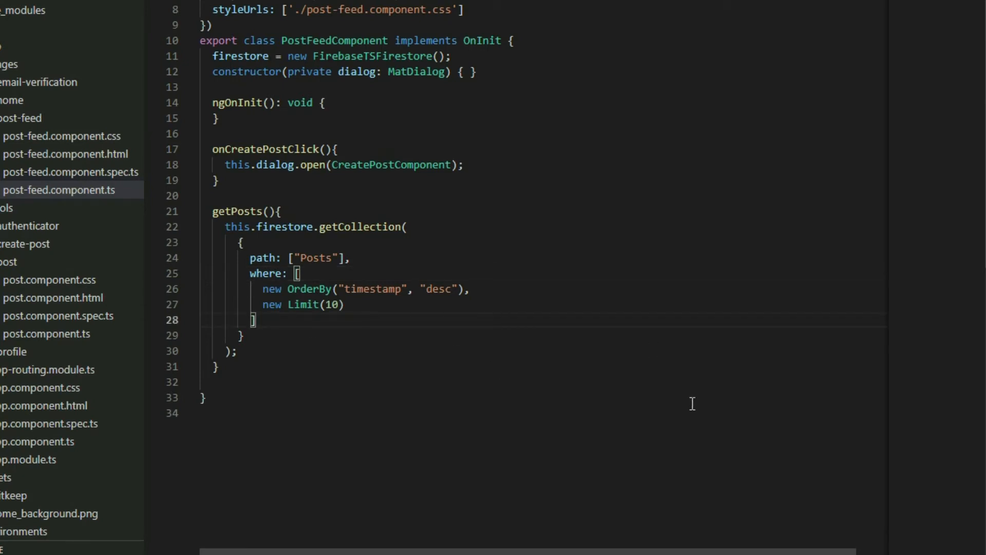
{"action": "type", "text": ","}
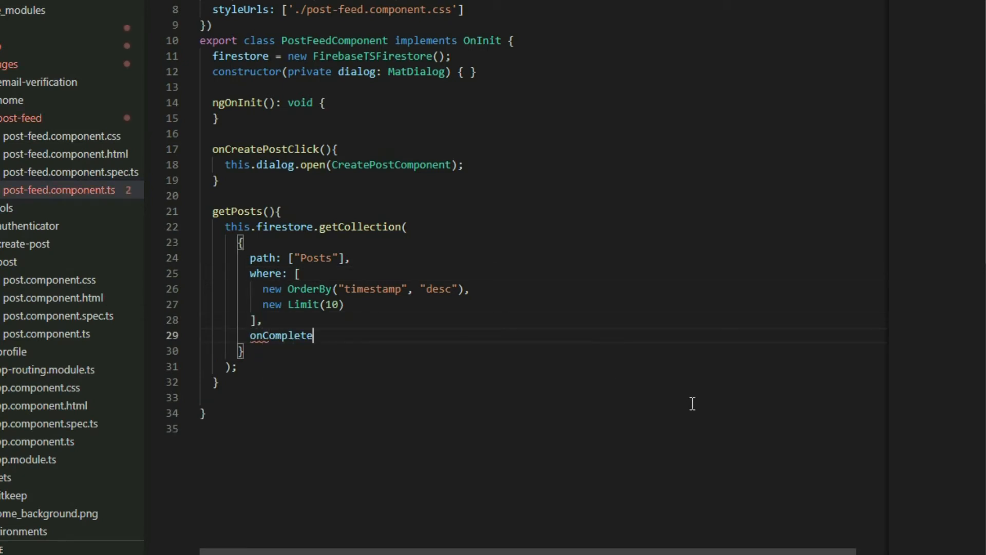
{"action": "type", "text": ": (result) => {"}
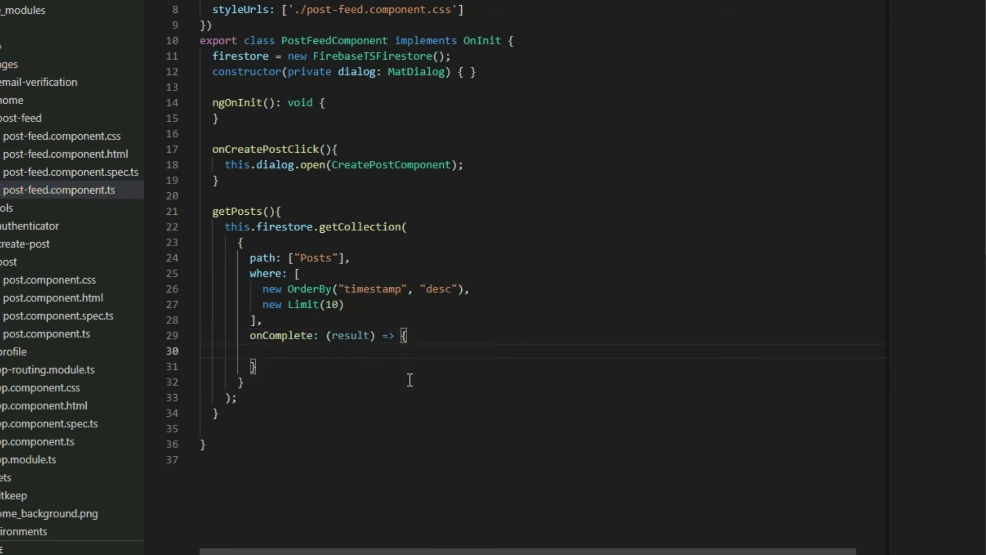
{"action": "mouse_move", "coordinate": [358, 353]}
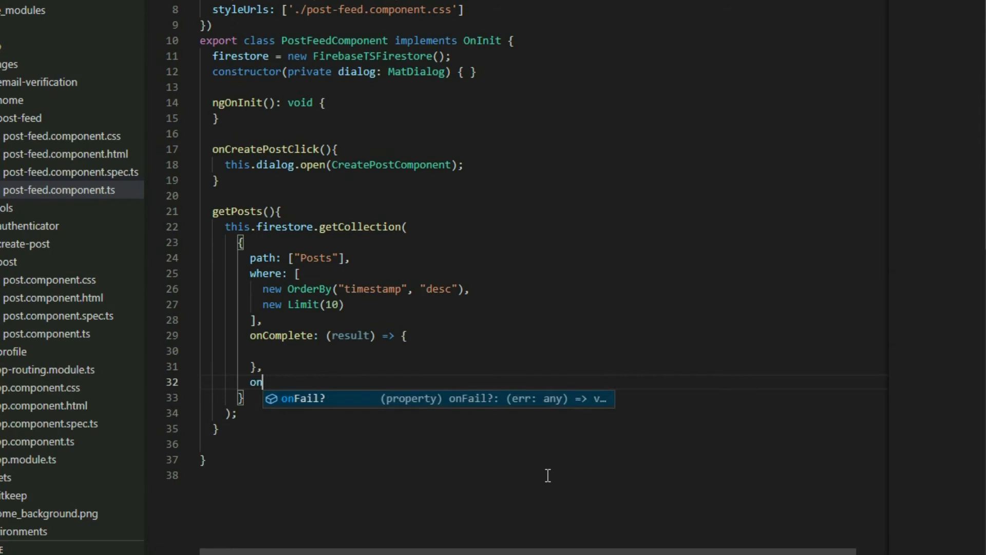
{"action": "type", "text": "Fail: err => {"}
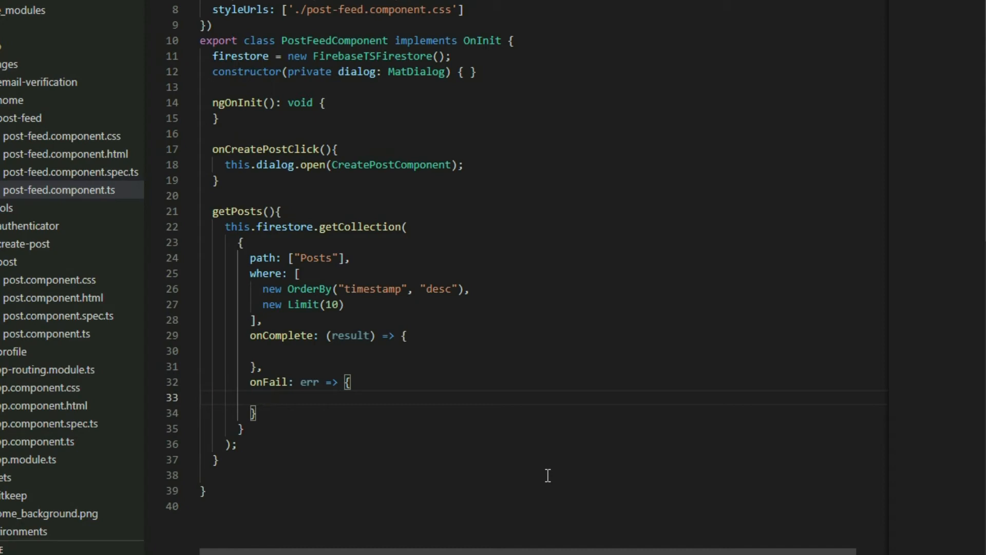
- Export a PostData interface with a comment: string field
{"action": "scroll", "scroll_direction": "down", "scroll_amount": 3}
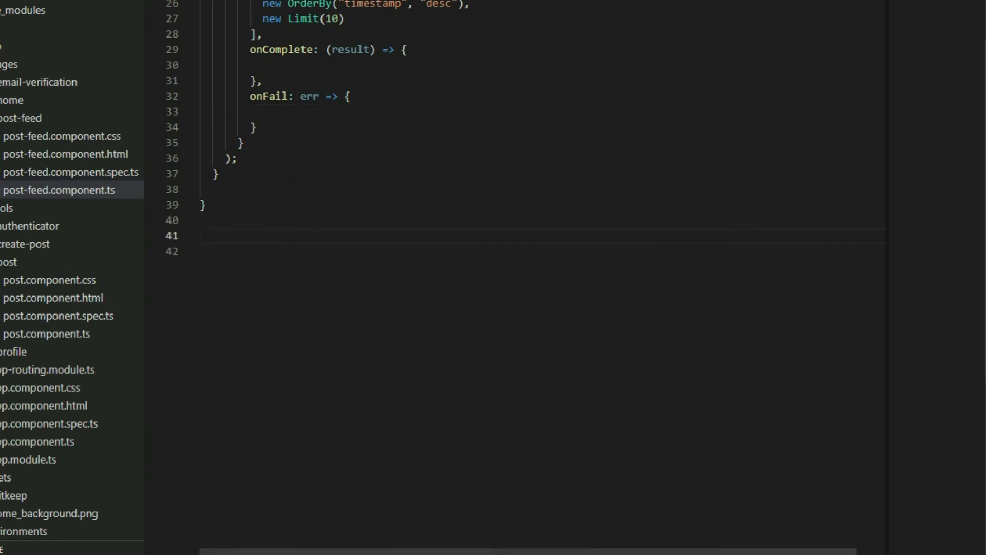
{"action": "type", "text": "export interfac"}
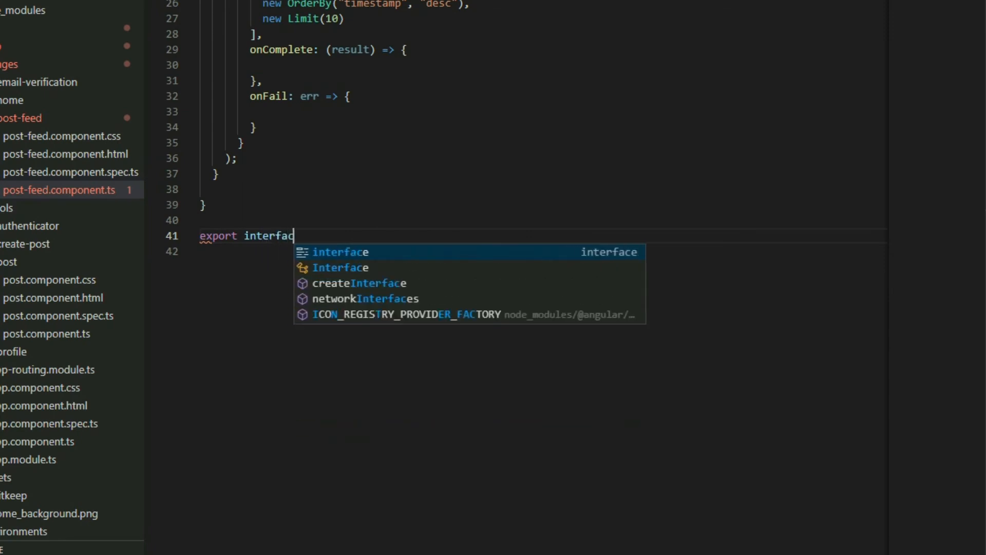
{"action": "type", "text": "e PostD"}
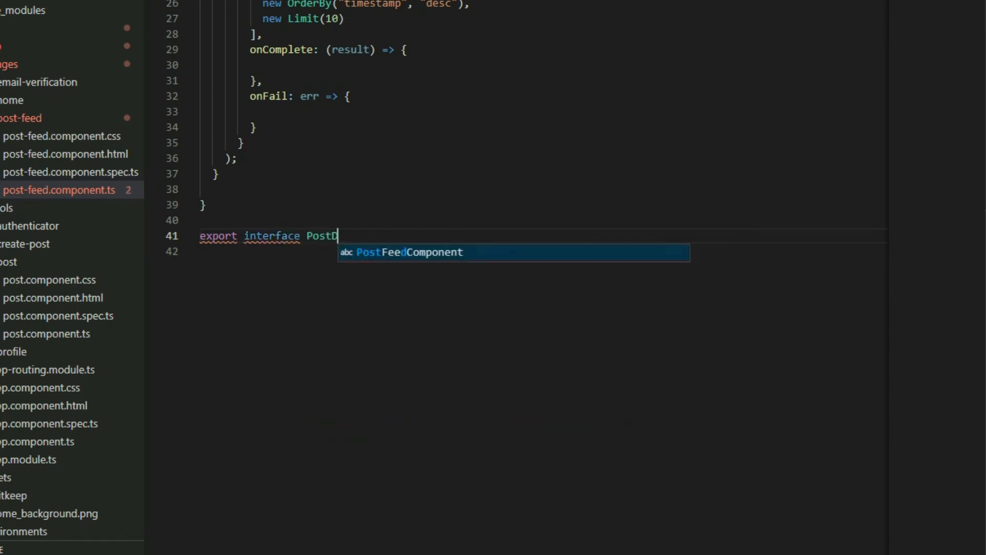
{"action": "type", "text": "ata {"}
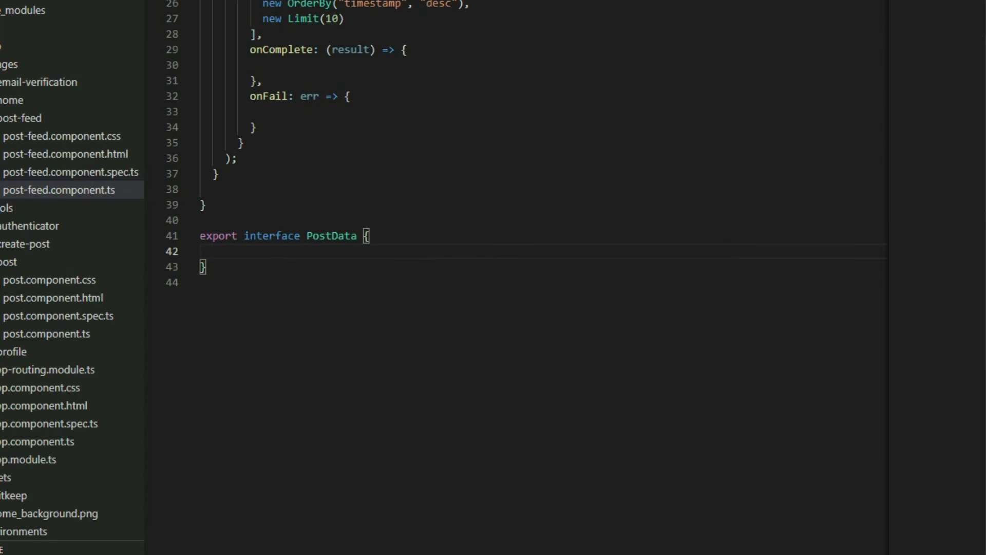
{"action": "type", "text": "comment:"}
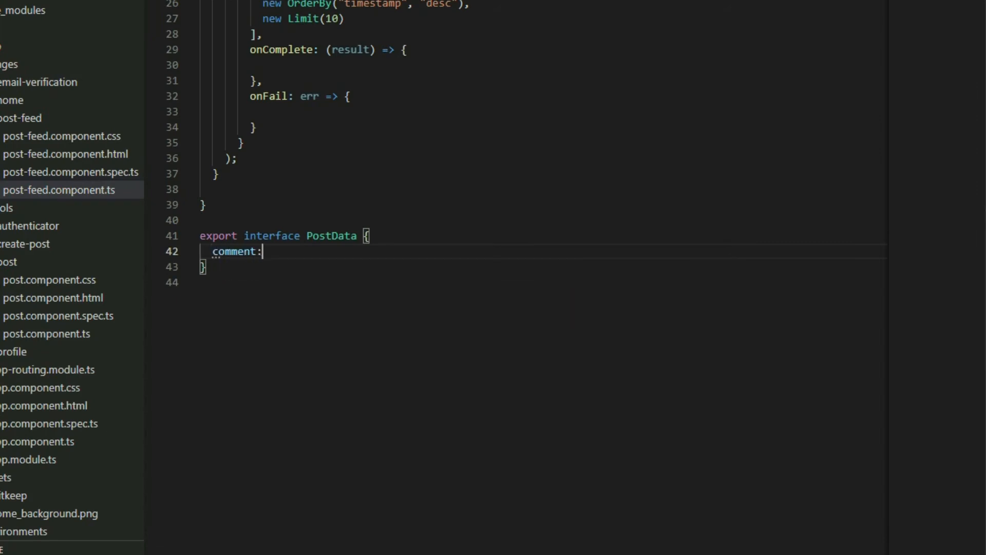
{"action": "type", "text": "string;"}
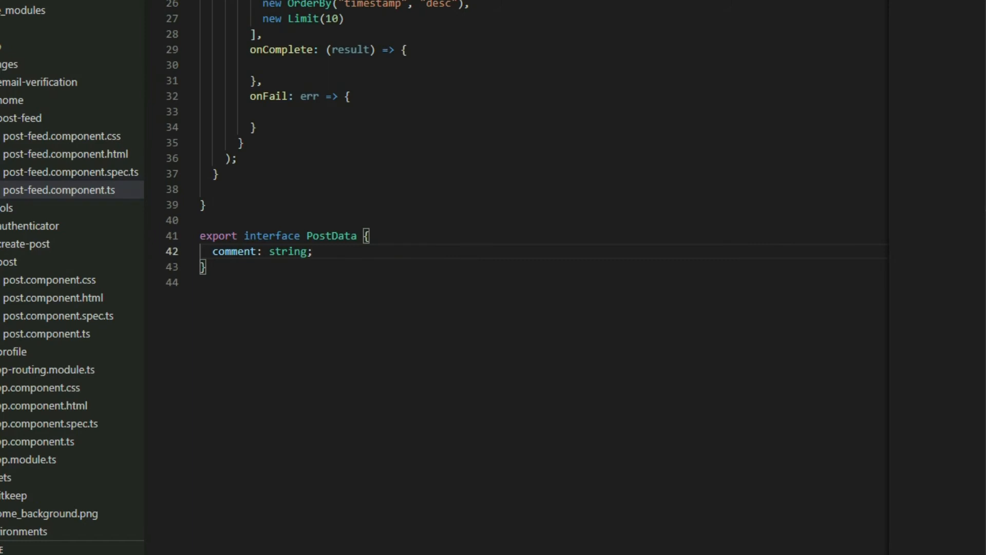
- Add creatorId: string and an optional imageUrl?: string to PostData
{"action": "type", "text": "creato"}
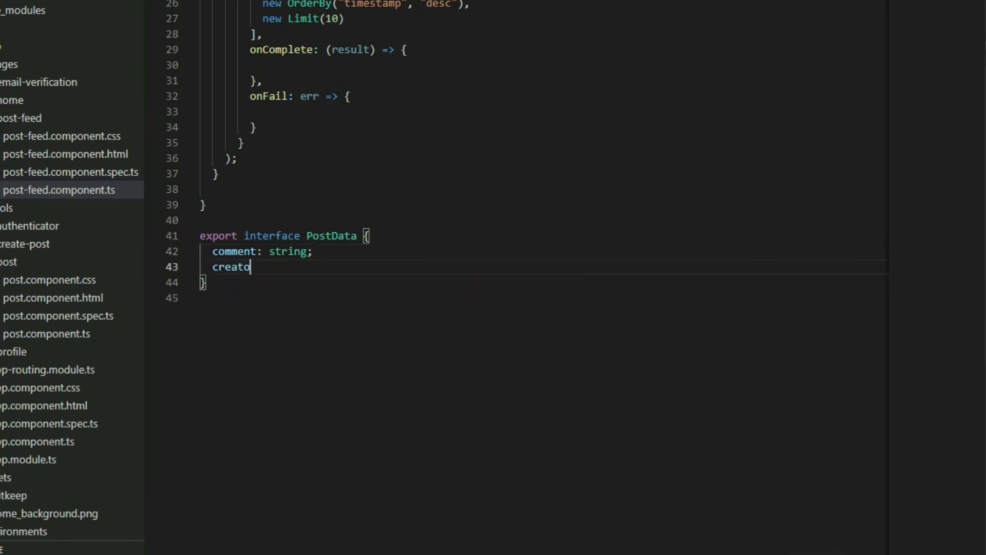
{"action": "type", "text": "rId: string;"}
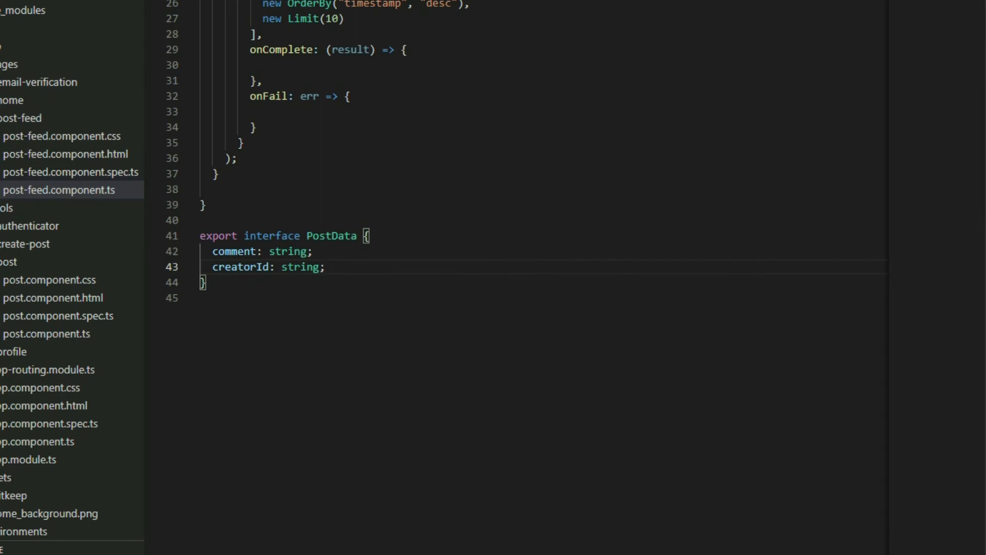
{"action": "type", "text": "imageU"}
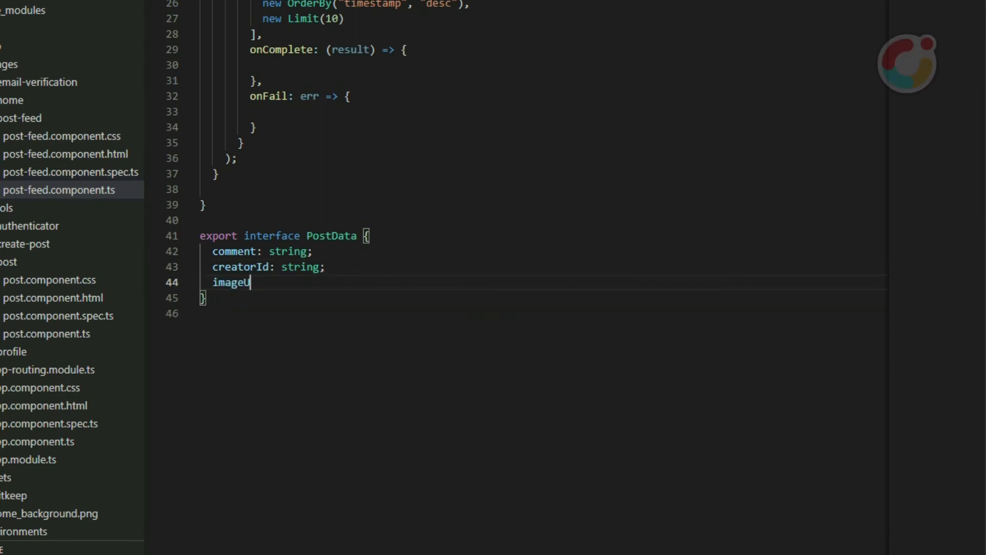
{"action": "type", "text": "rl: string;"}
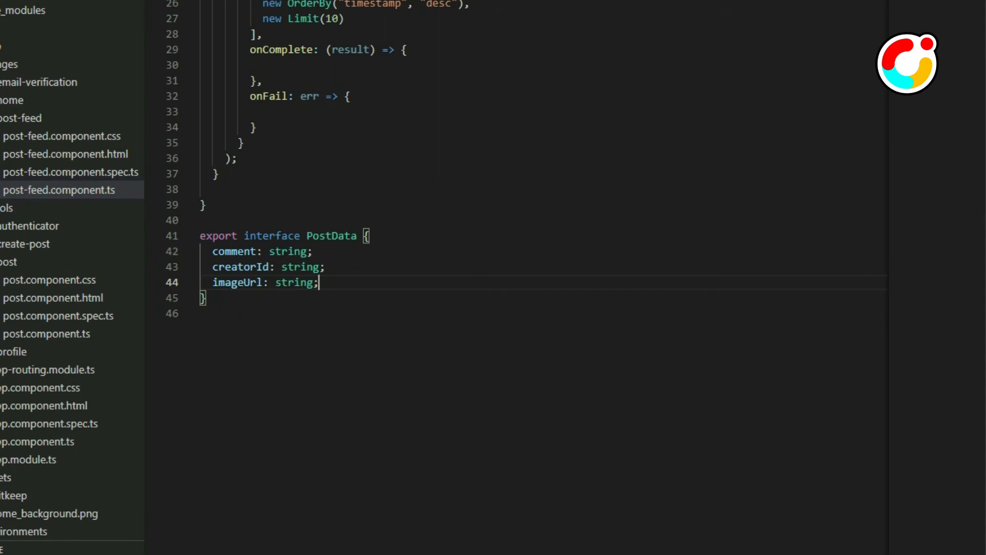
{"action": "double_click", "coordinate": [238, 282]}
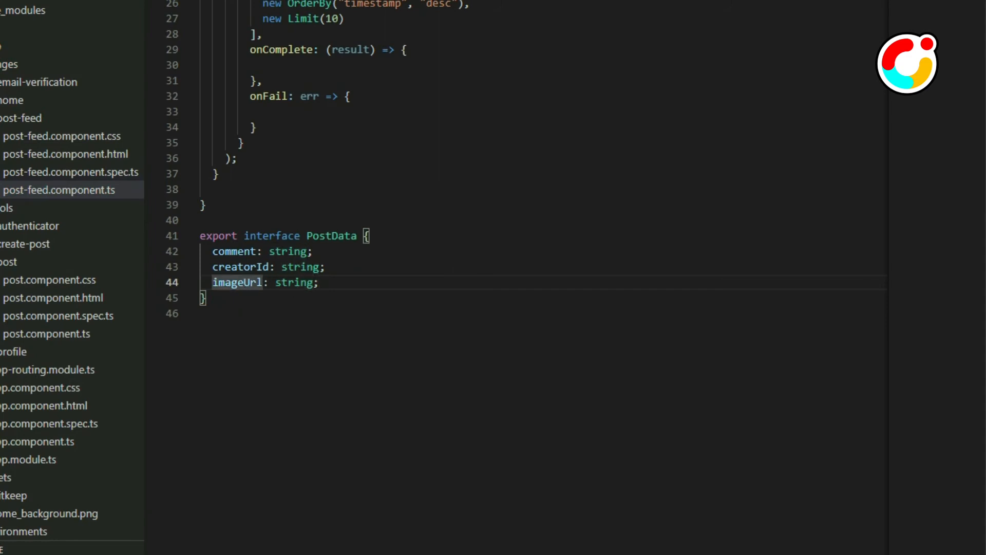
{"action": "type", "text": "?"}
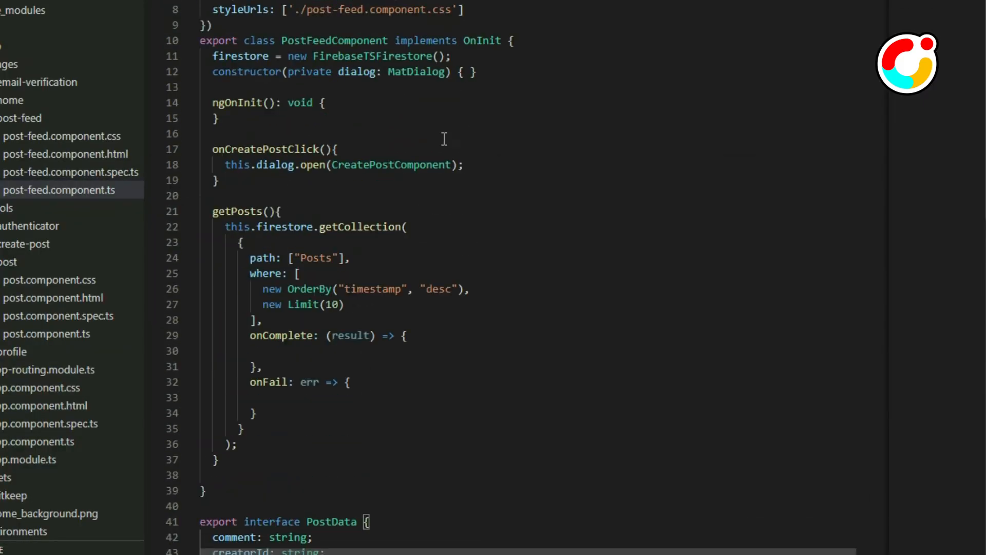
- Declare posts: PostData[] = [] in PostFeedComponent below the firestore field
{"action": "type", "text": "p"}
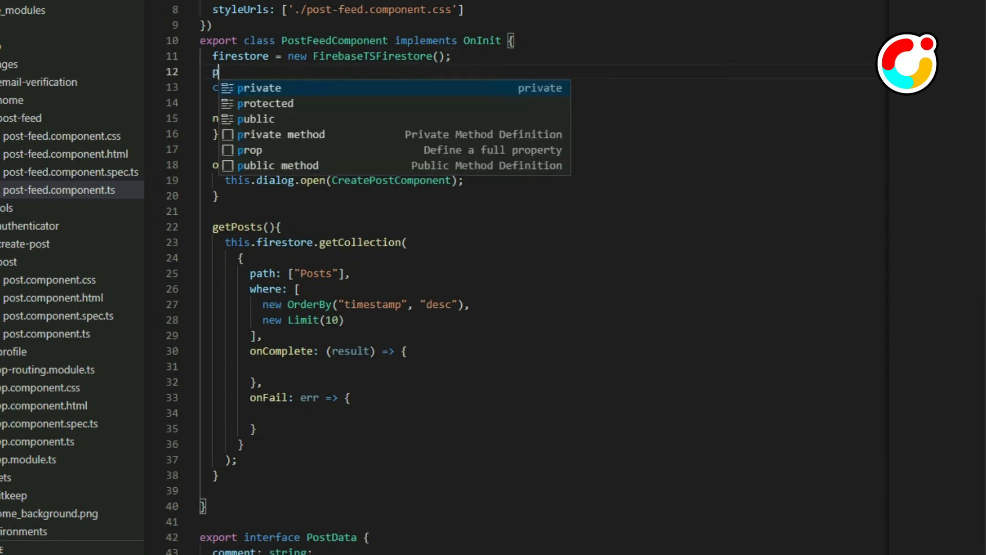
{"action": "type", "text": "posts: PostData ["}
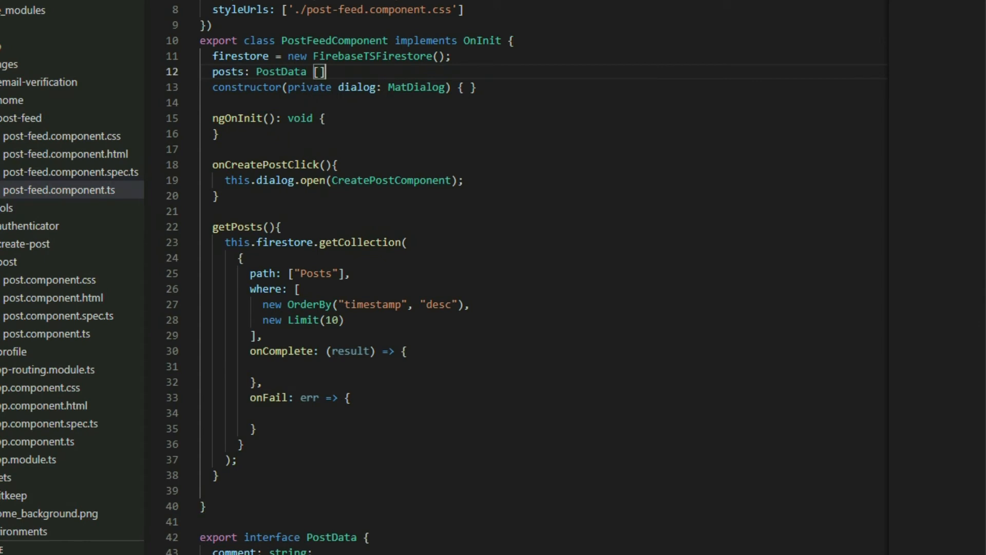
{"action": "type", "text": "= [];"}
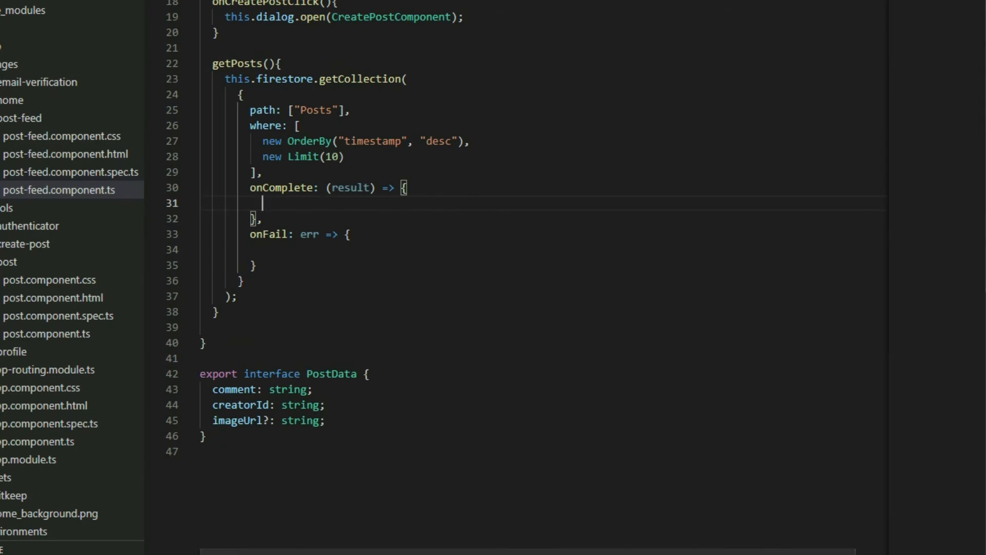
- In onComplete, loop result.docs.forEach(doc => ...) reading doc.data()
{"action": "type", "text": "result"}
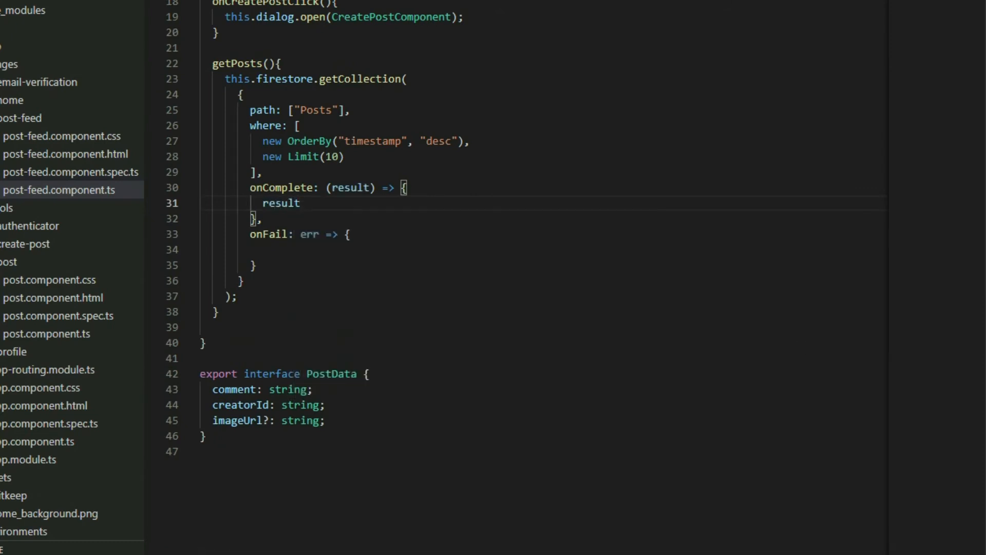
{"action": "type", "text": ".docs"}
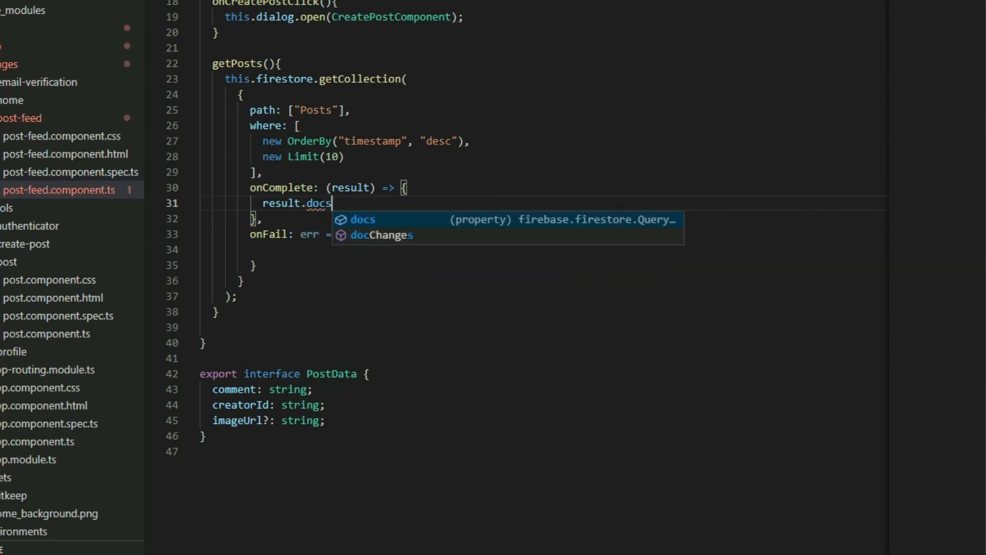
{"action": "key", "text": "Escape"}
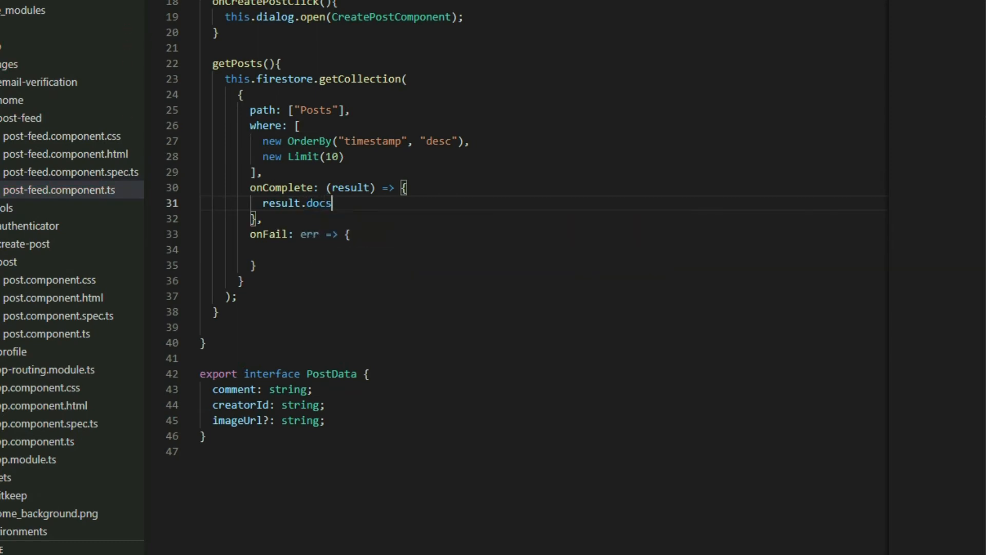
{"action": "type", "text": ".forEach"}
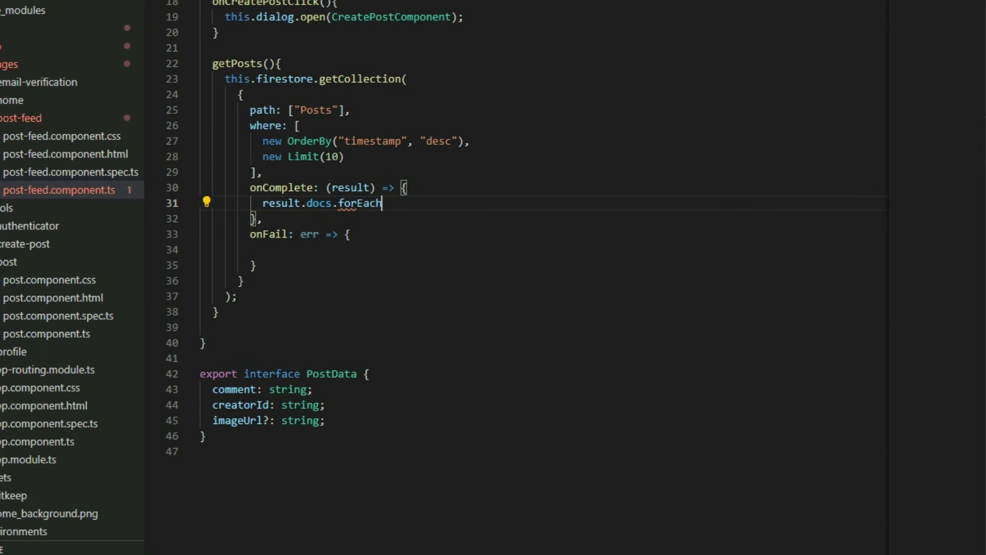
{"action": "type", "text": "("}
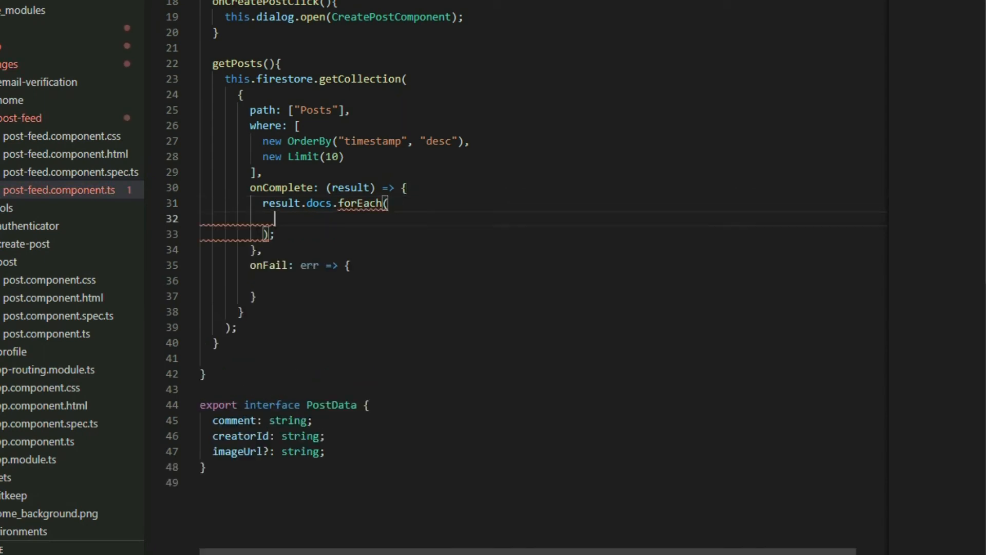
{"action": "type", "text": "doc => {"}
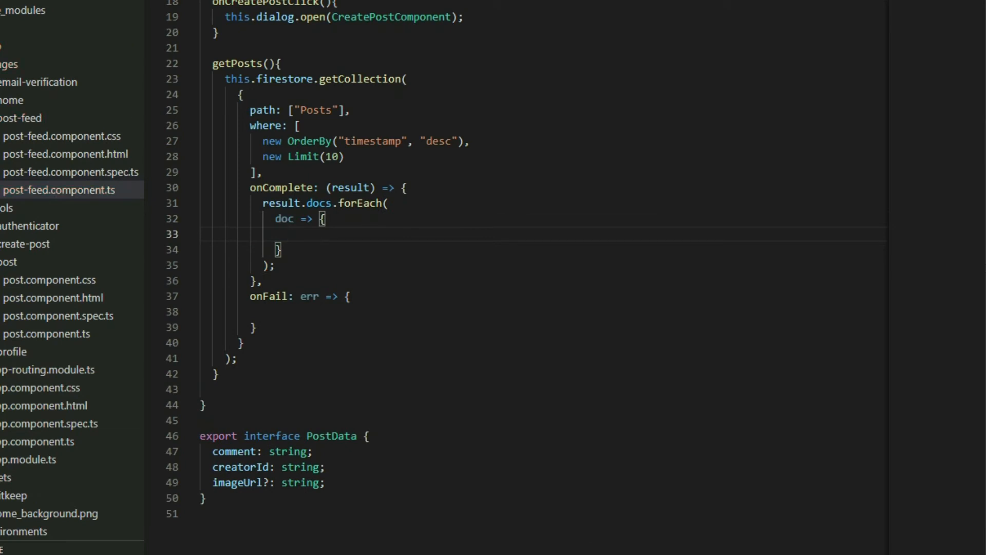
{"action": "type", "text": "doc.da"}
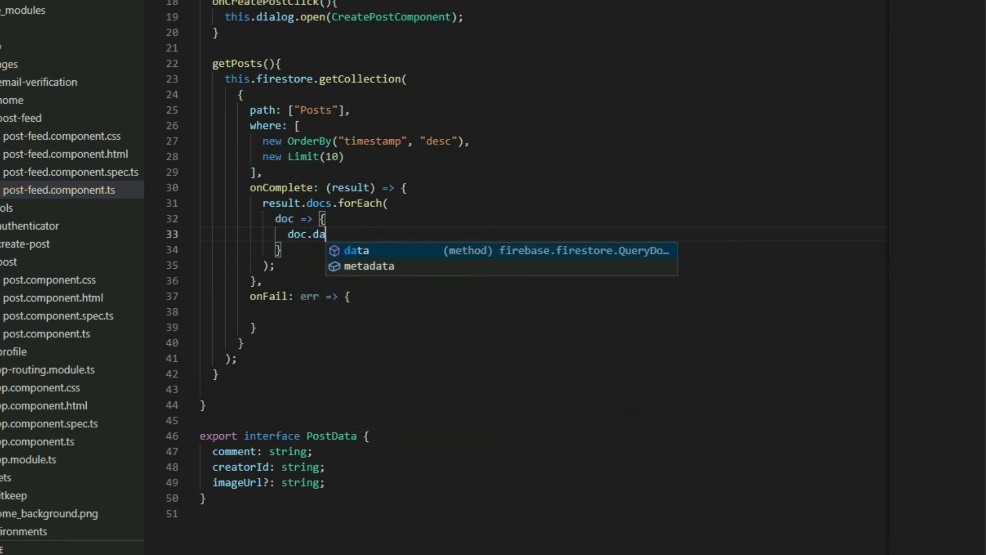
{"action": "type", "text": "ta();"}
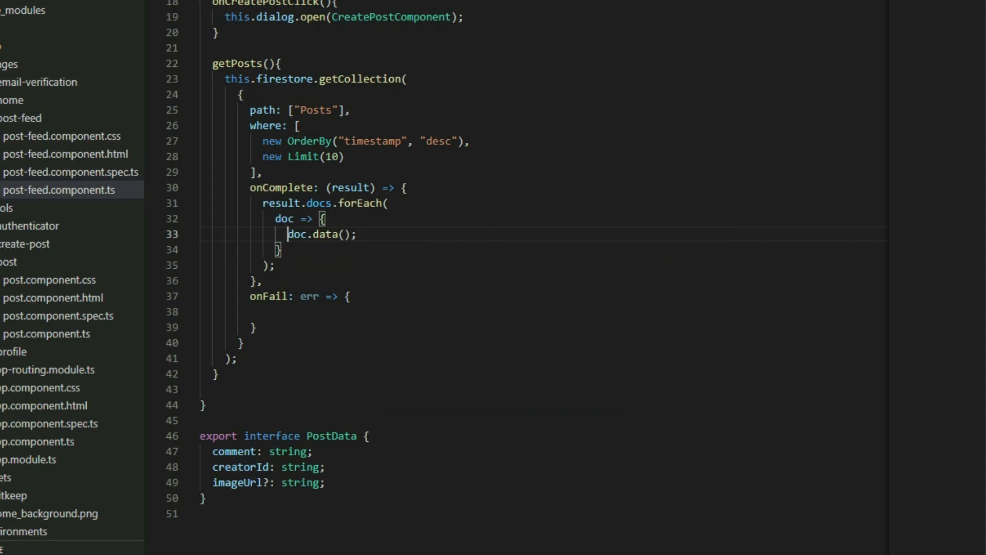
- Cast each doc.data() to <PostData> as post and push it into this.posts
{"action": "type", "text": "let post"}
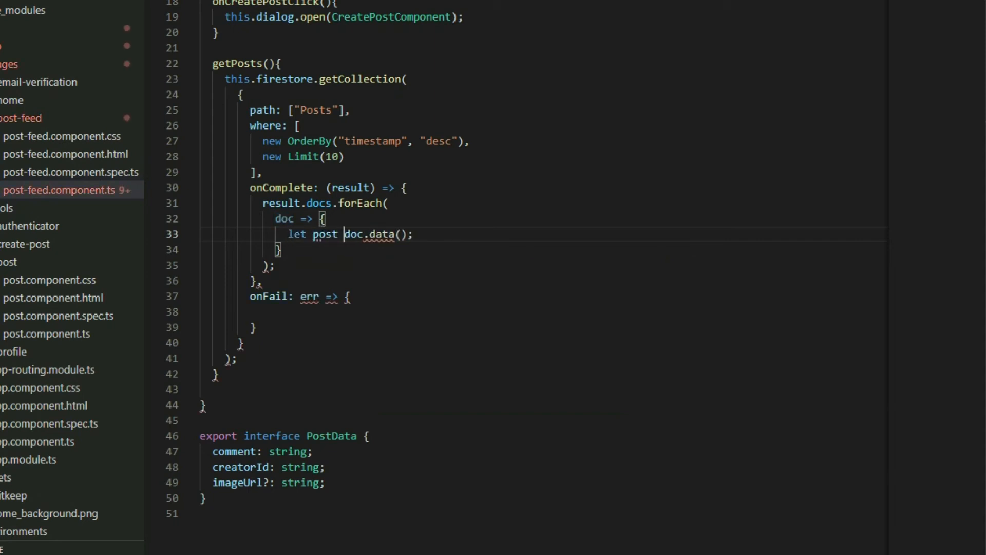
{"action": "type", "text": "="}
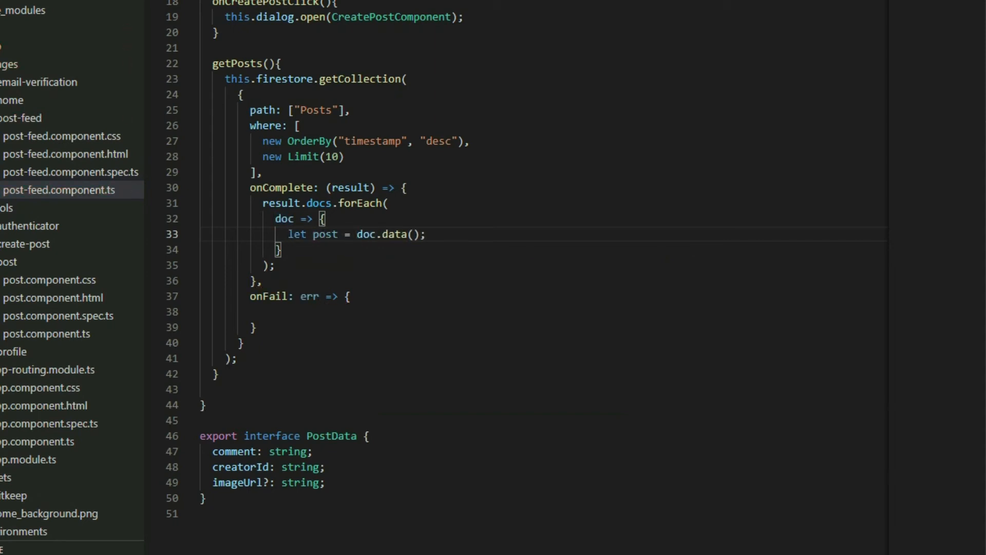
{"action": "type", "text": "<Po"}
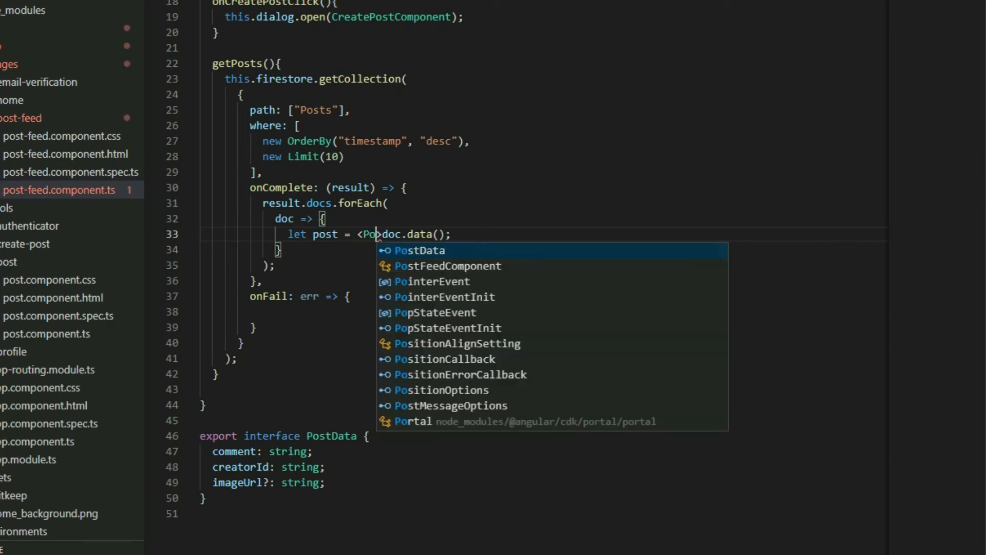
{"action": "key", "text": "Tab"}
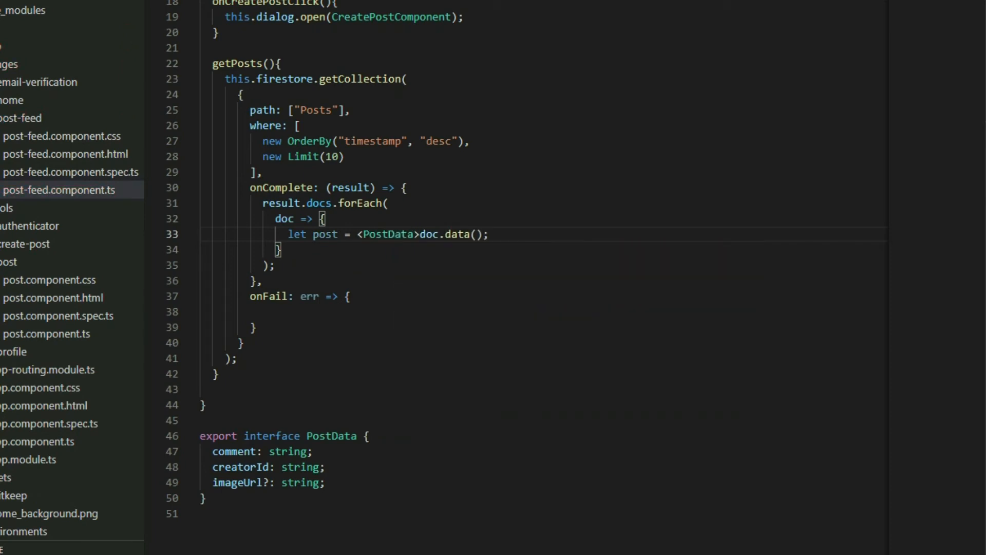
{"action": "type", "text": "this.posts"}
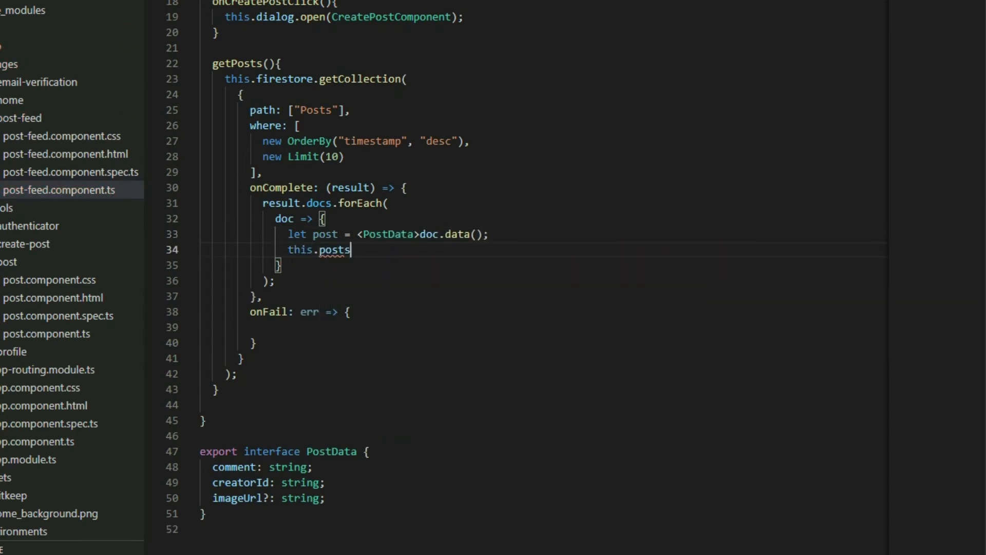
{"action": "type", "text": ".push("}
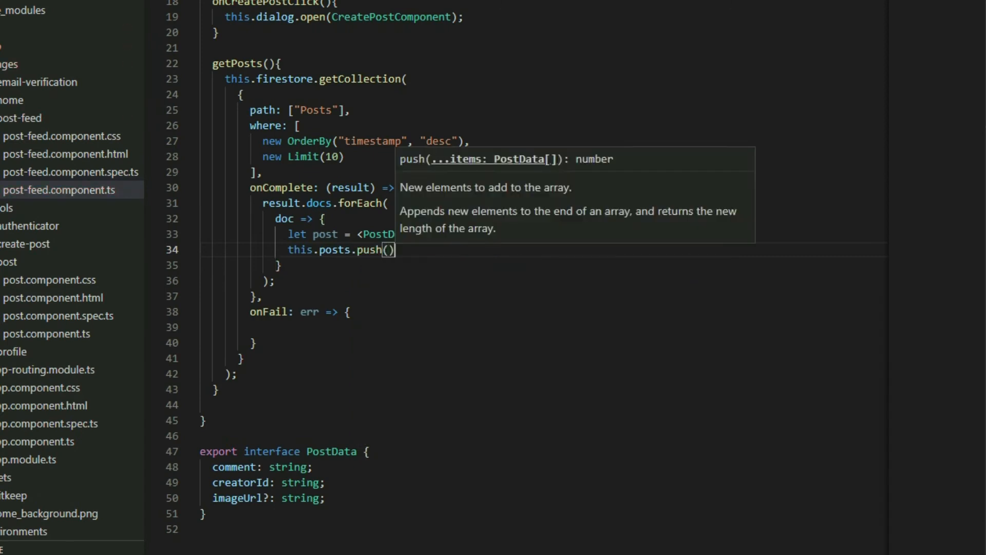
{"action": "type", "text": "post"}
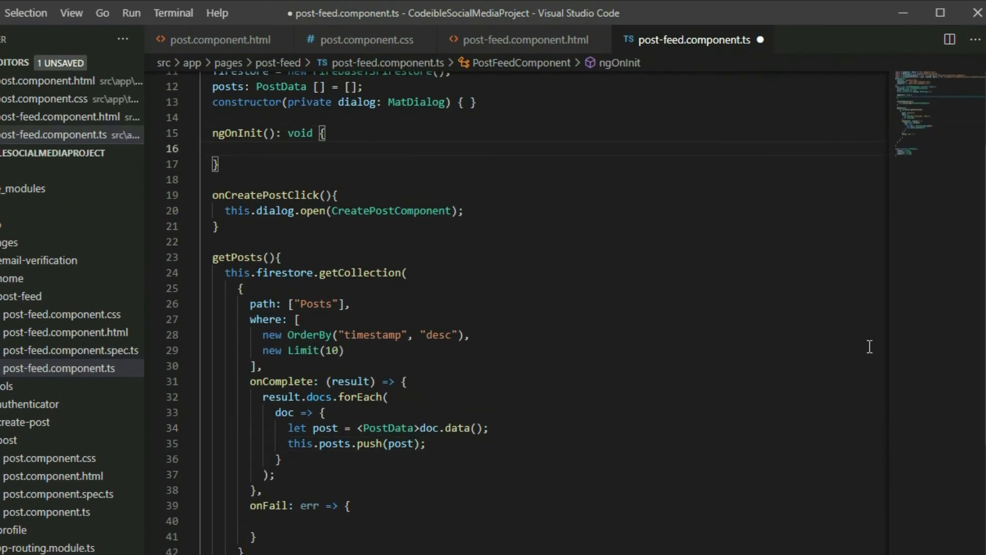
- Call this.getPosts() inside ngOnInit
{"action": "type", "text": "this.getP"}
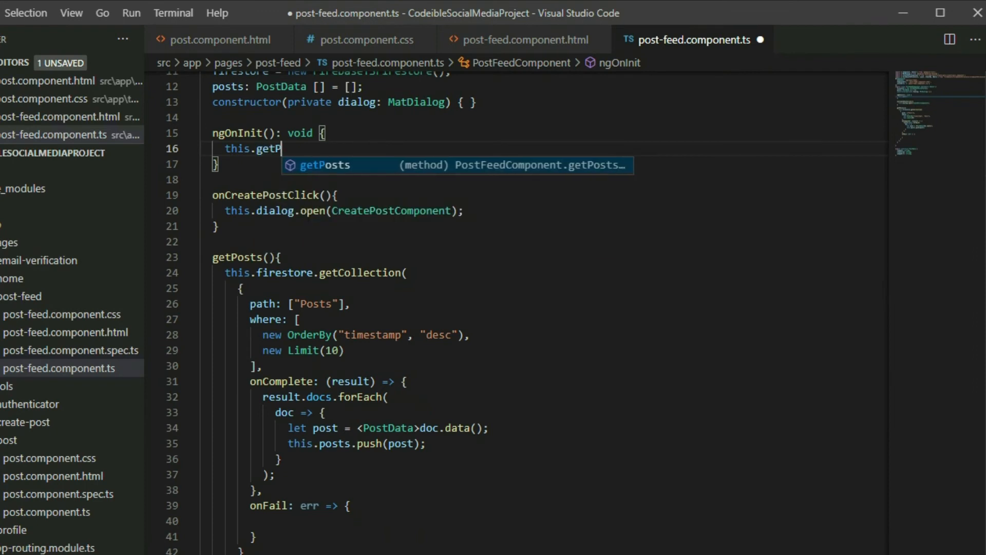
{"action": "key", "text": "Tab"}
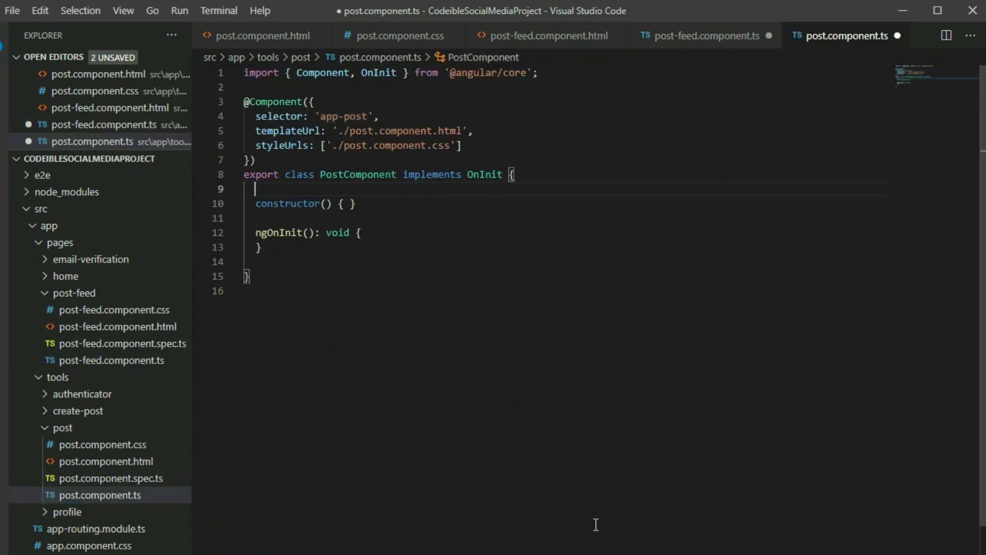
{"action": "type", "text": "@Input"}
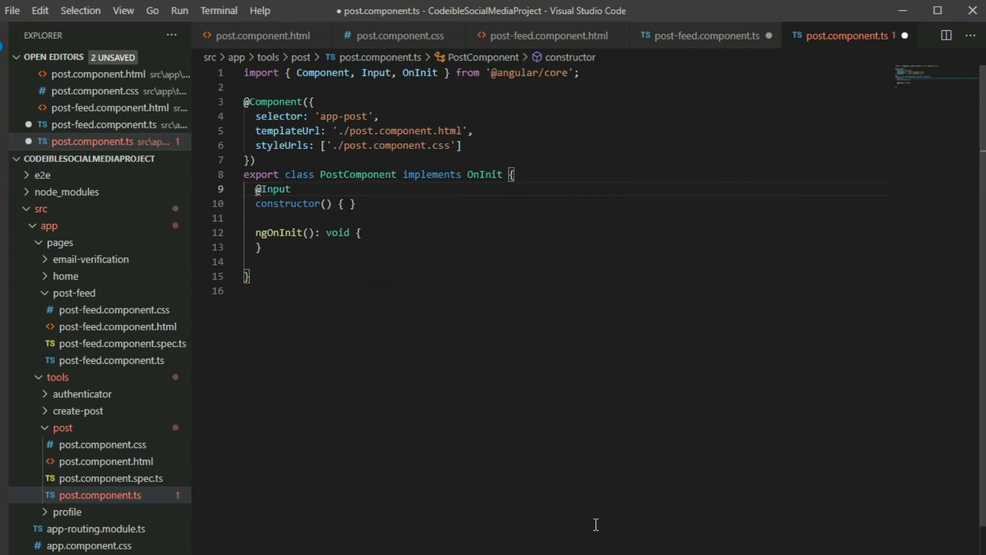
{"action": "type", "text": "() pos"}
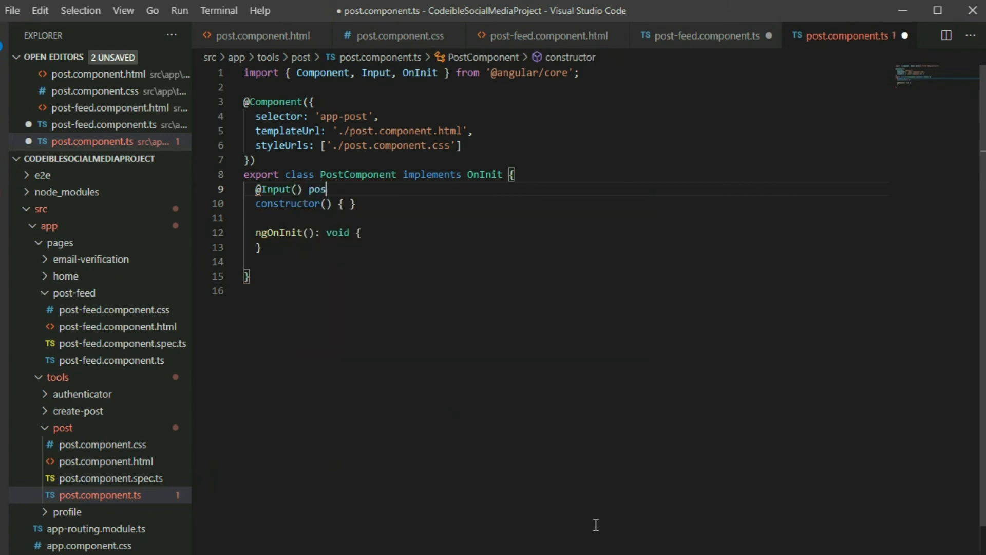
{"action": "type", "text": "tData: PostData;"}
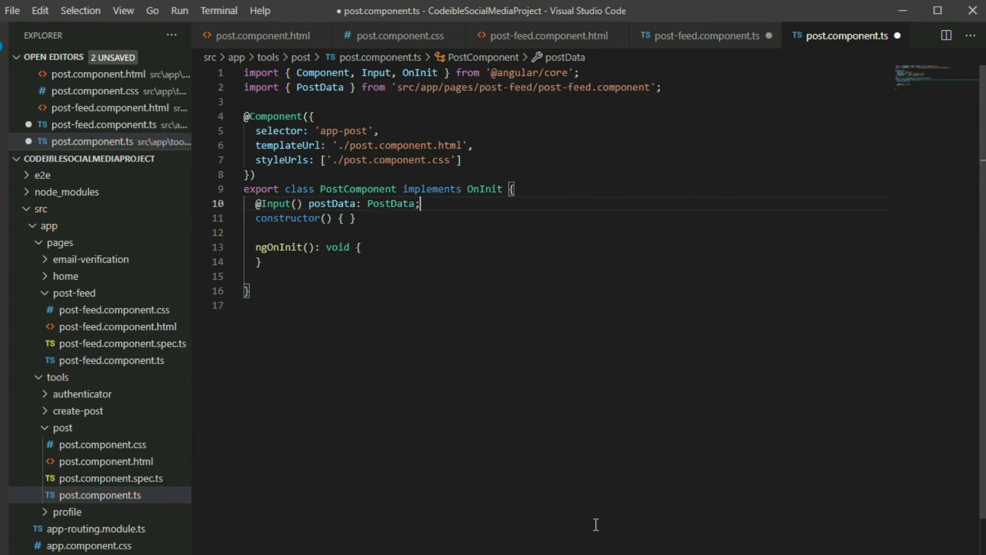
{"action": "left_click", "coordinate": [102, 460]}
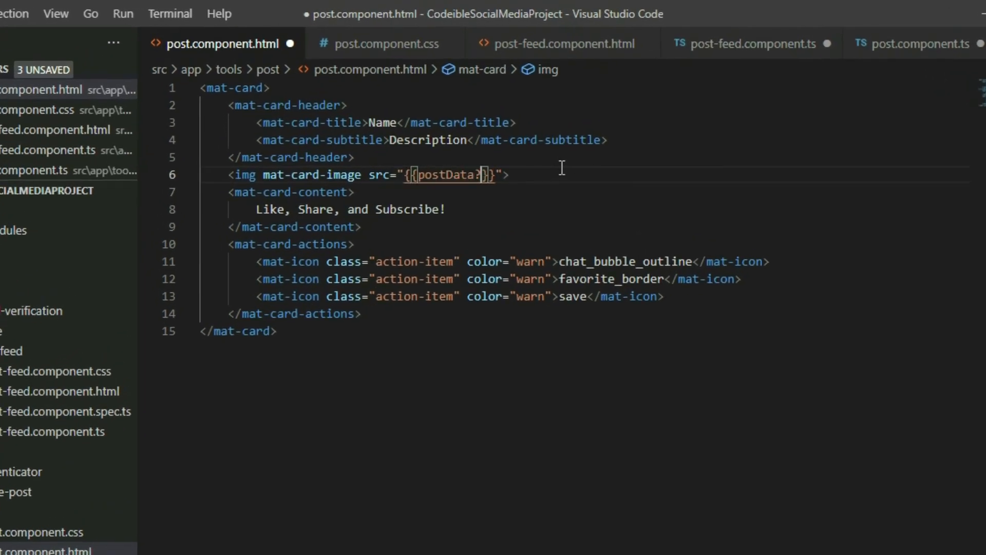
- Bind img src to {{postData?.imageUrl}} and card content to {{postData?.comment}}
{"action": "type", "text": ".image"}
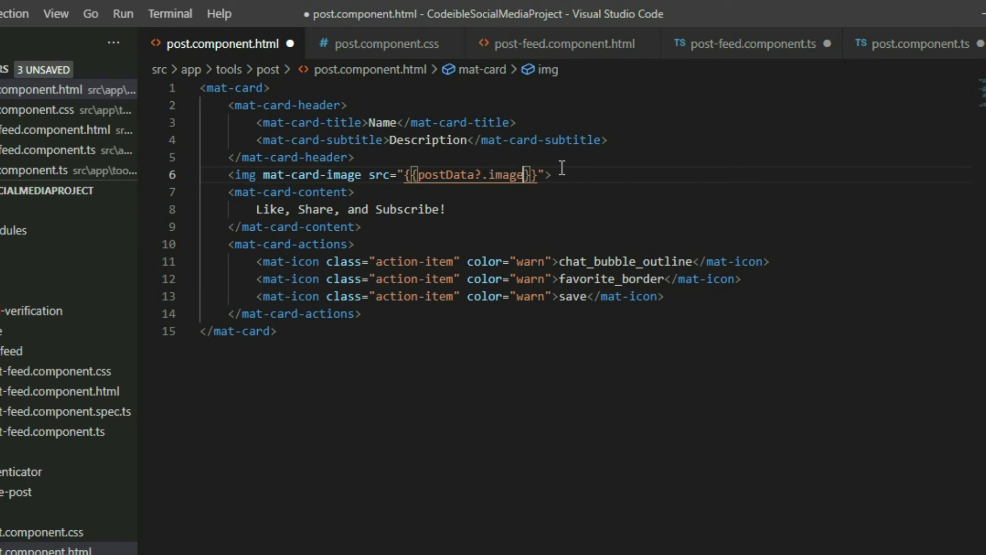
{"action": "type", "text": "Url"}
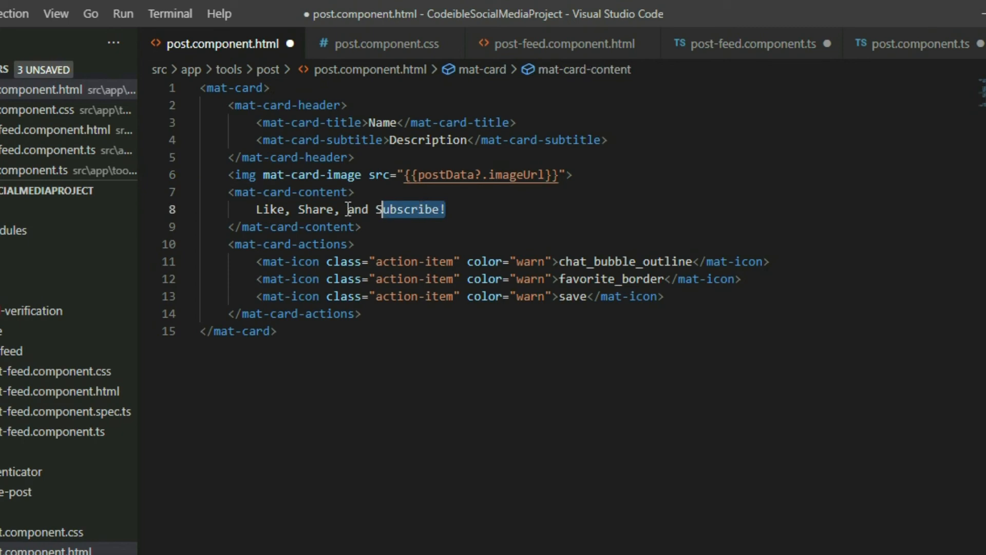
{"action": "key", "text": "Delete"}
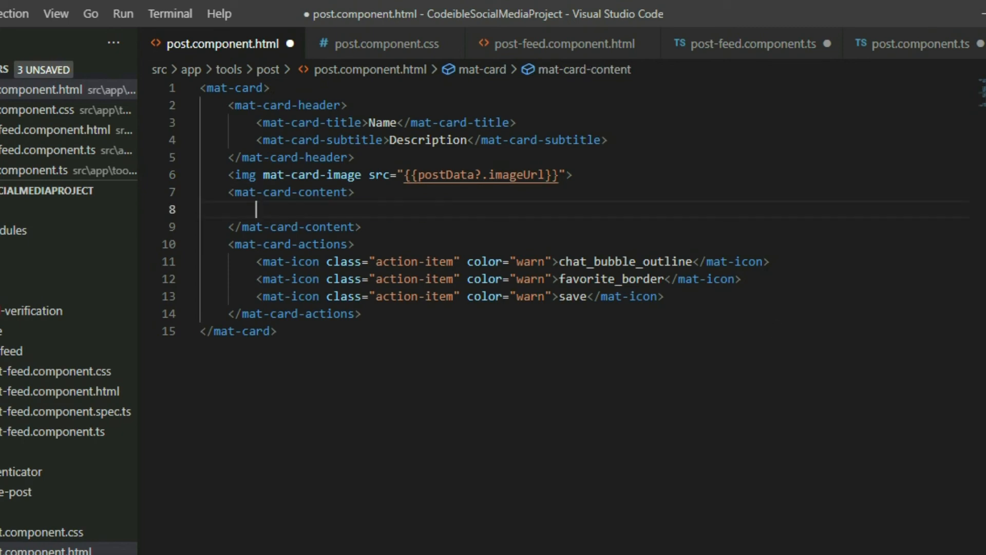
{"action": "type", "text": "{{}}"}
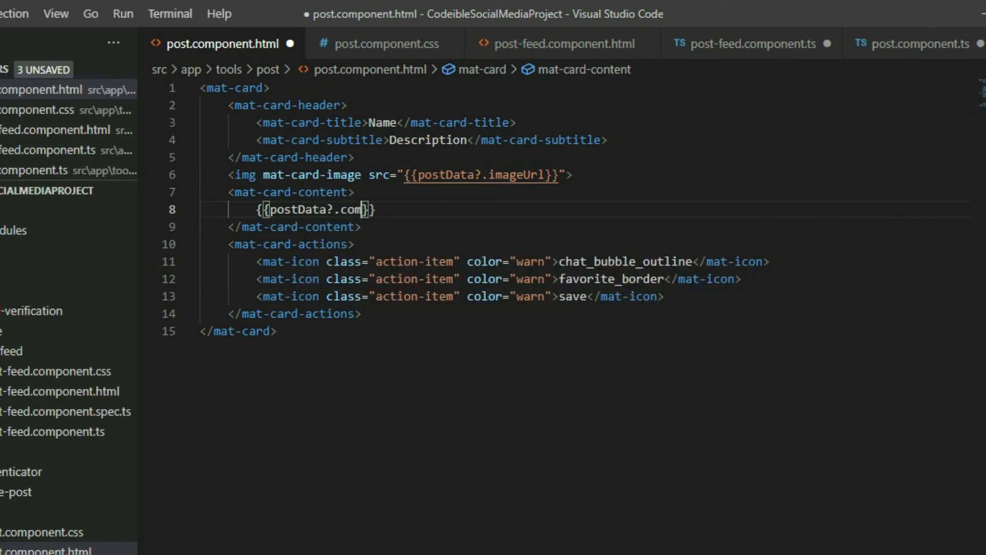
{"action": "type", "text": "ment"}
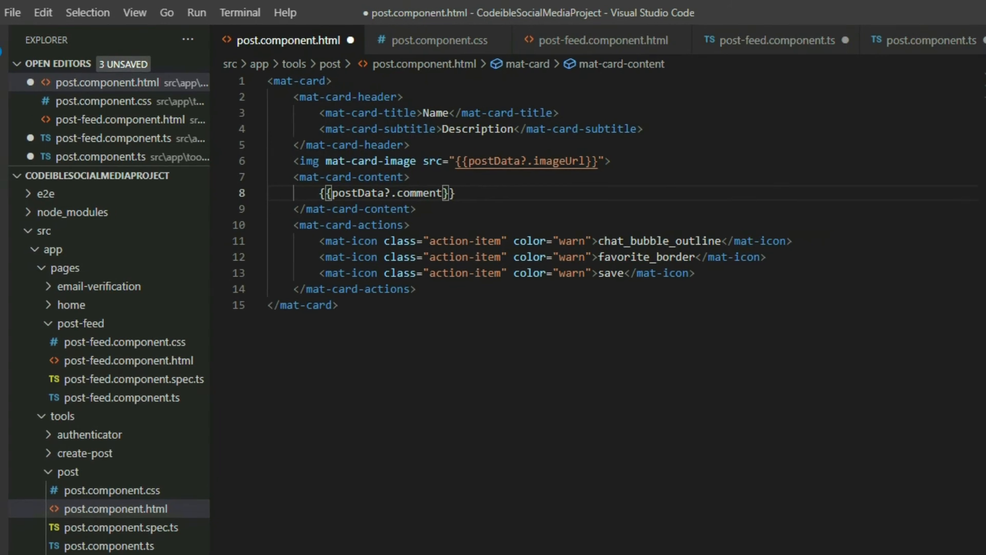
{"action": "left_click", "coordinate": [127, 361]}
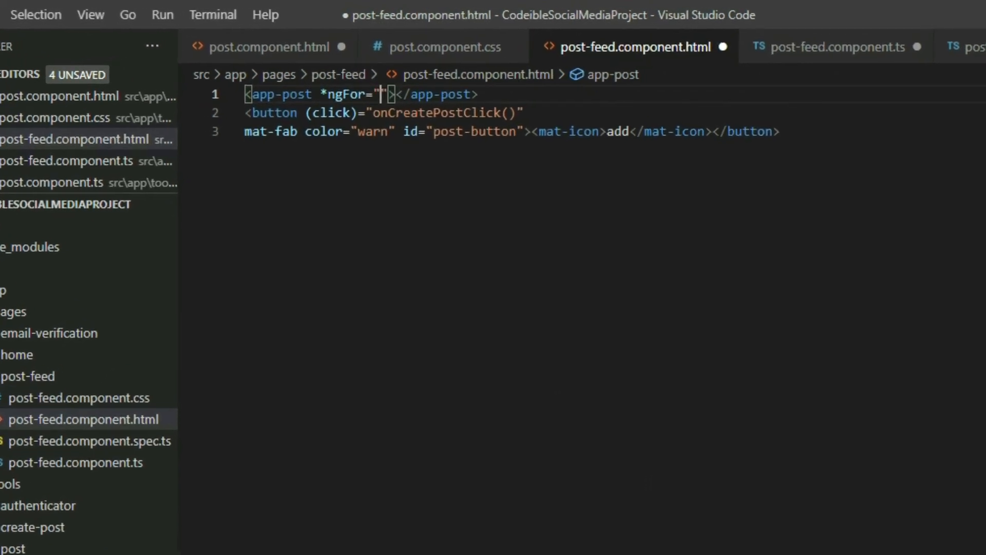
- Add *ngFor="let post of posts" and the [postData]="post" binding to app-post
{"action": "type", "text": "let post of"}
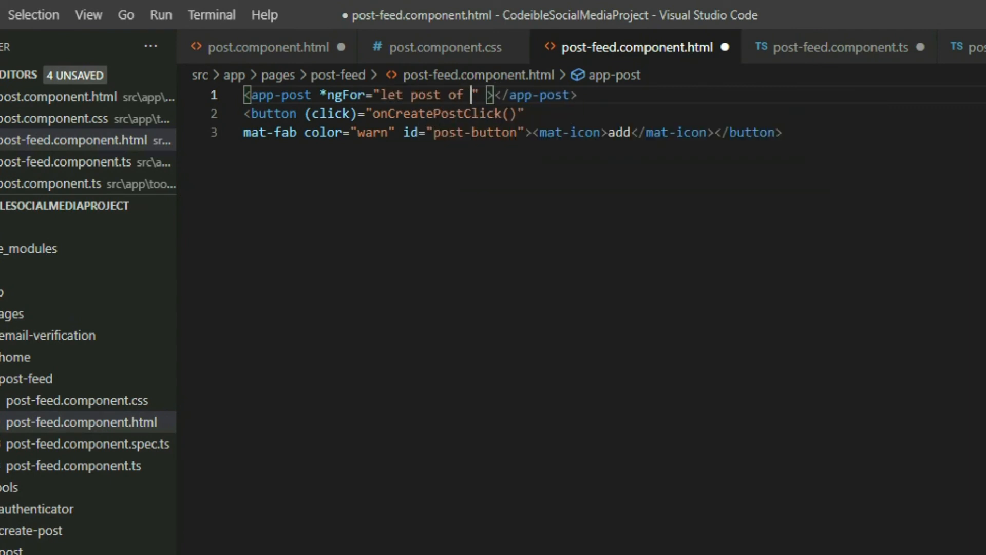
{"action": "type", "text": "posts"}
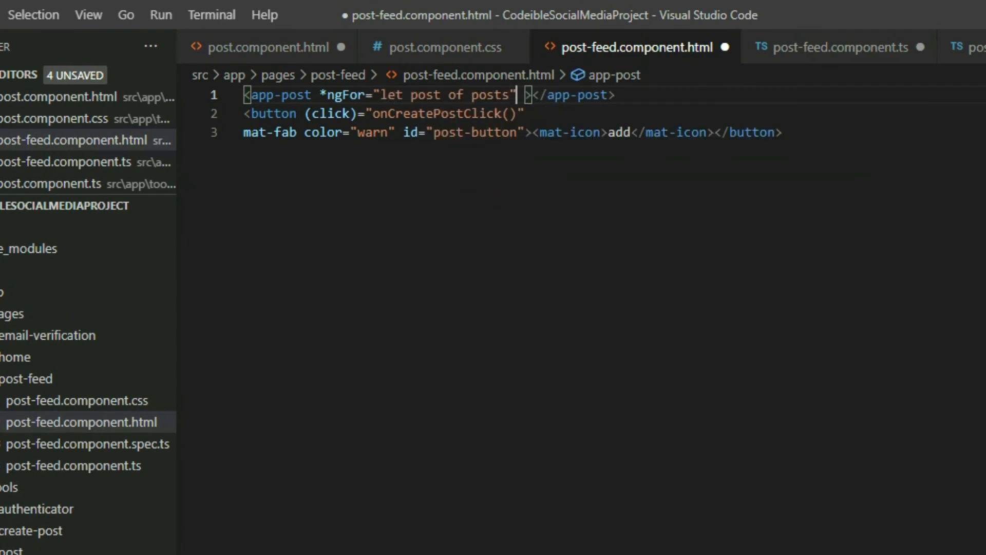
{"action": "type", "text": "[postData]=\"post"}
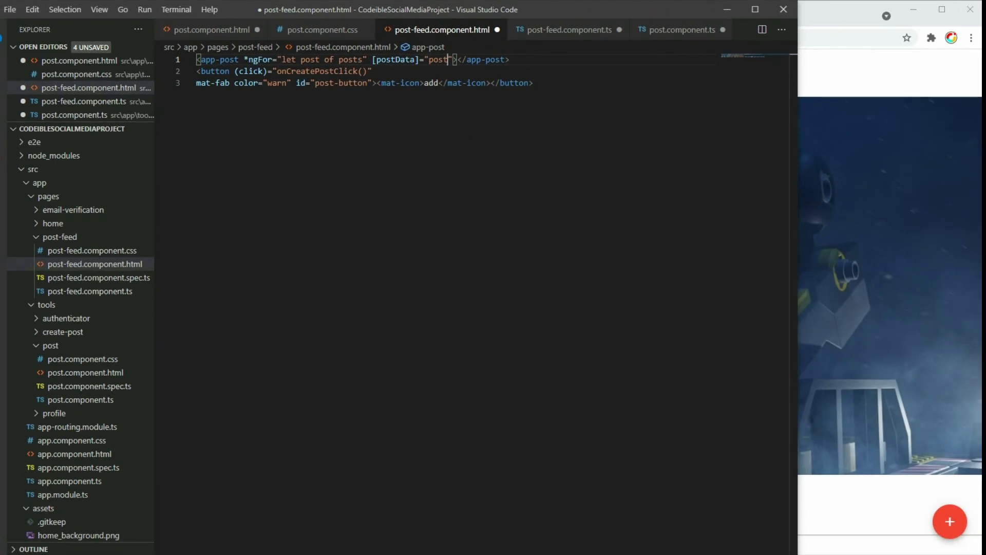
{"action": "mouse_move", "coordinate": [57, 93]}
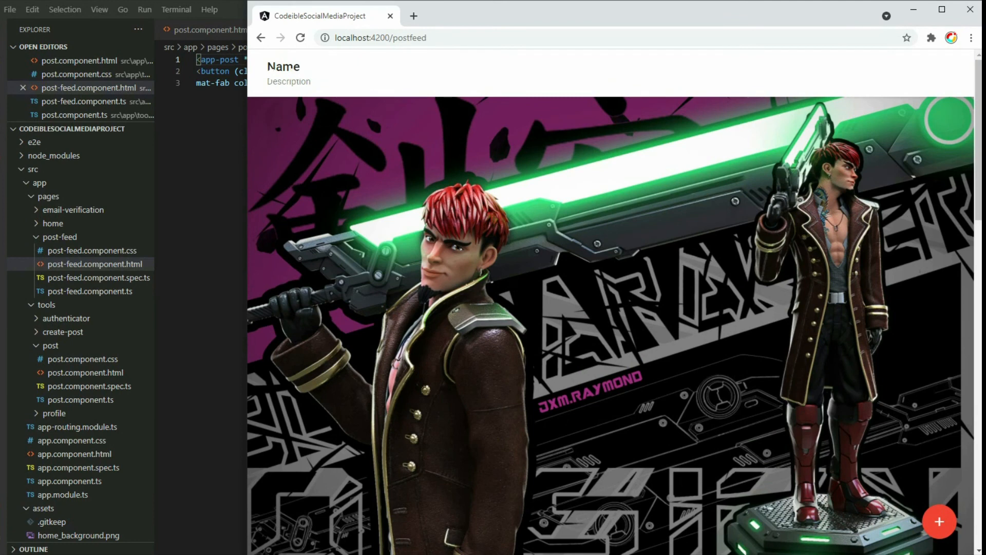
{"action": "mouse_move", "coordinate": [911, 447]}
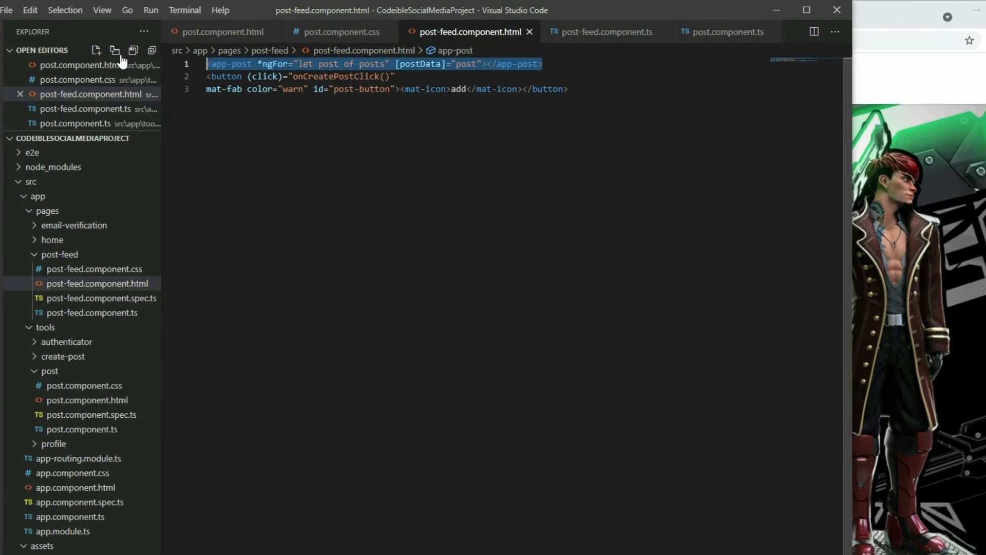
- Wrap the app-post line in a <div id="post-feed"> element
{"action": "type", "text": "<div >"}
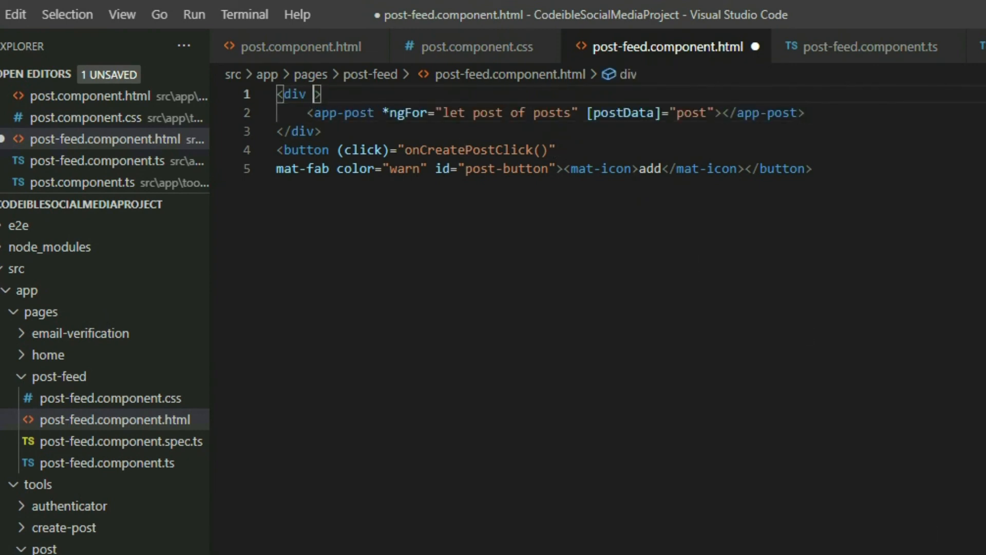
{"action": "type", "text": "id=\"pos"}
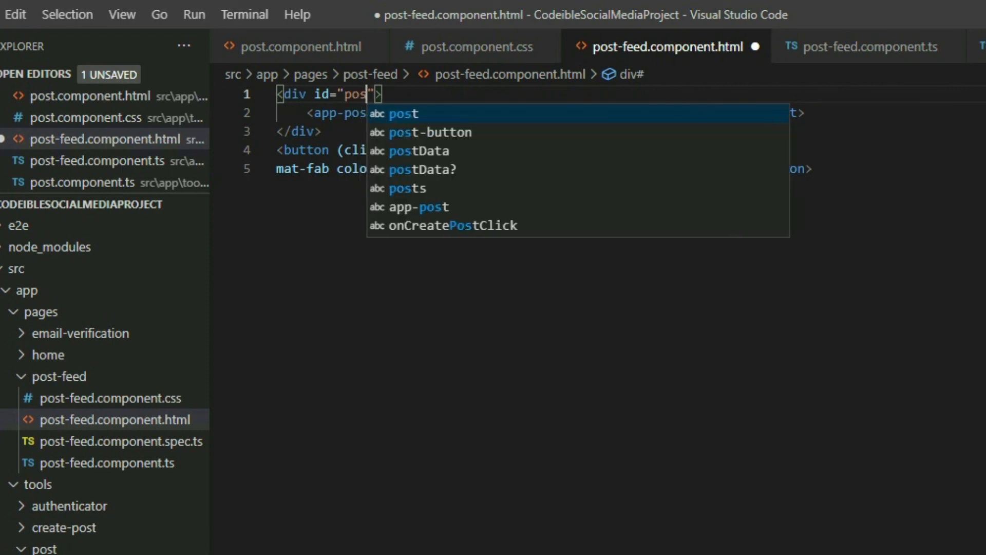
{"action": "type", "text": "-feed"}
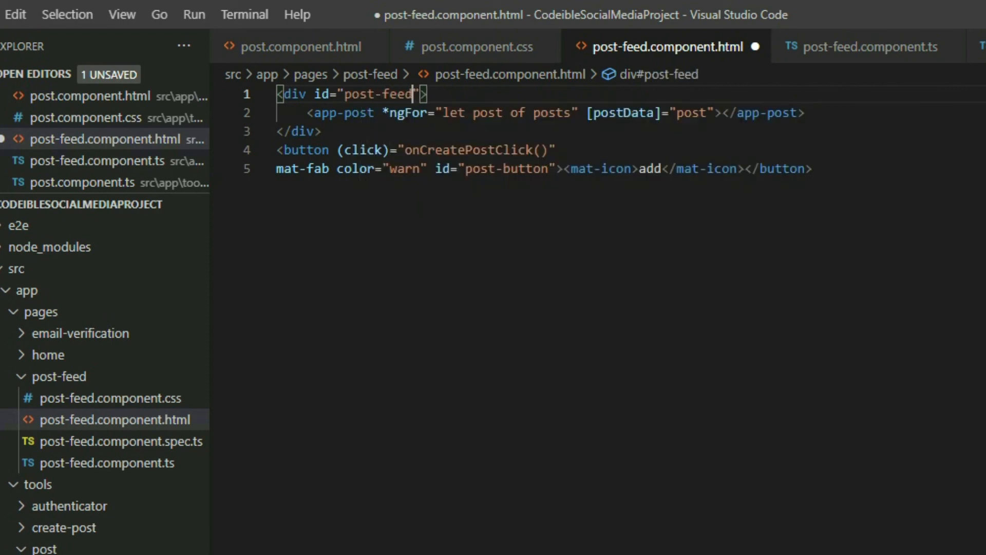
{"action": "mouse_move", "coordinate": [304, 413]}
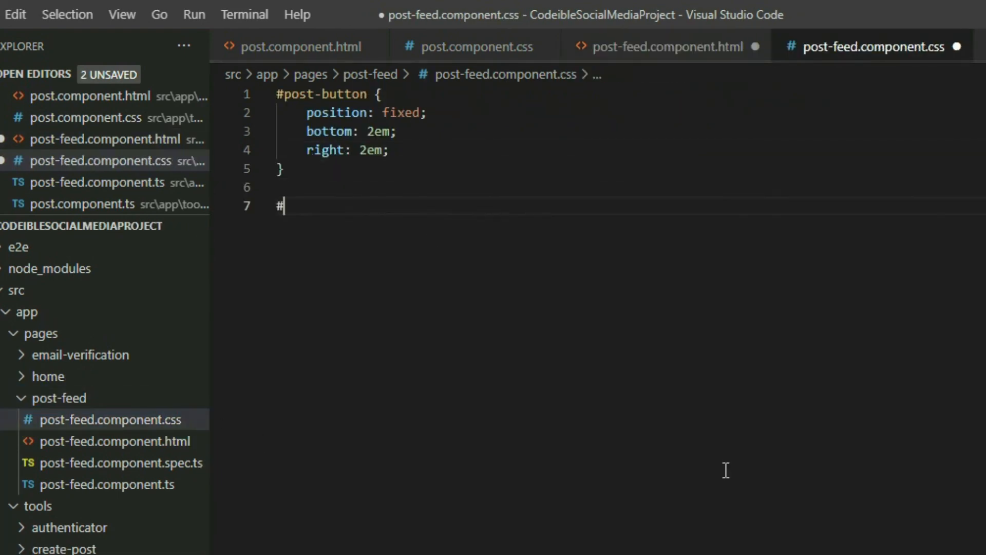
- Add a #post-feed rule with max-width: 500px and margin-top: 5em
{"action": "type", "text": "post-feed"}
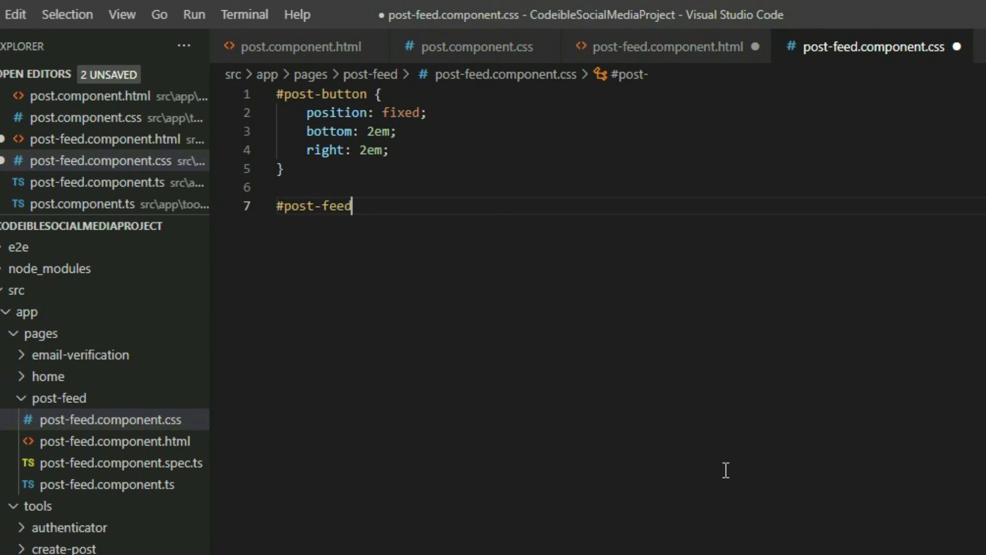
{"action": "type", "text": "{"}
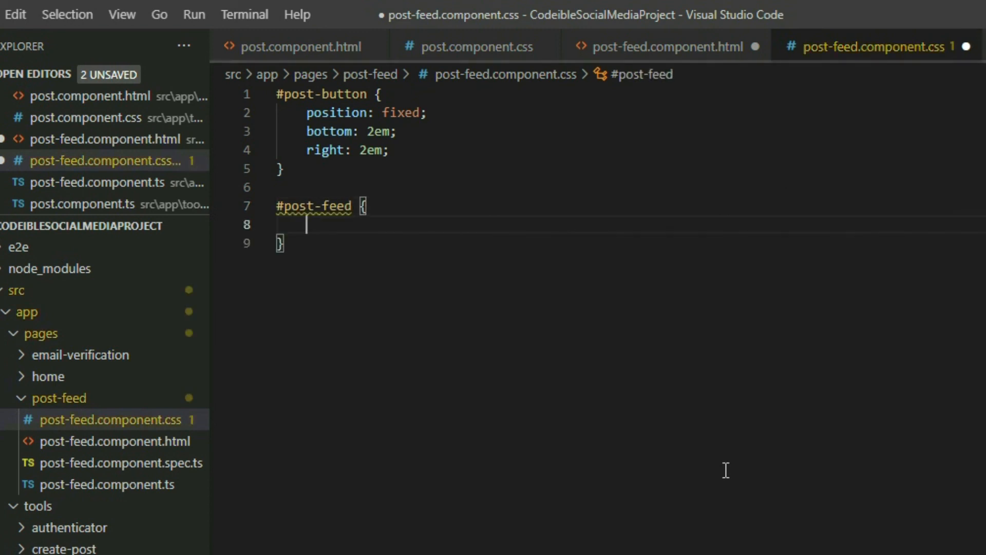
{"action": "type", "text": "max-width: ;"}
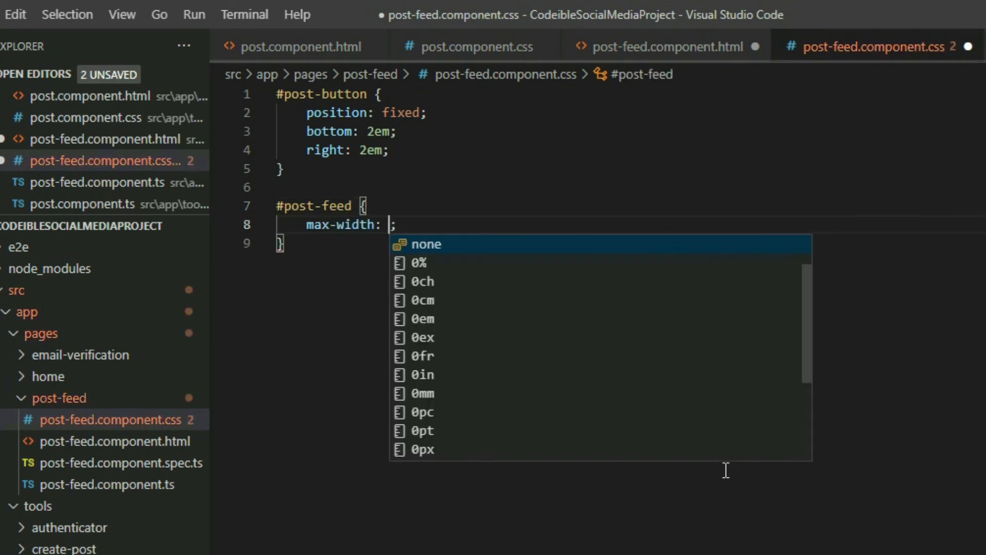
{"action": "type", "text": "500px"}
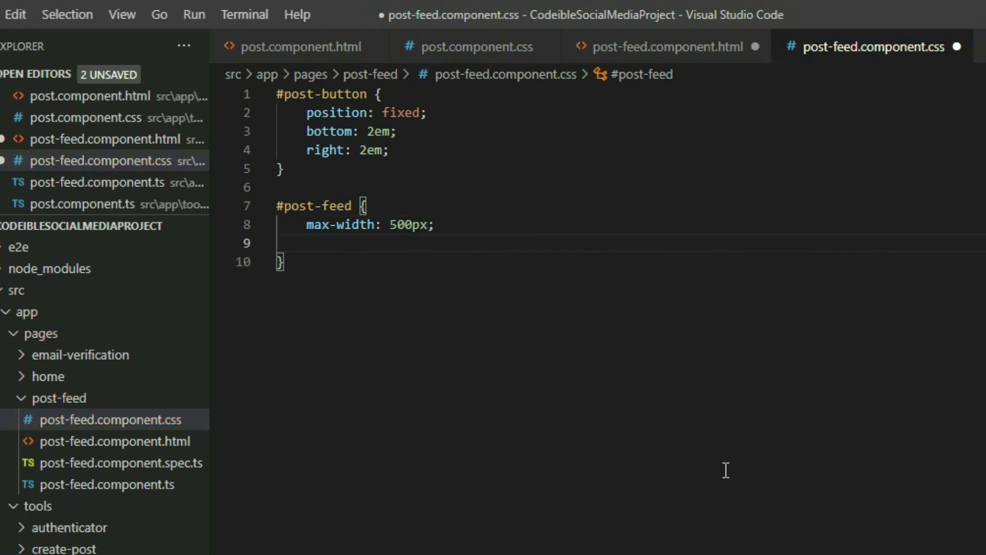
{"action": "type", "text": "margin-top: 5em;"}
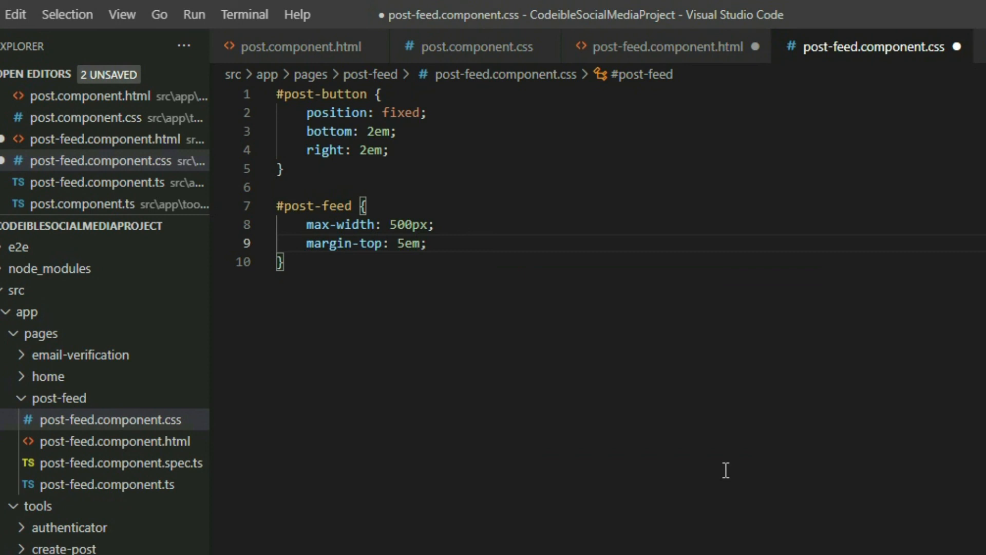
{"action": "type", "text": "margin-"}
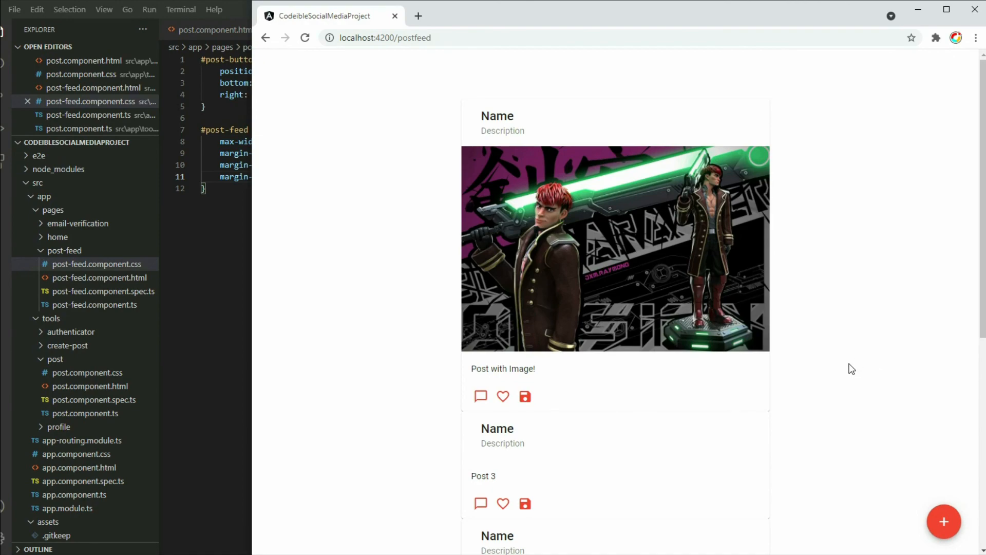
- Scroll through the reloaded feed to review the centered cards with images and comments
{"action": "scroll", "scroll_direction": "down", "scroll_amount": 3}
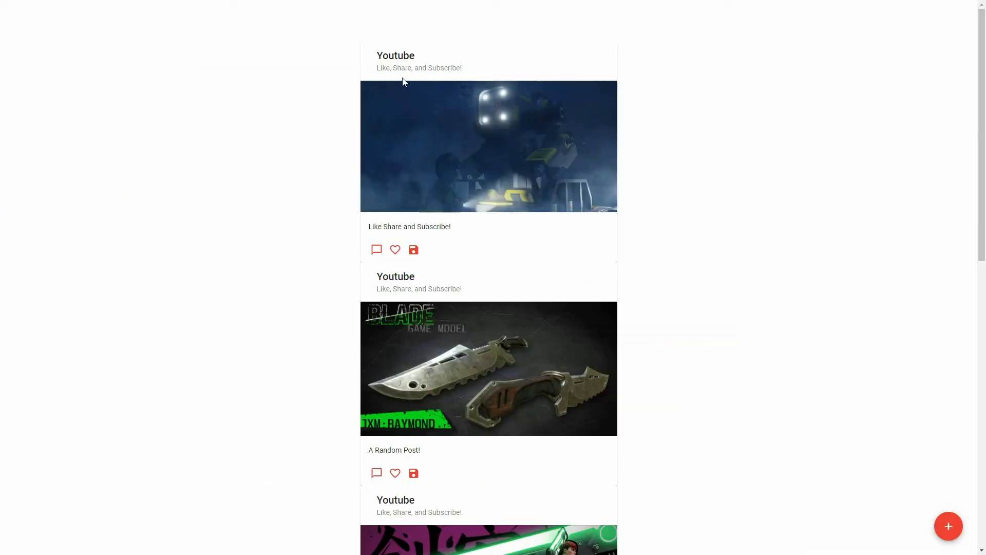
{"action": "mouse_move", "coordinate": [395, 205]}
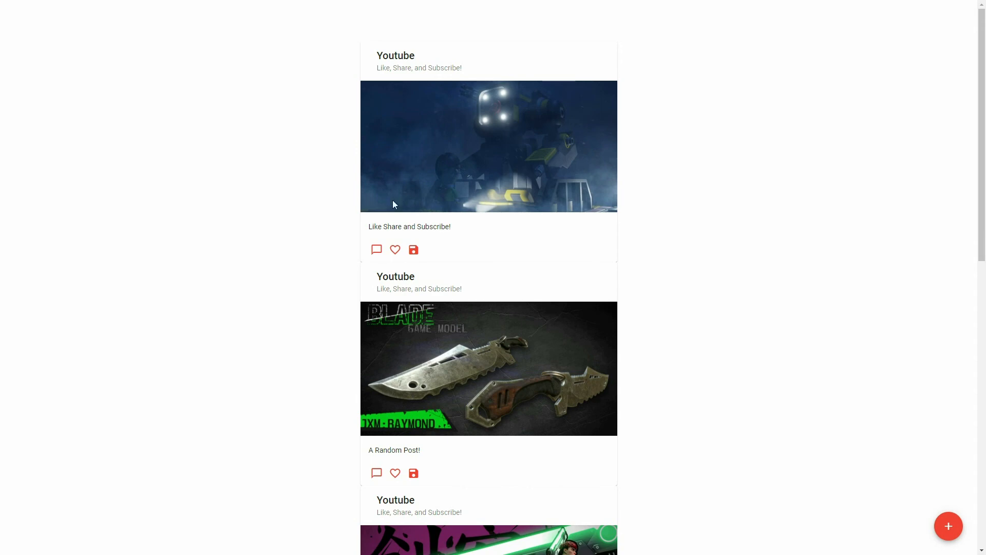
- Open the Replies dialog from the first post card's comment icon
{"action": "left_click", "coordinate": [376, 250]}
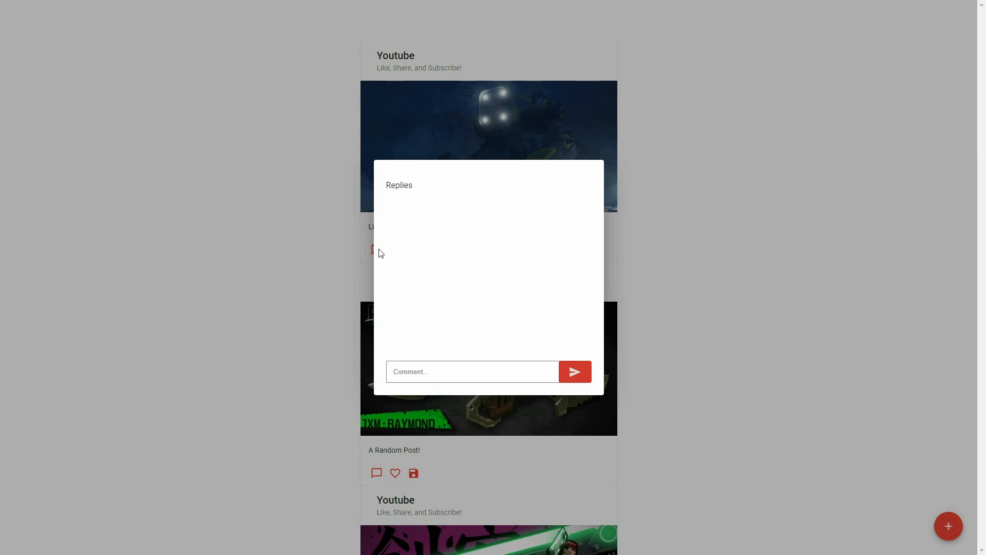
{"action": "mouse_move", "coordinate": [386, 251]}
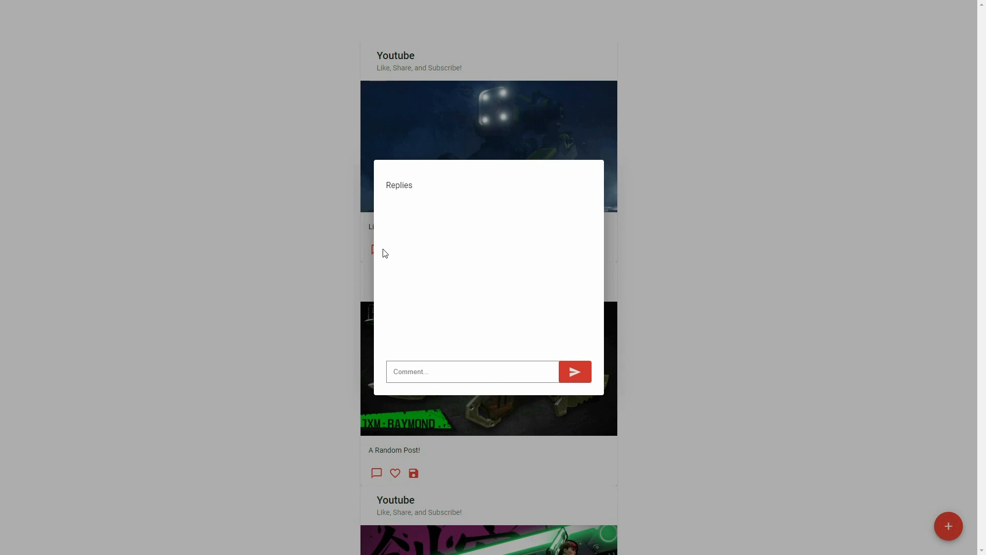